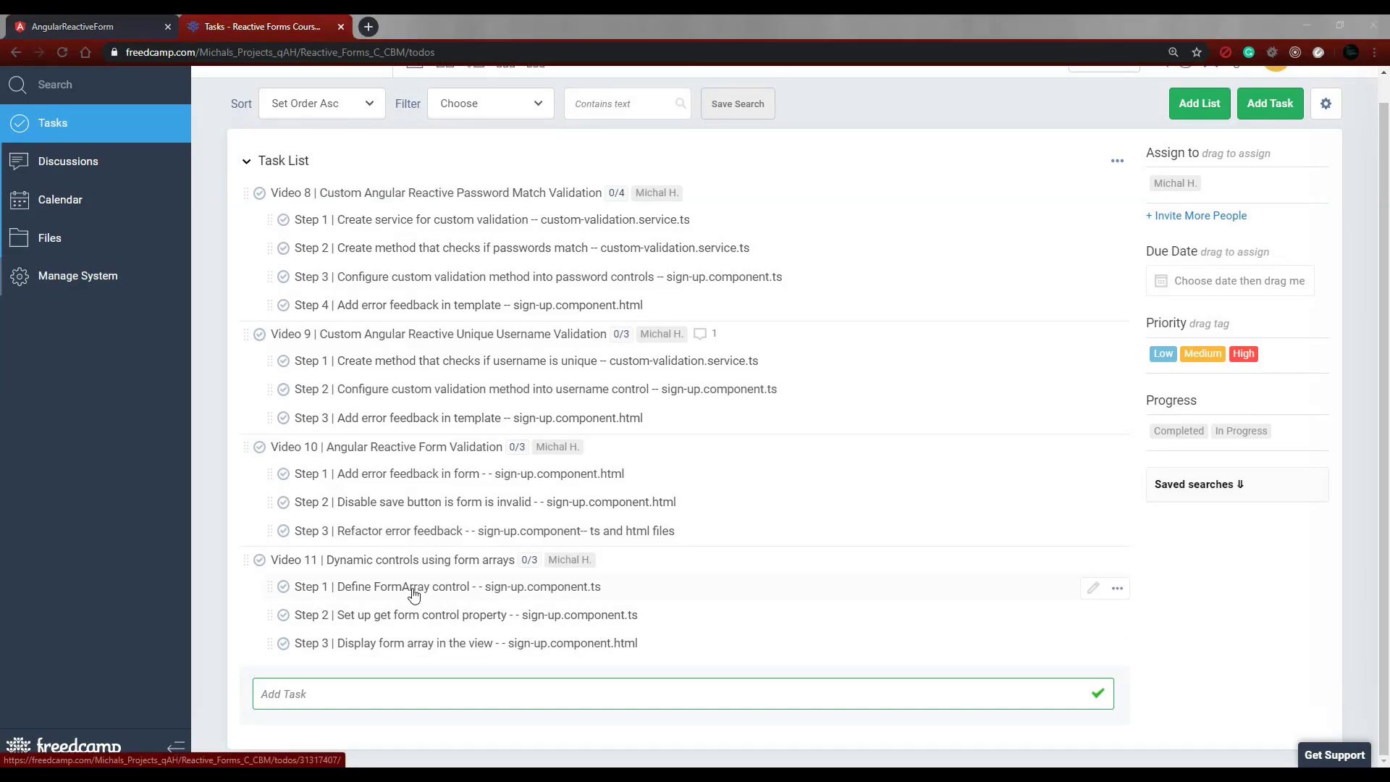
mouse_move(463, 602)
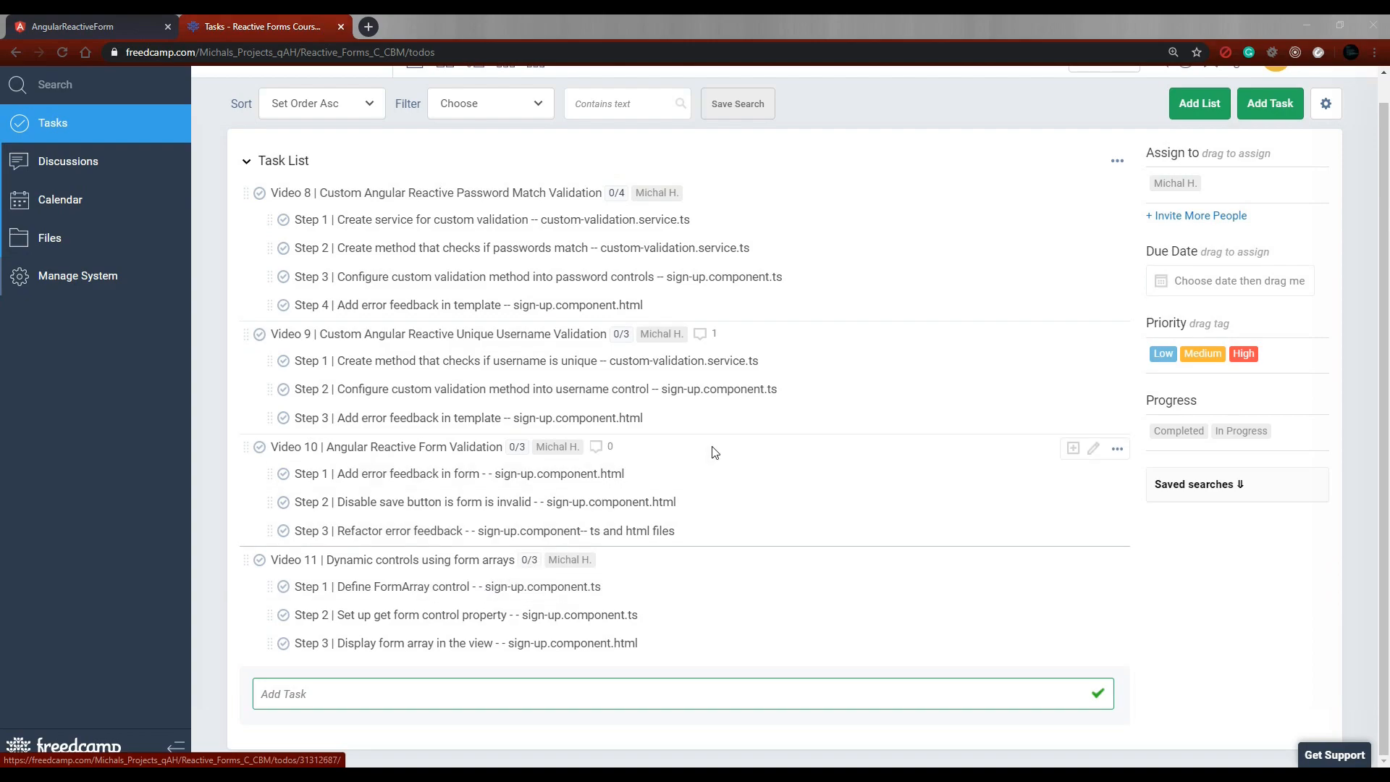
mouse_move(732, 567)
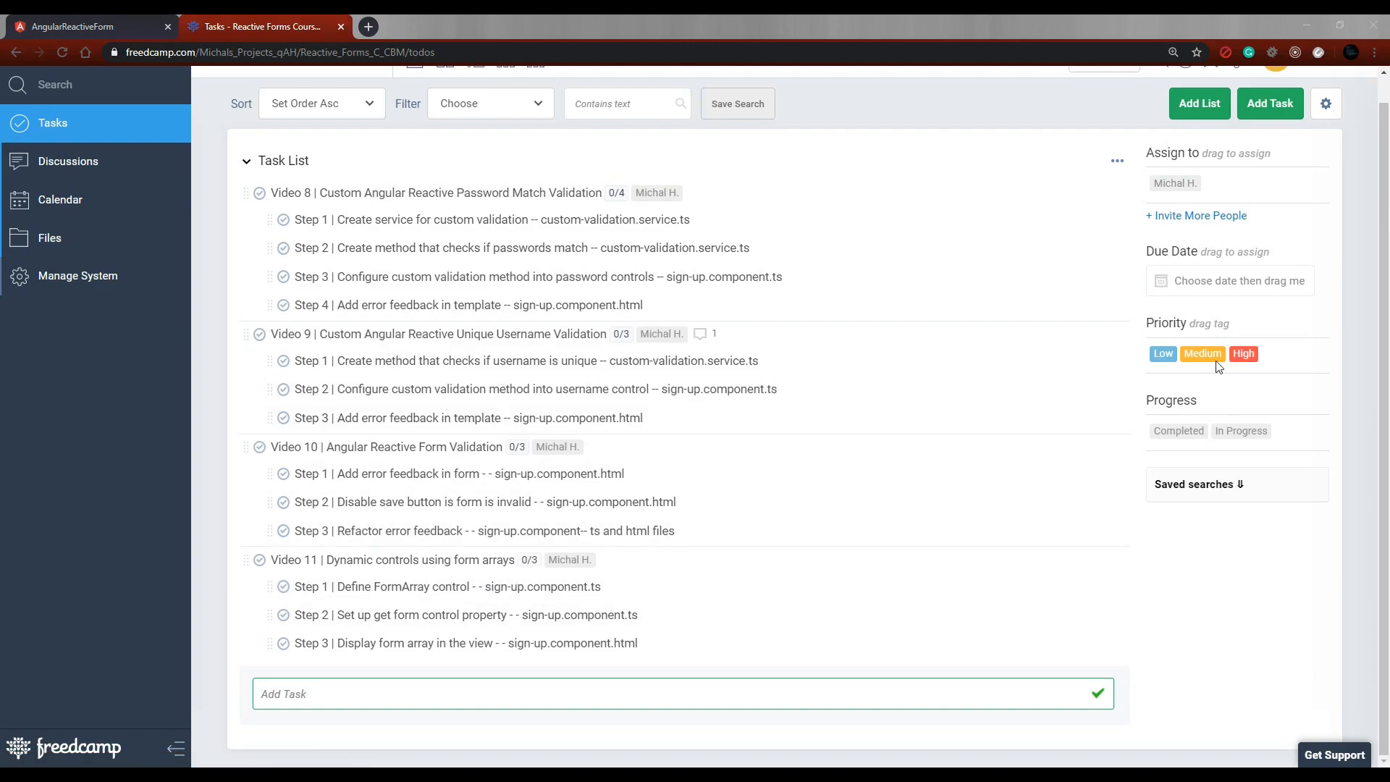
mouse_move(1239, 402)
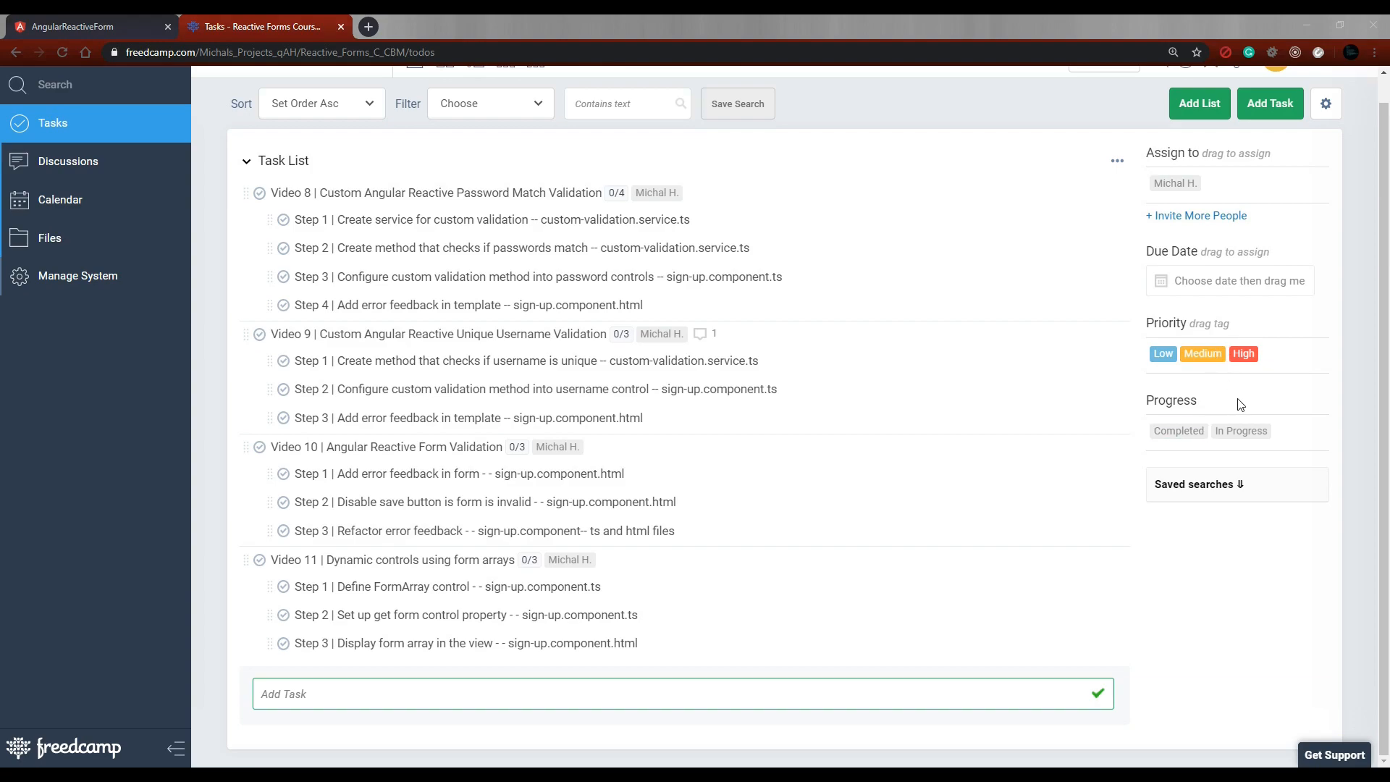
mouse_move(1001, 414)
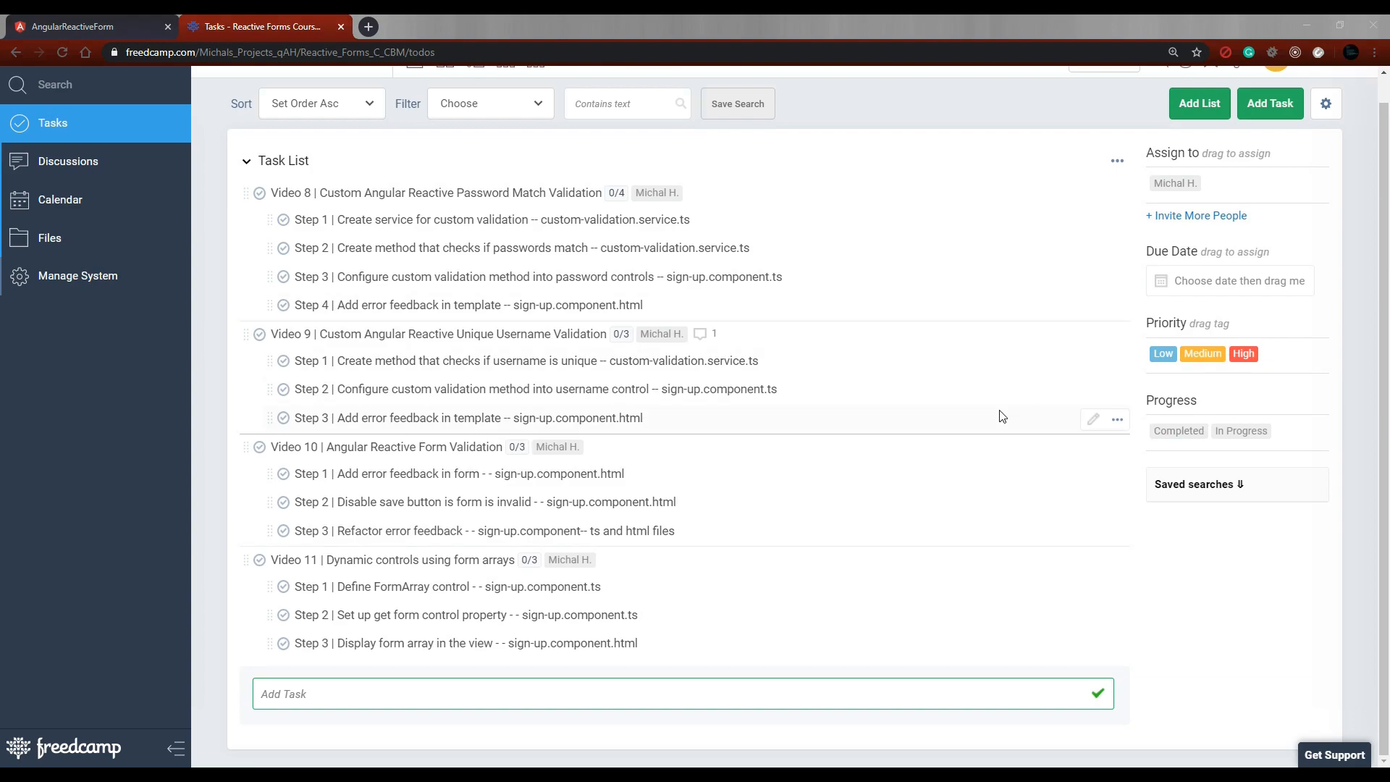
mouse_move(1205, 469)
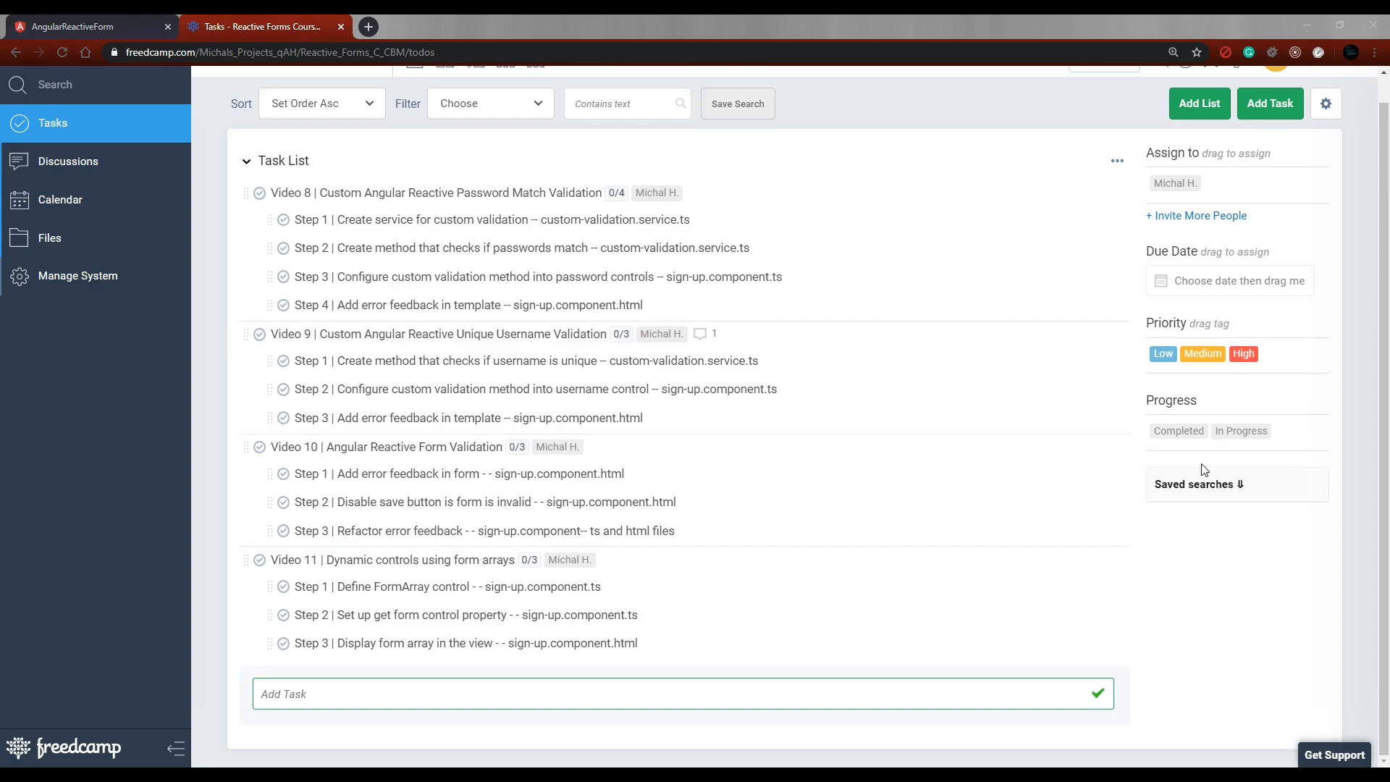
mouse_move(964, 306)
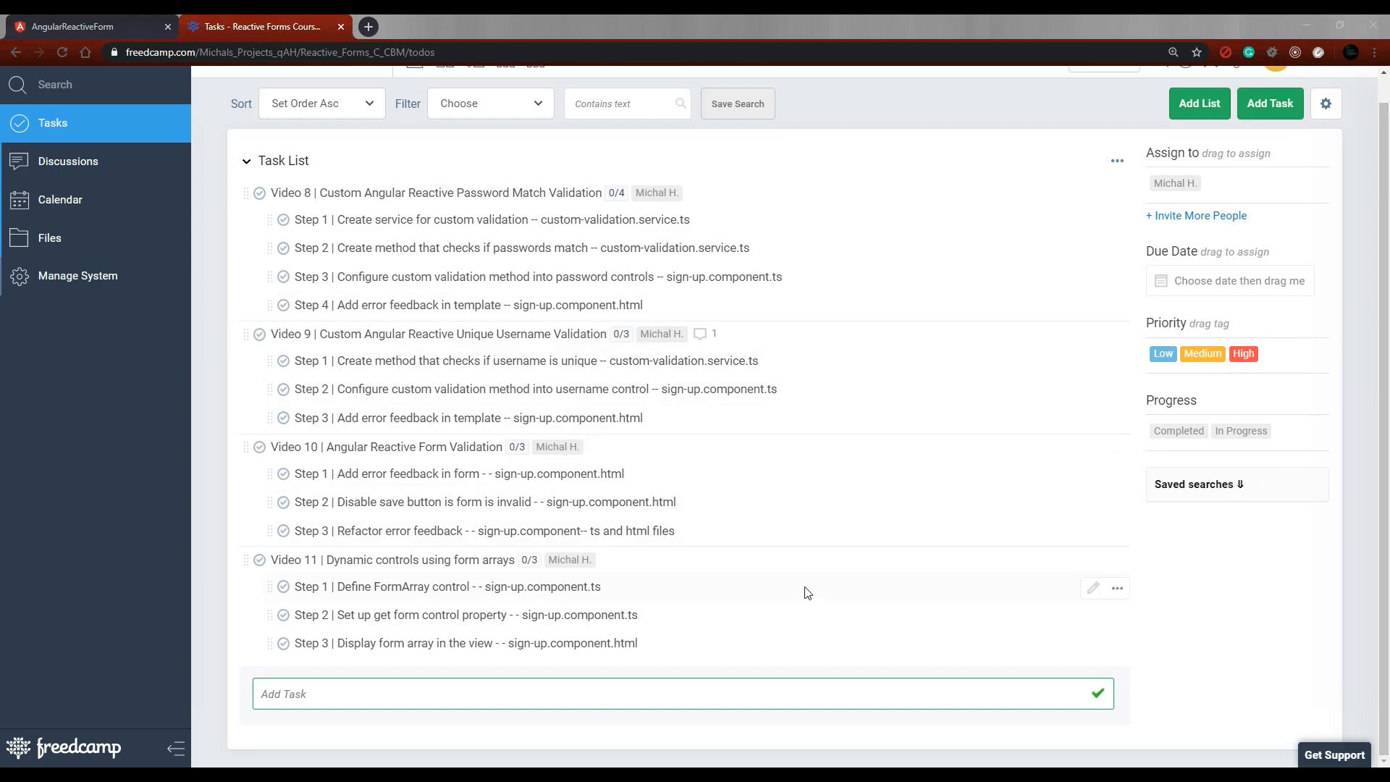
mouse_move(431, 603)
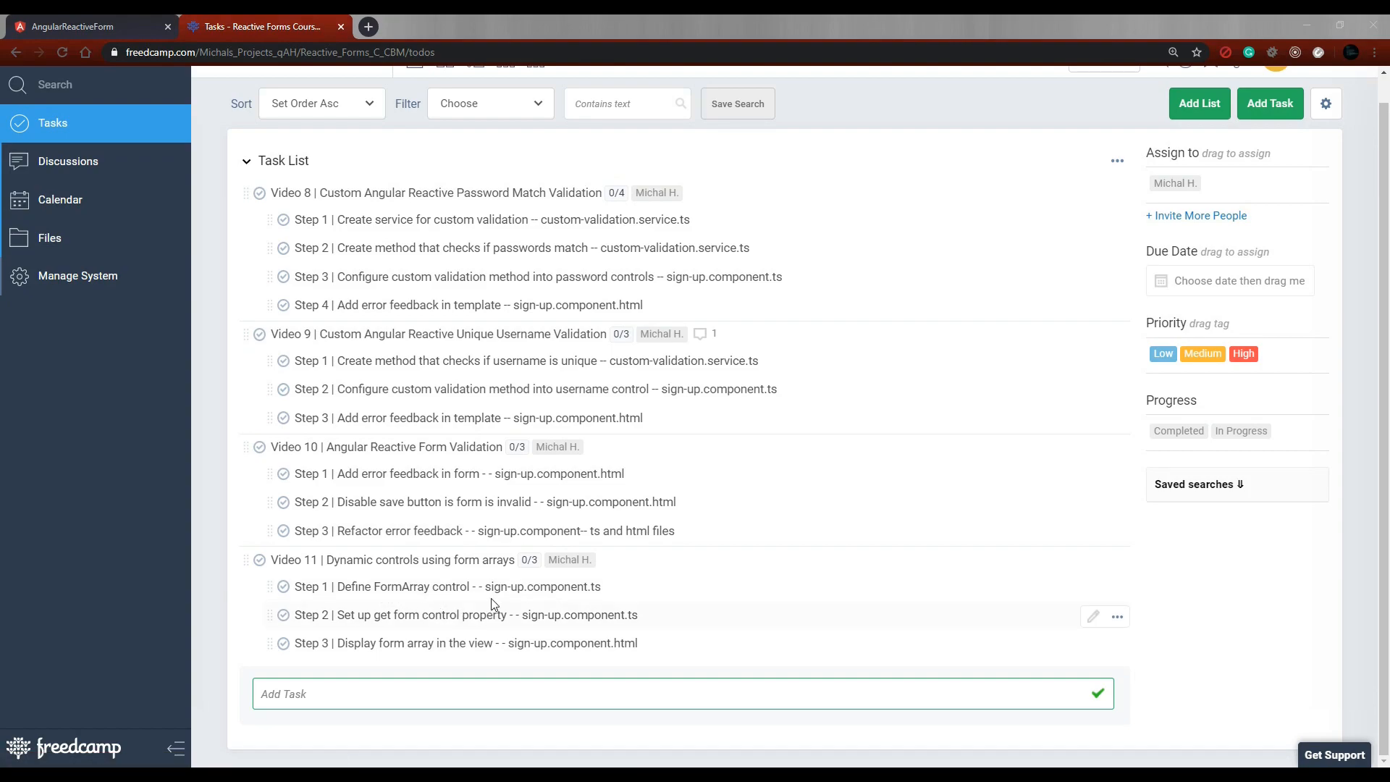
mouse_move(492, 635)
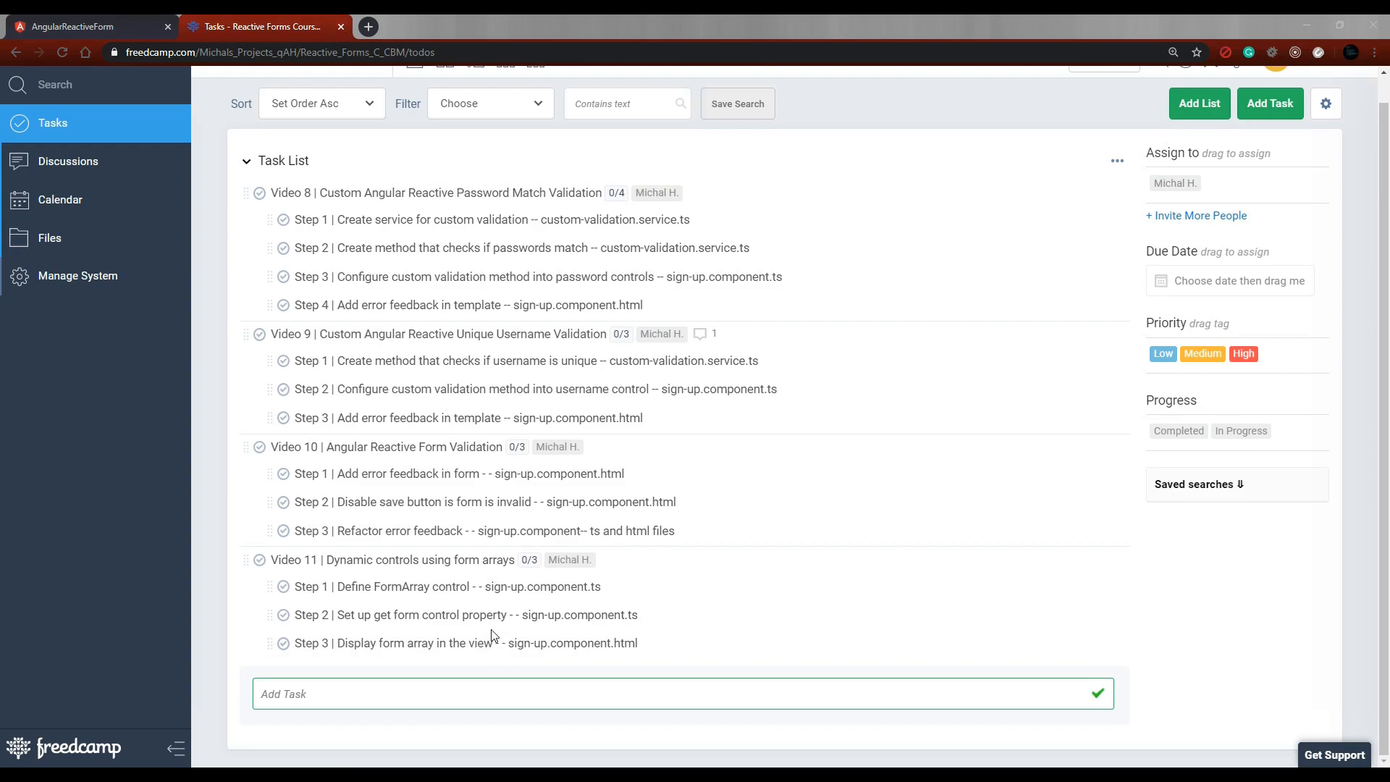
mouse_move(402, 601)
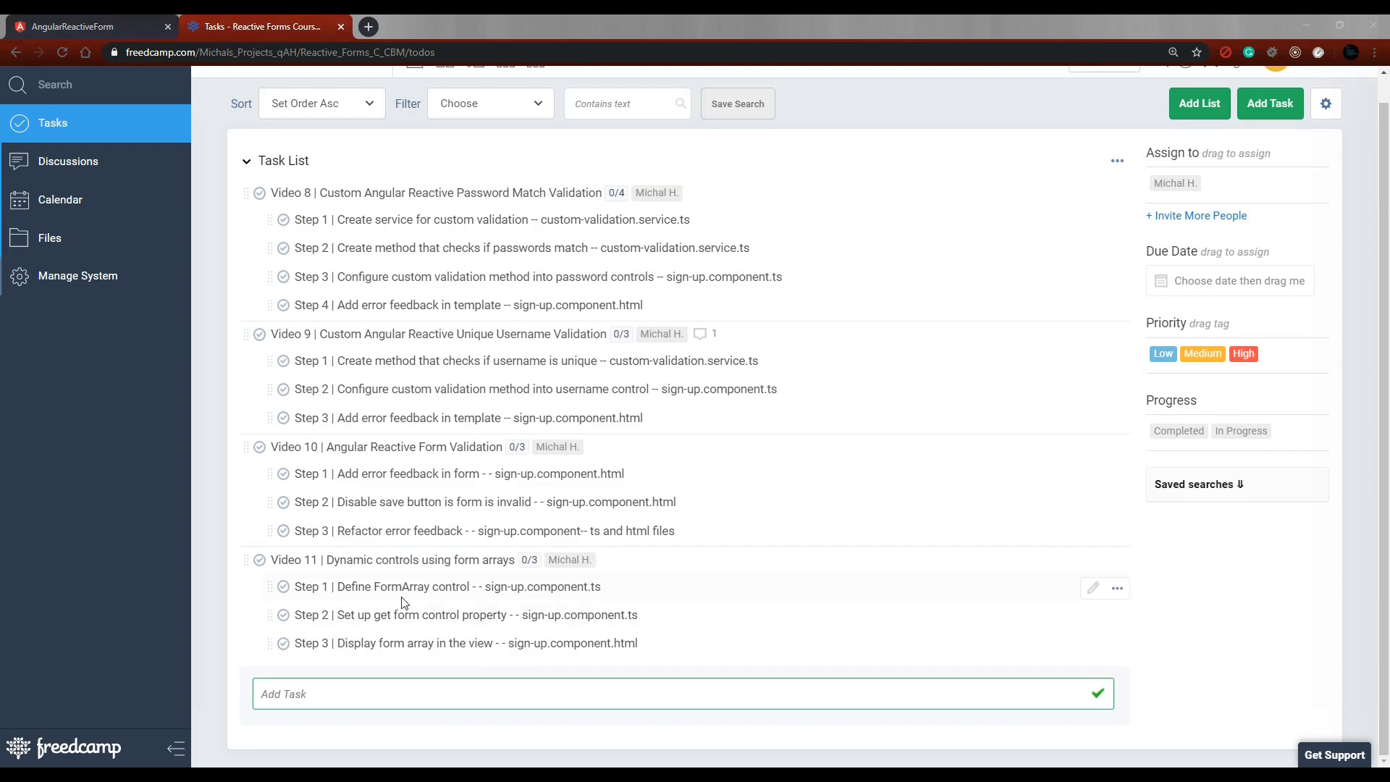
mouse_move(536, 597)
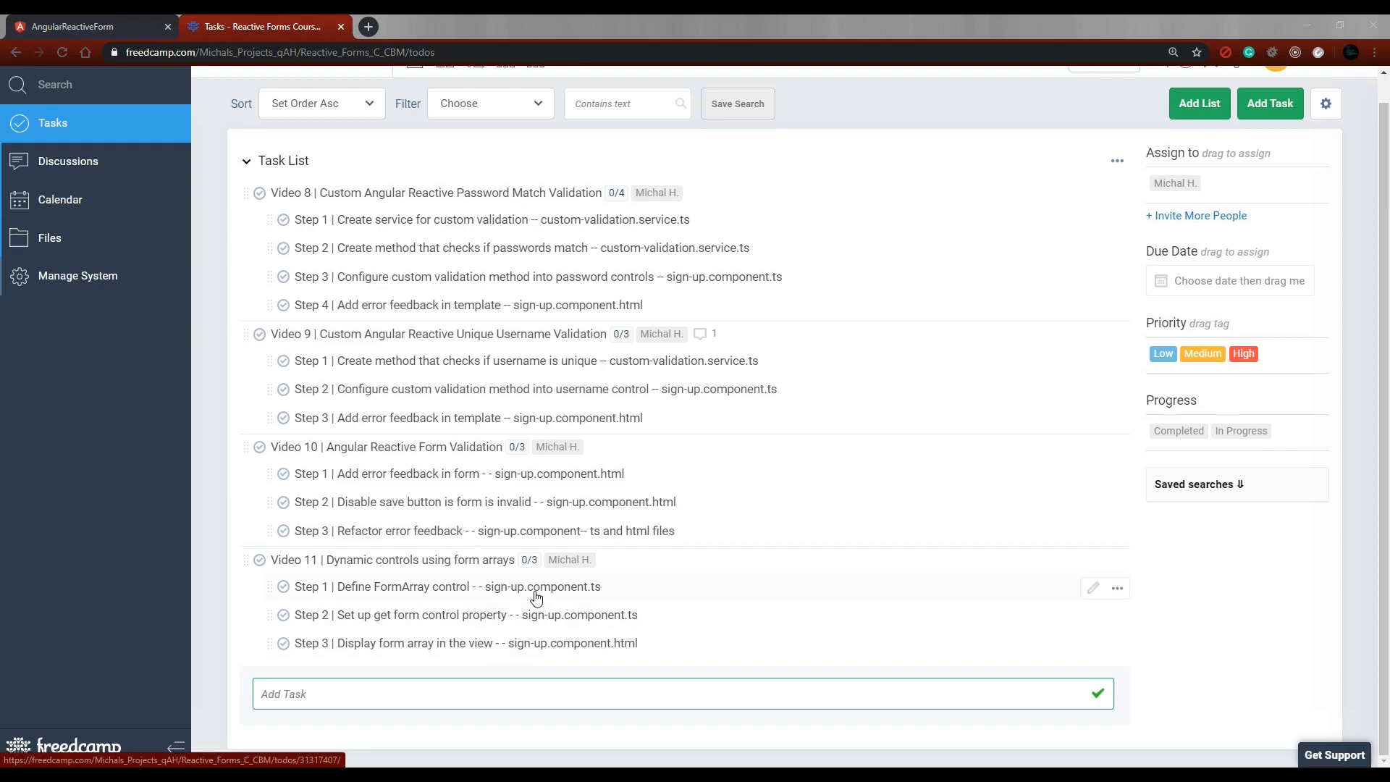
mouse_move(604, 598)
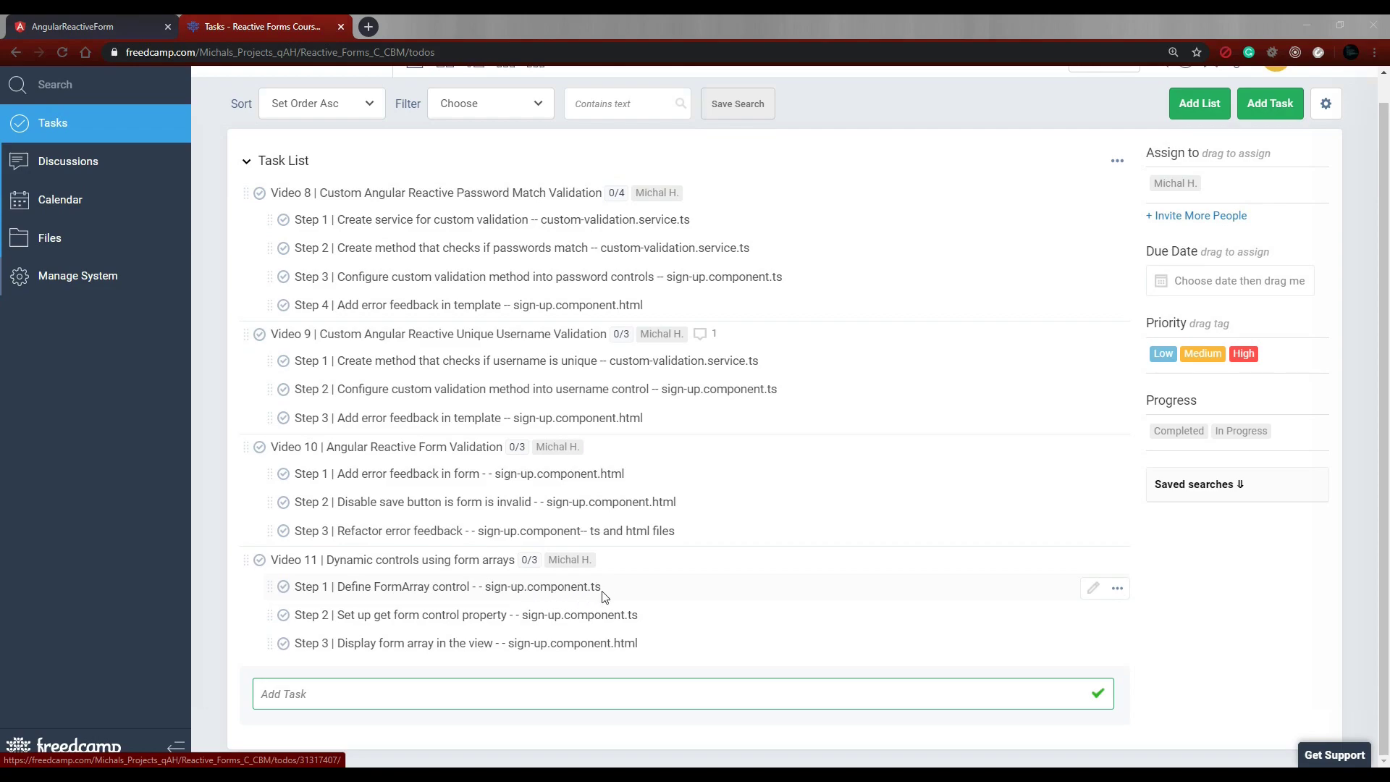
mouse_move(553, 625)
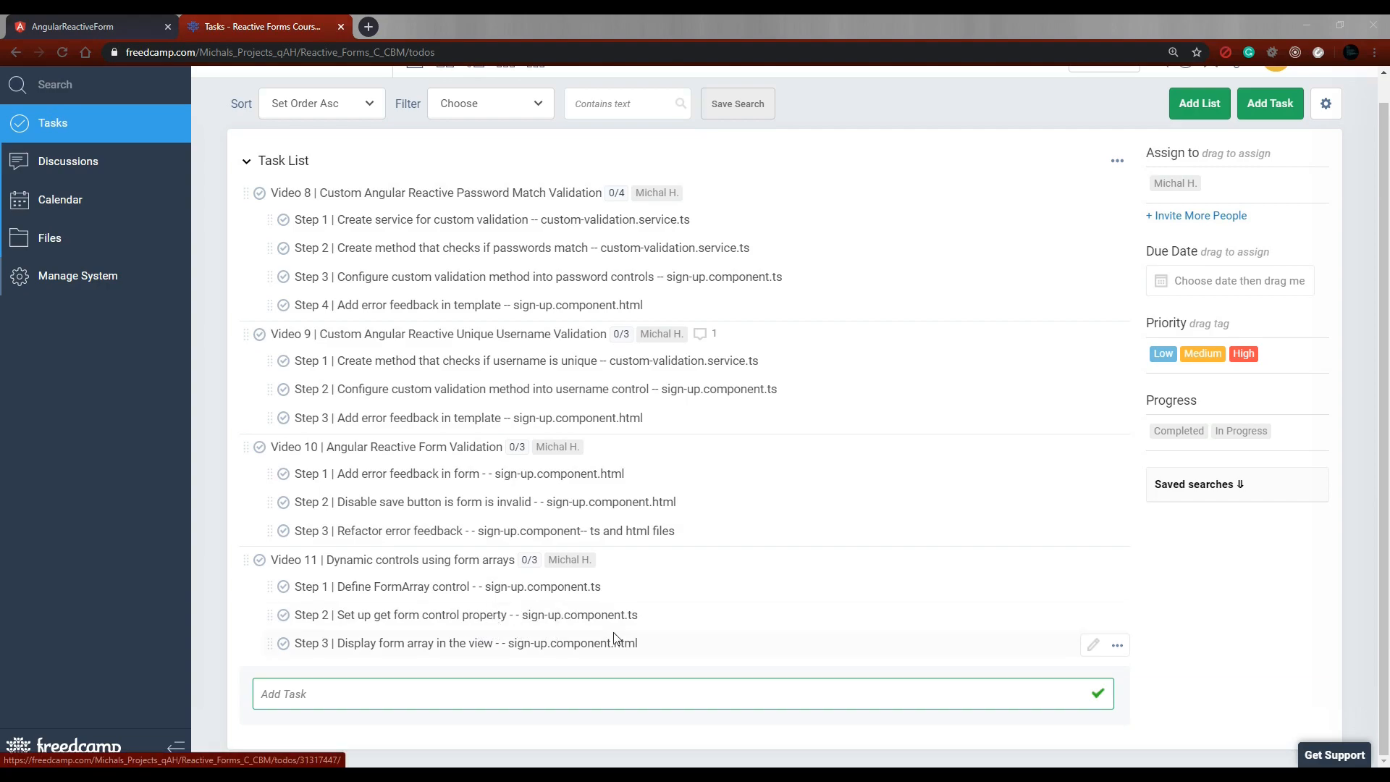
mouse_move(582, 600)
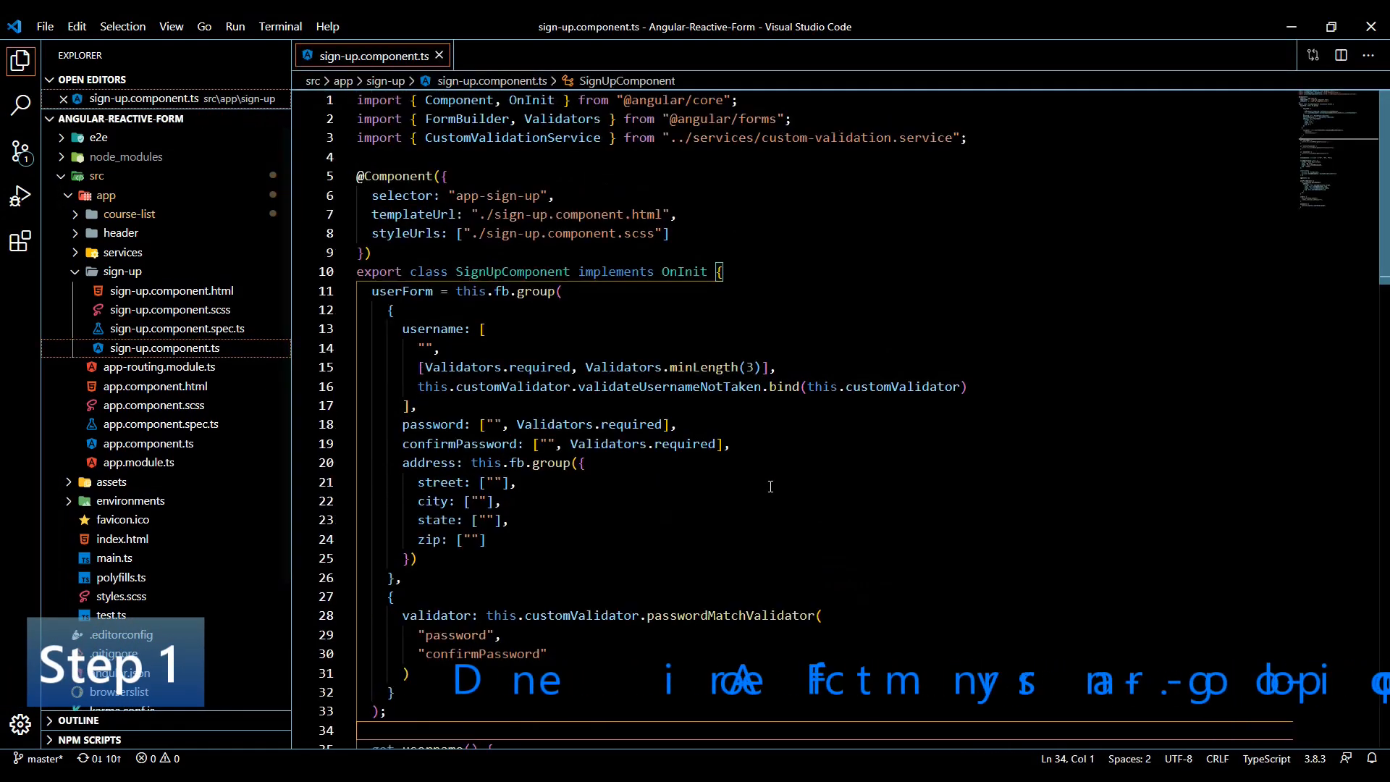
Add a 'daysAvailable: this.fb.' entry to userForm after the address group
double_click(401, 291)
type(",")
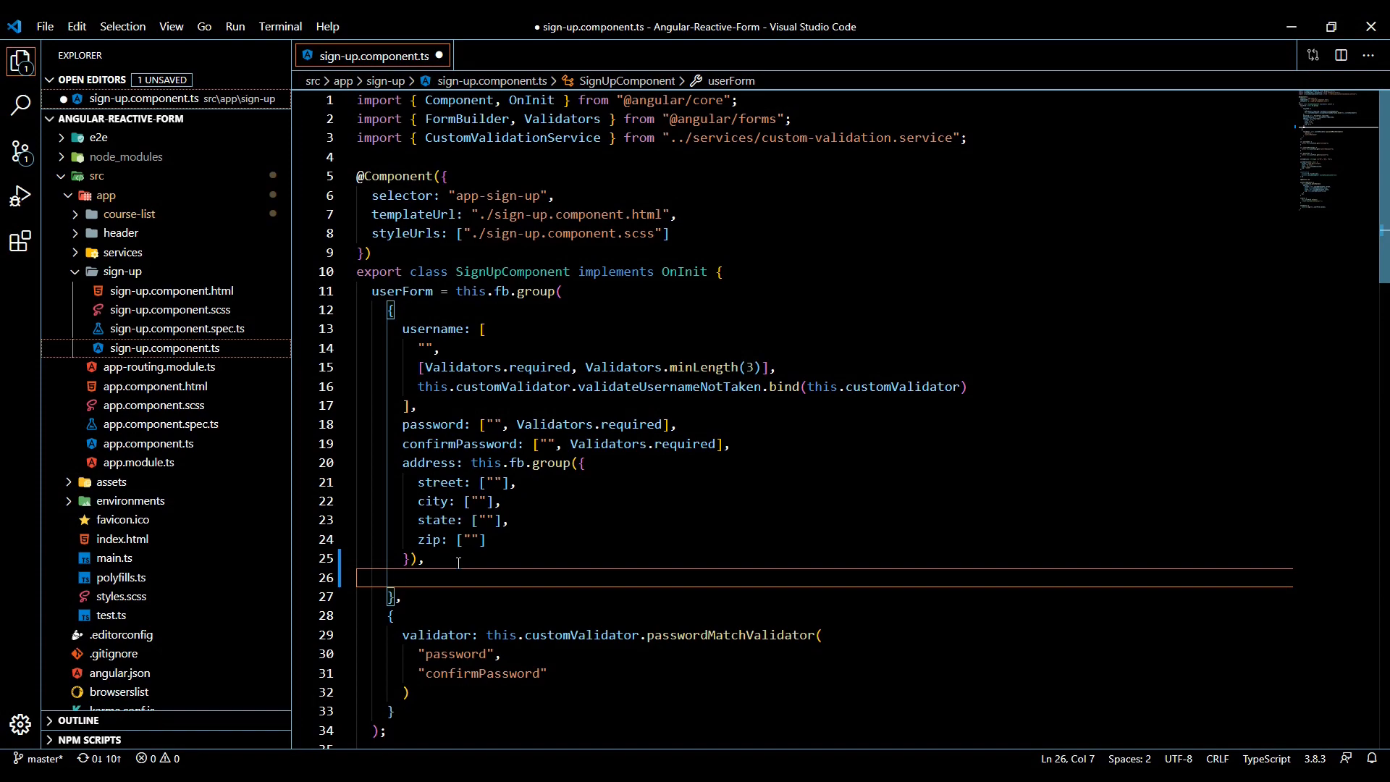
type("day")
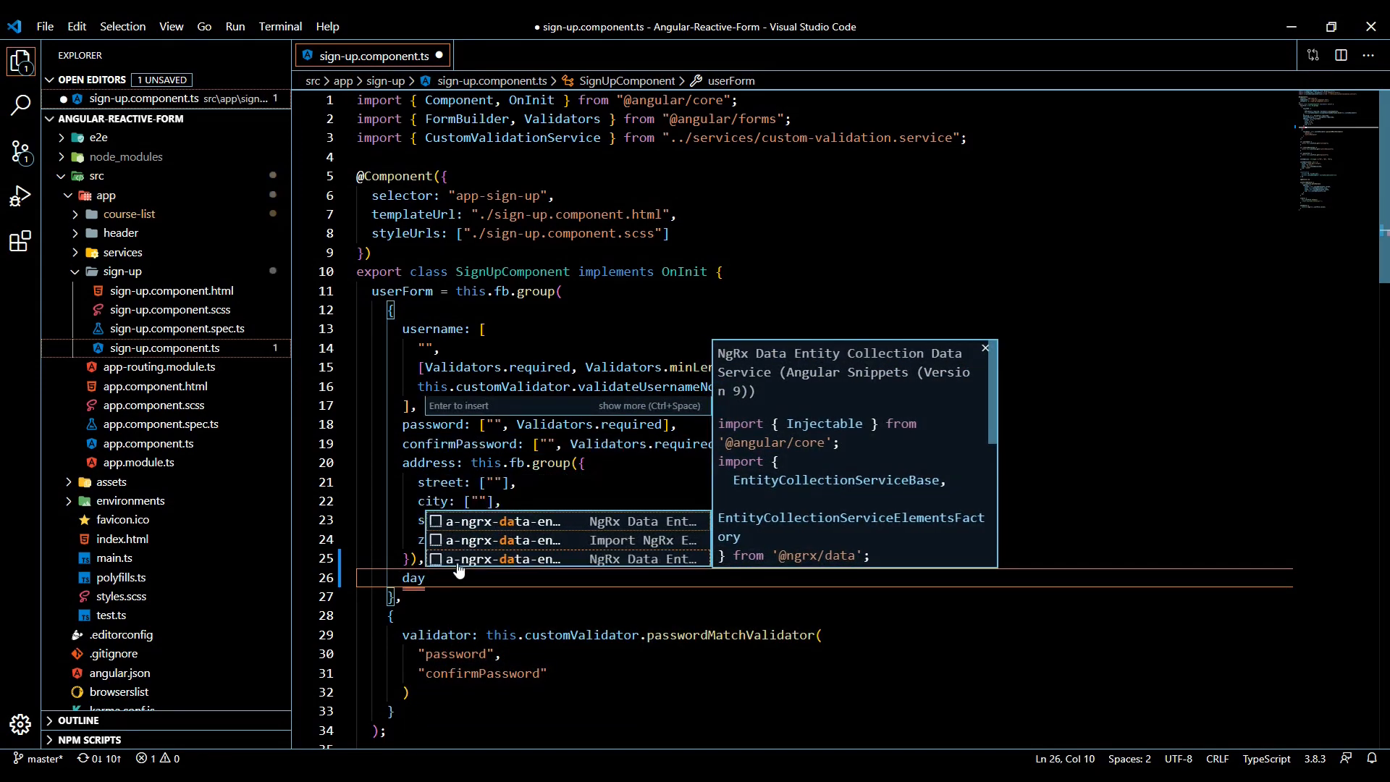
type("sAvailable")
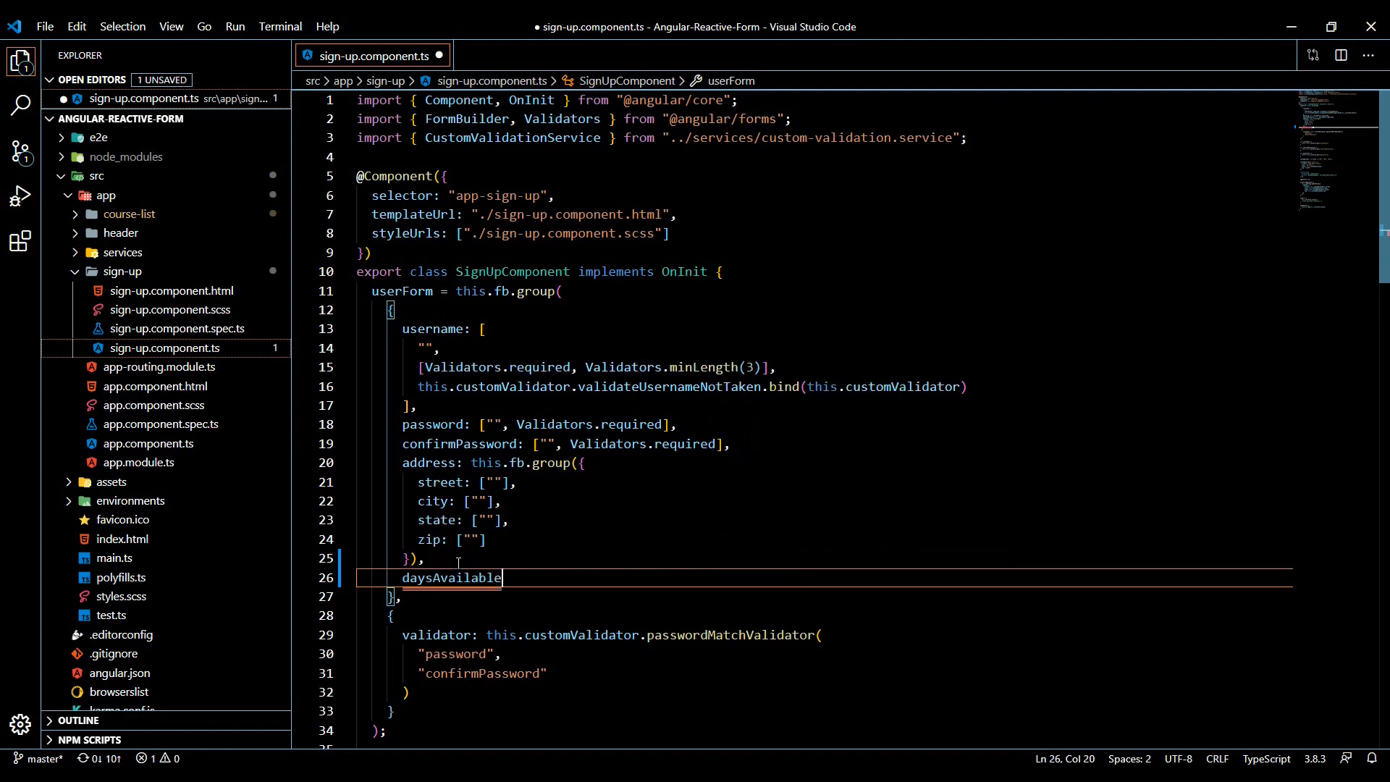
type(": th")
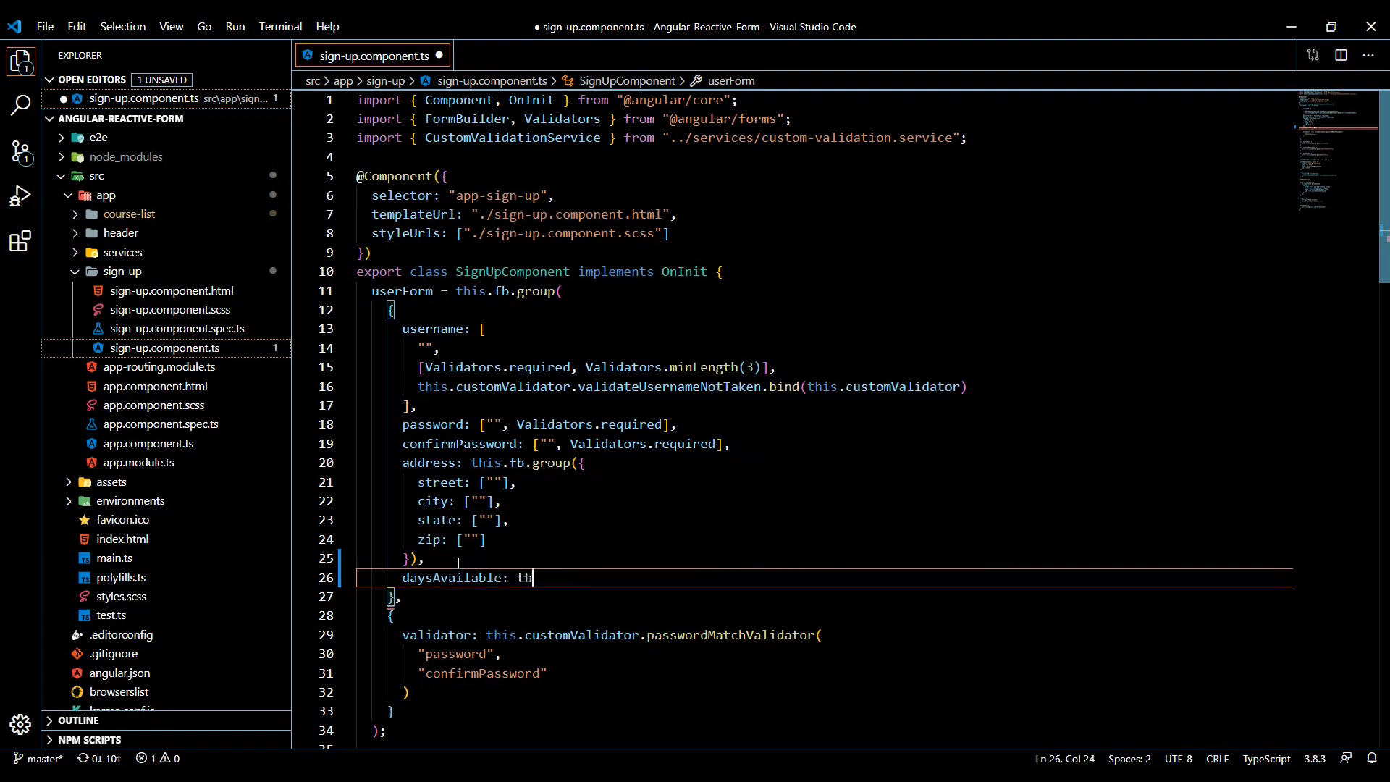
type("is.f")
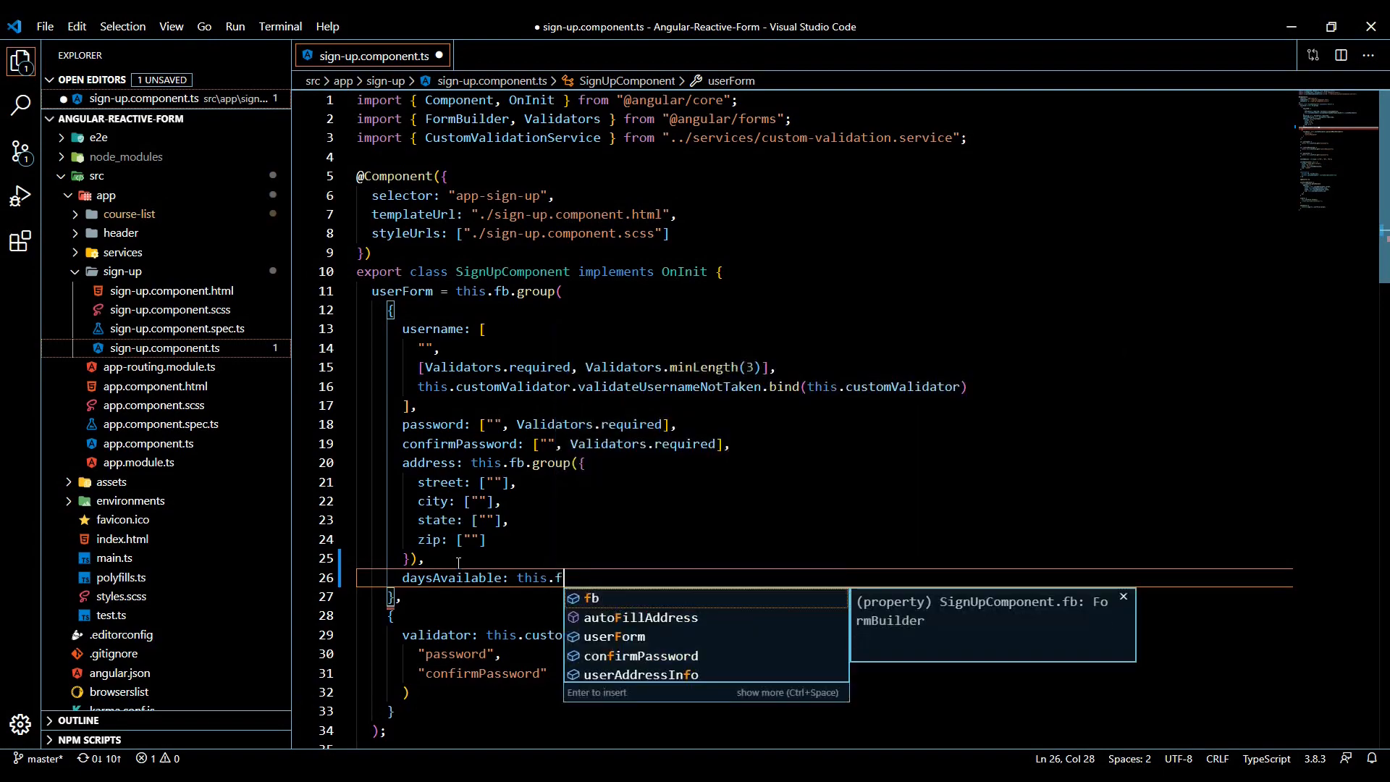
type("b.")
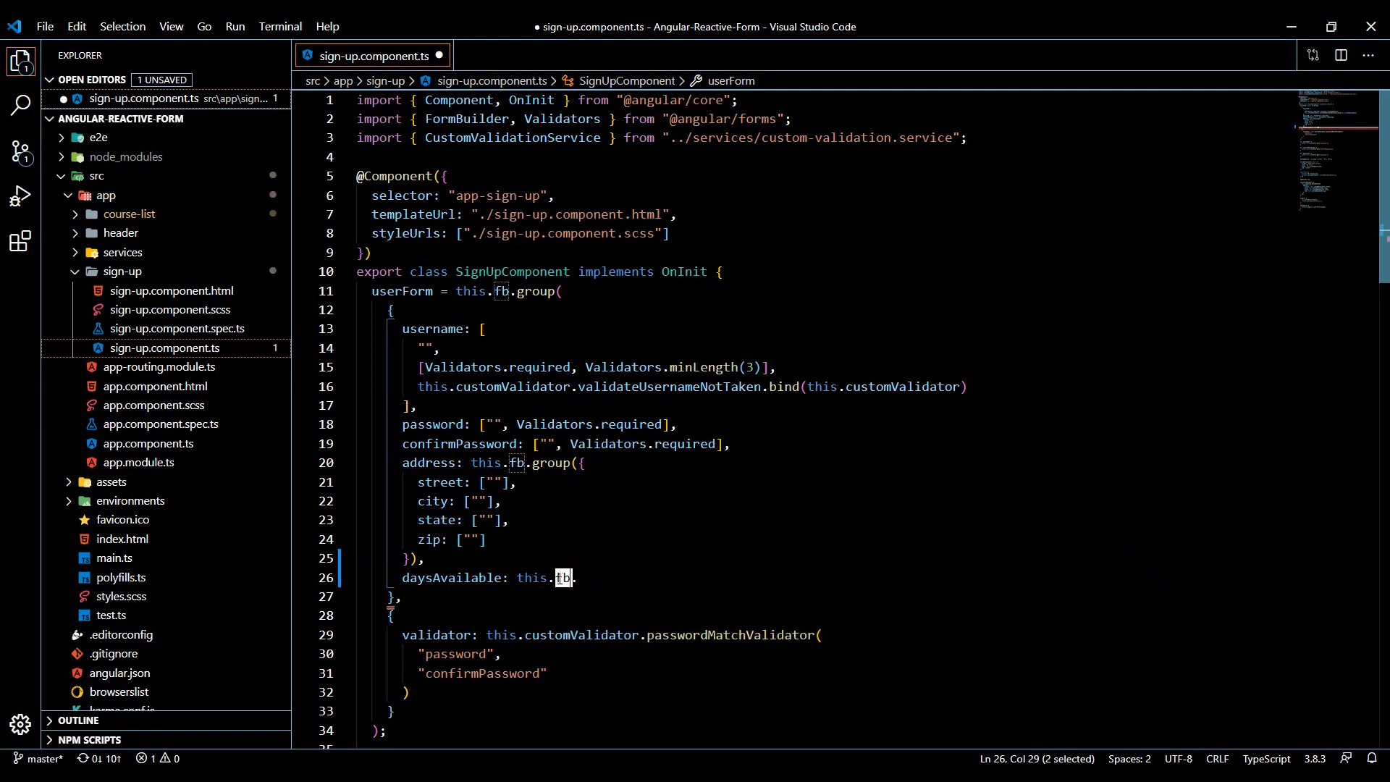
scroll("down", 3)
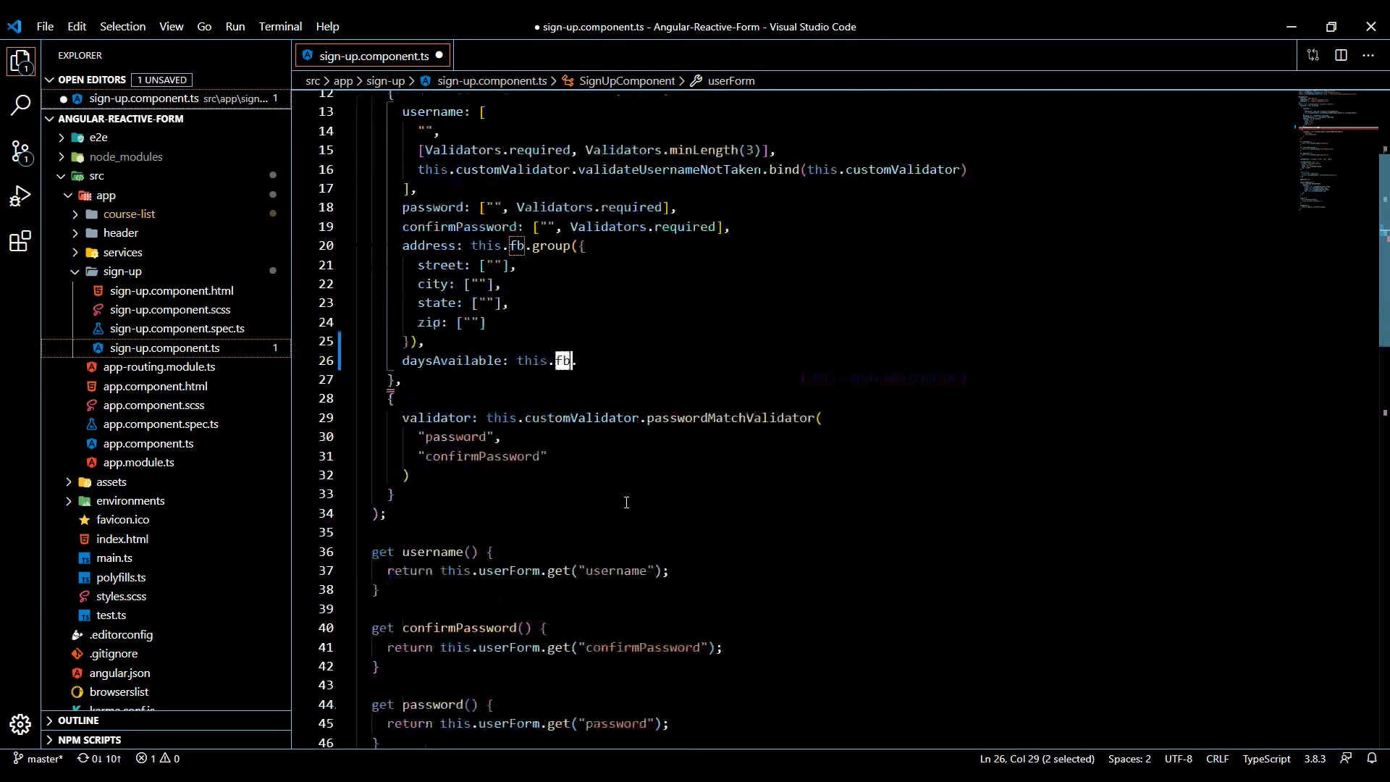
scroll("down", 3)
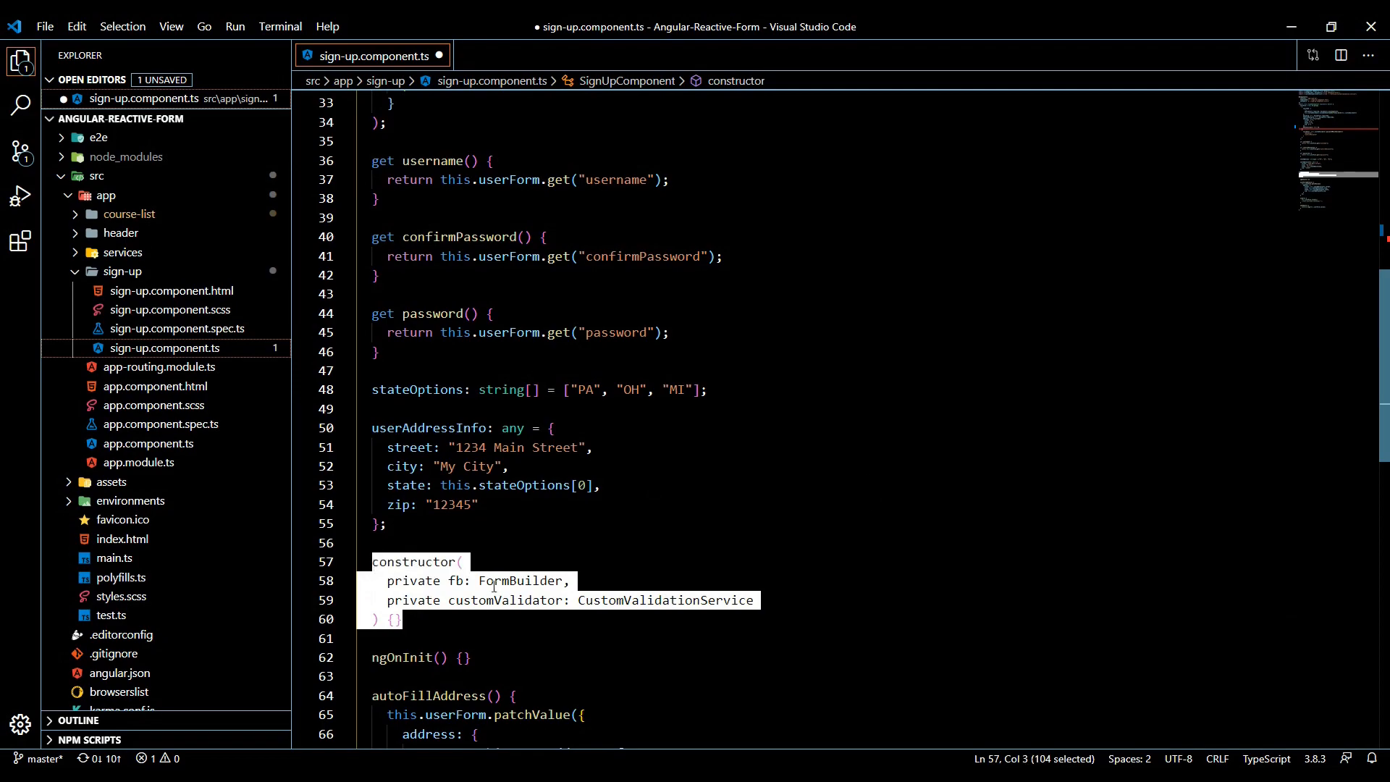
Move the constructor above userForm and highlight FormBuilder in the import line
key("Delete")
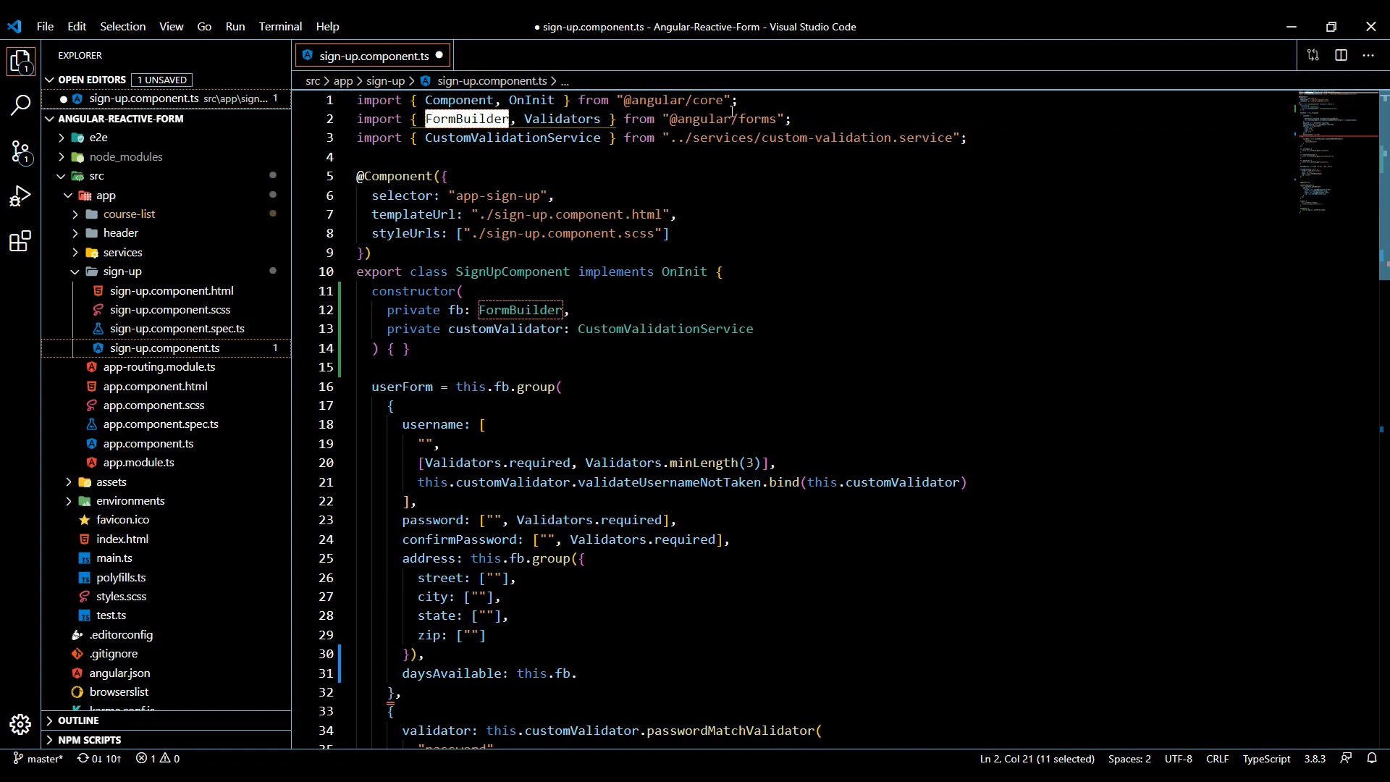
double_click(720, 118)
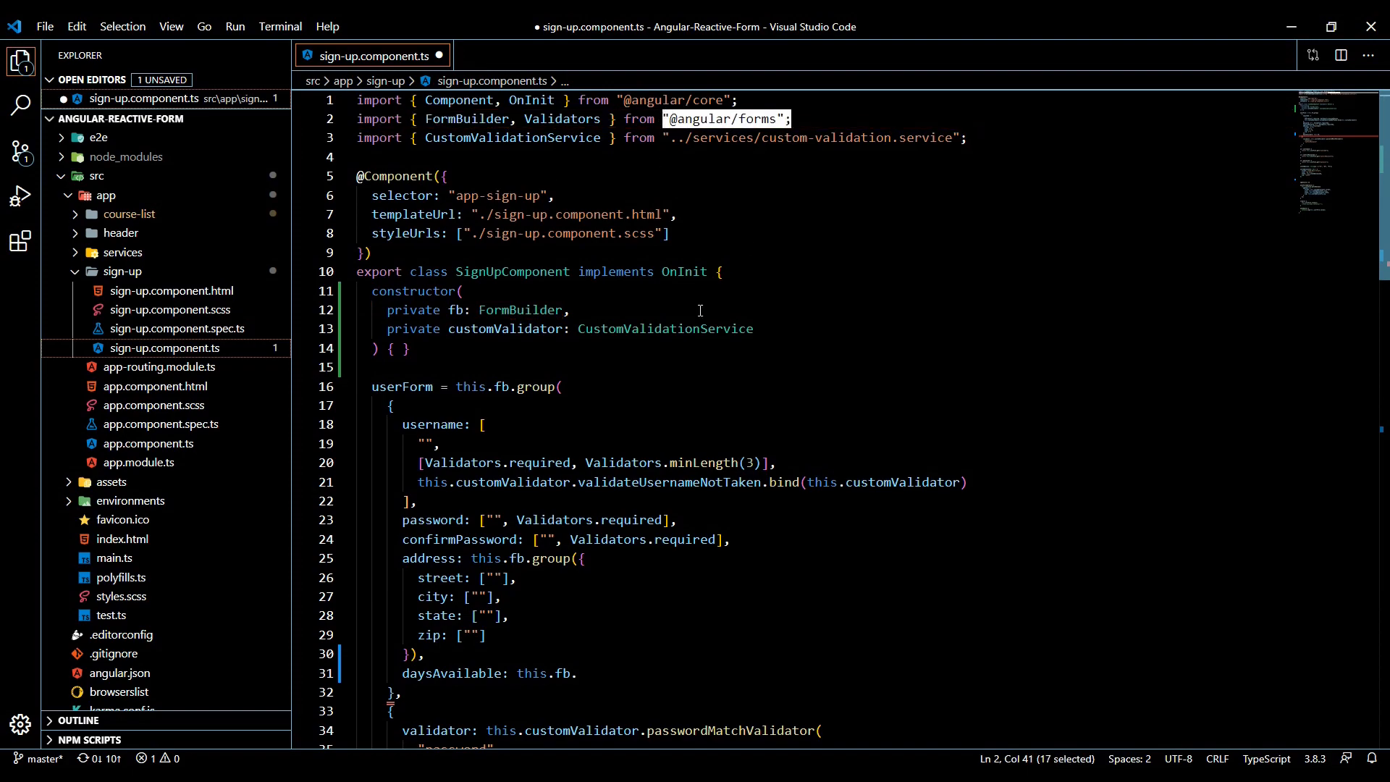
scroll("down", 3)
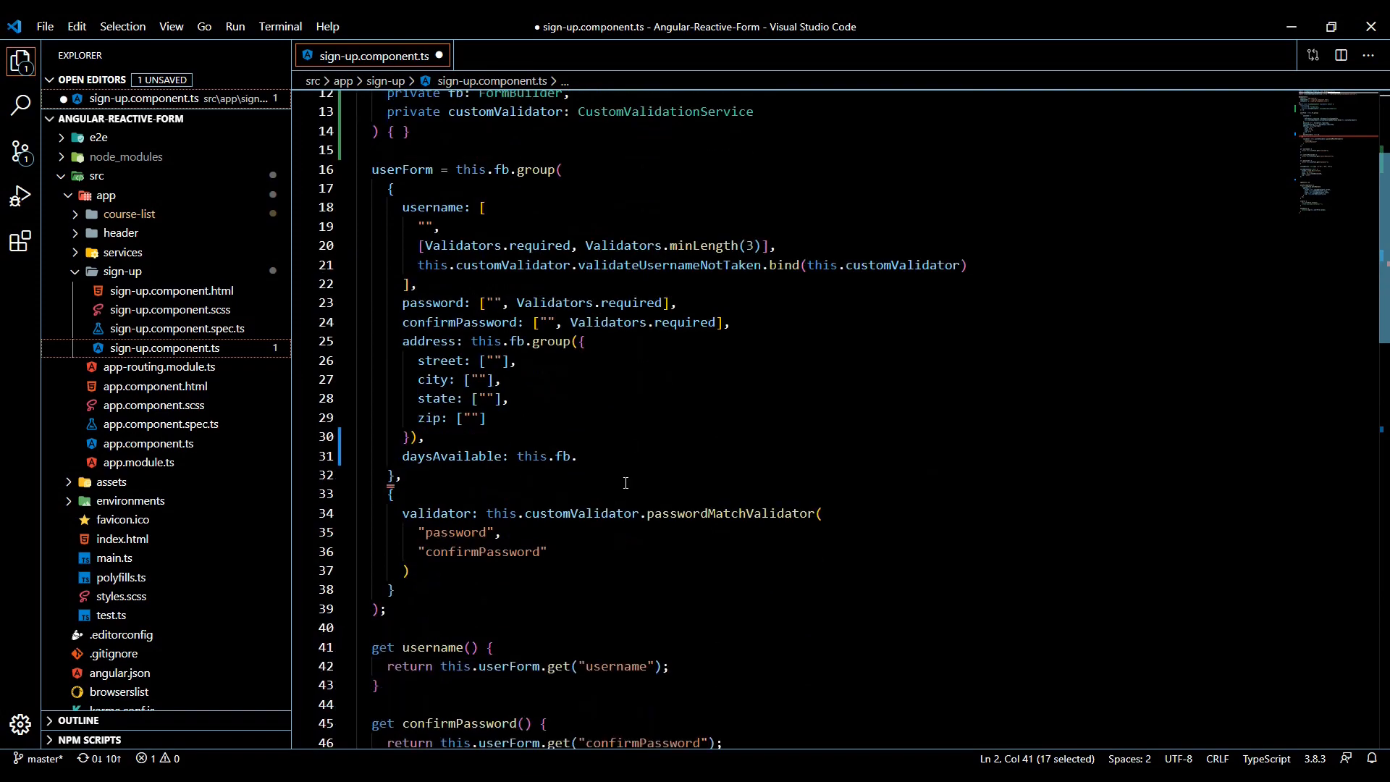
Complete daysAvailable as this.fb.array([this.fb.control("")])
left_click(576, 456)
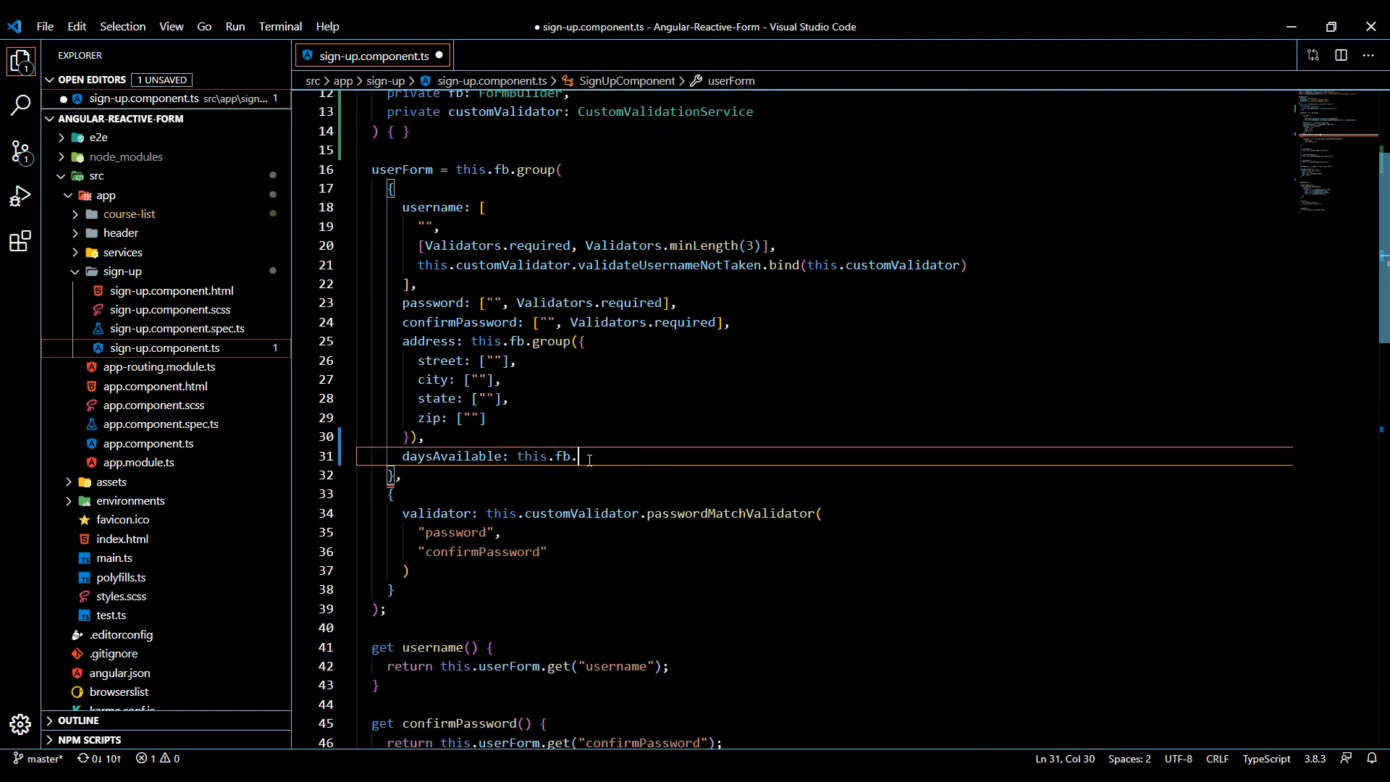
type("array")
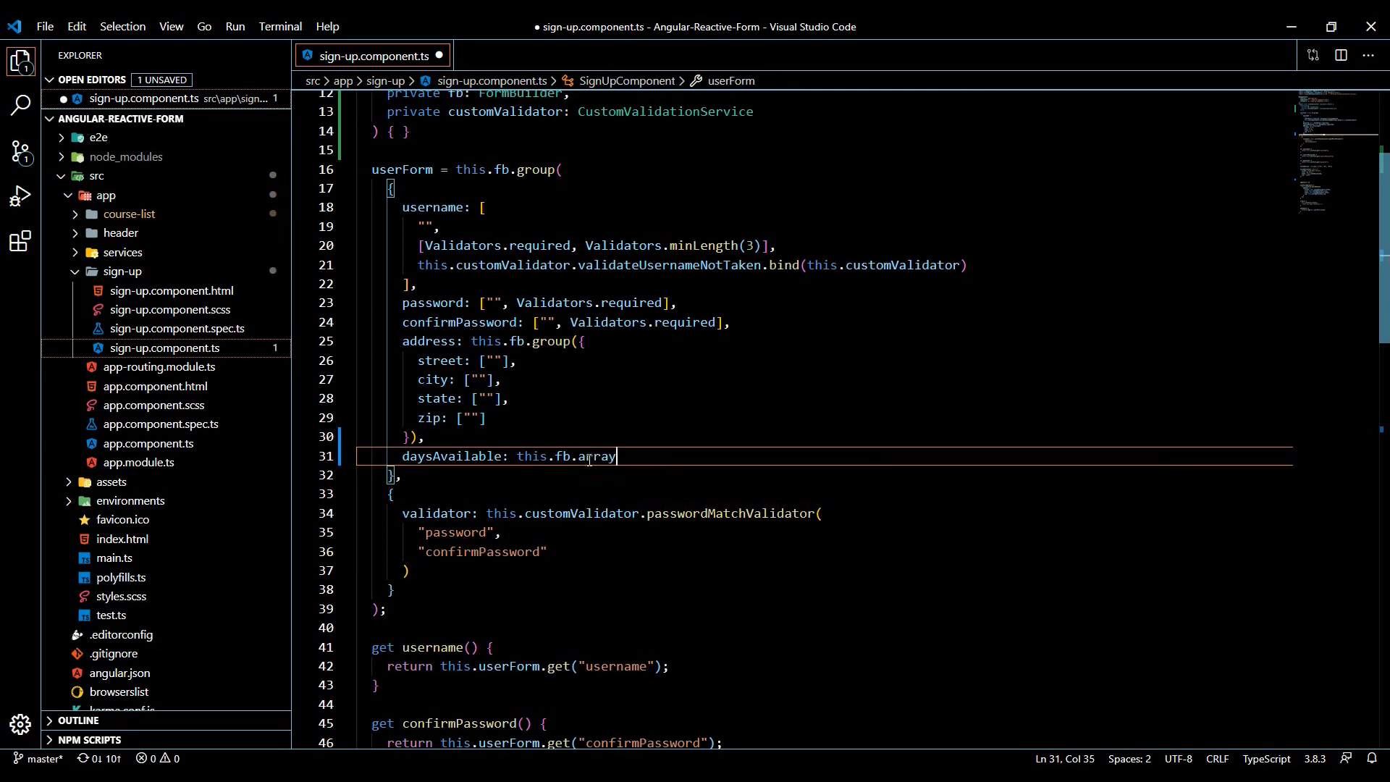
type("(")
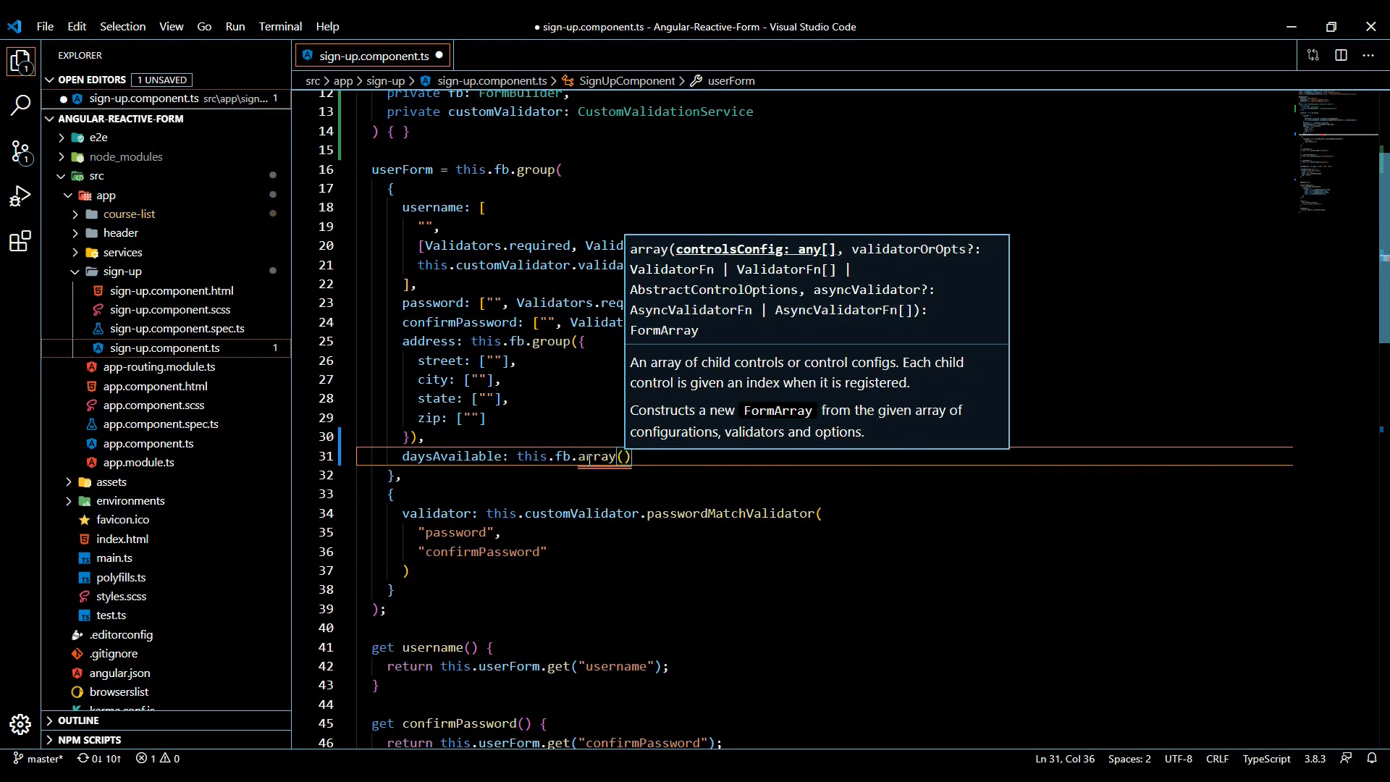
type("[")
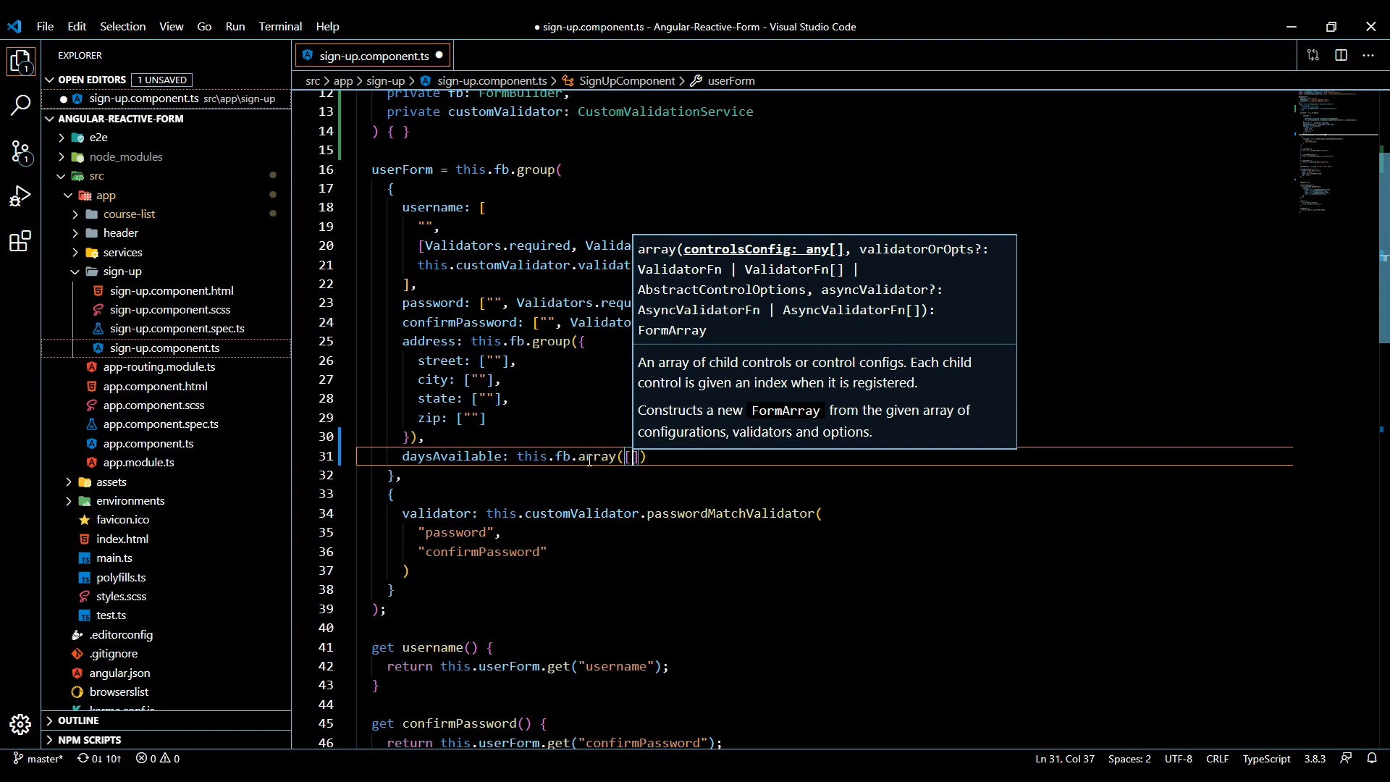
type("this.c")
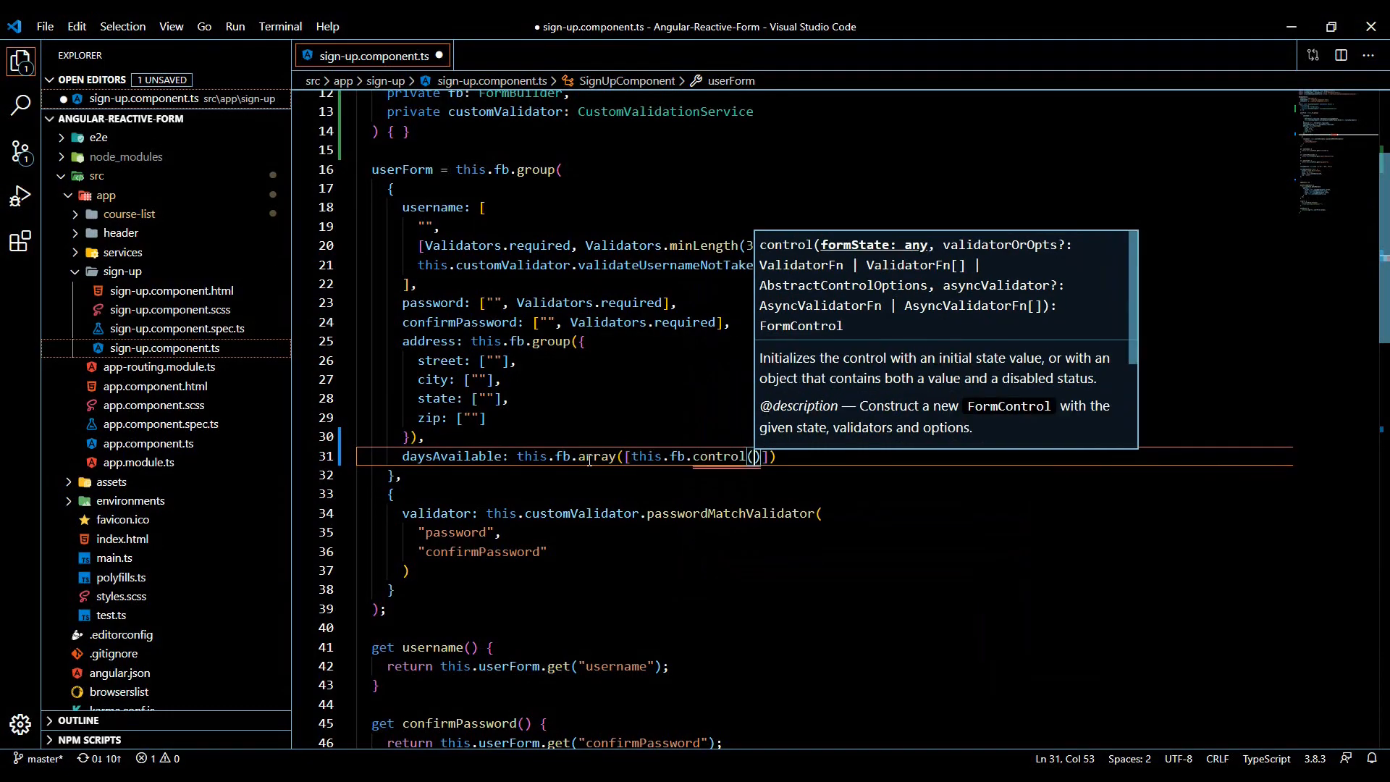
type("\"\"")
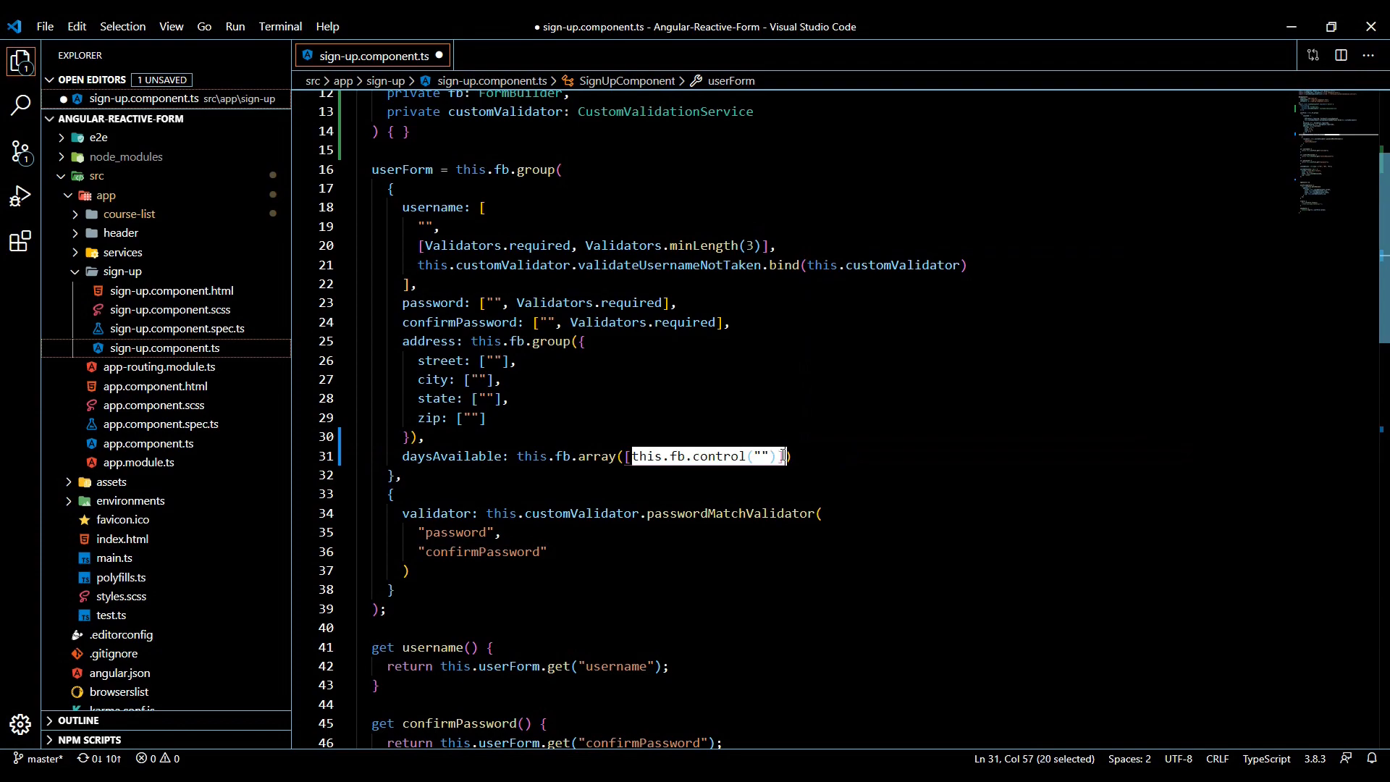
mouse_move(462, 456)
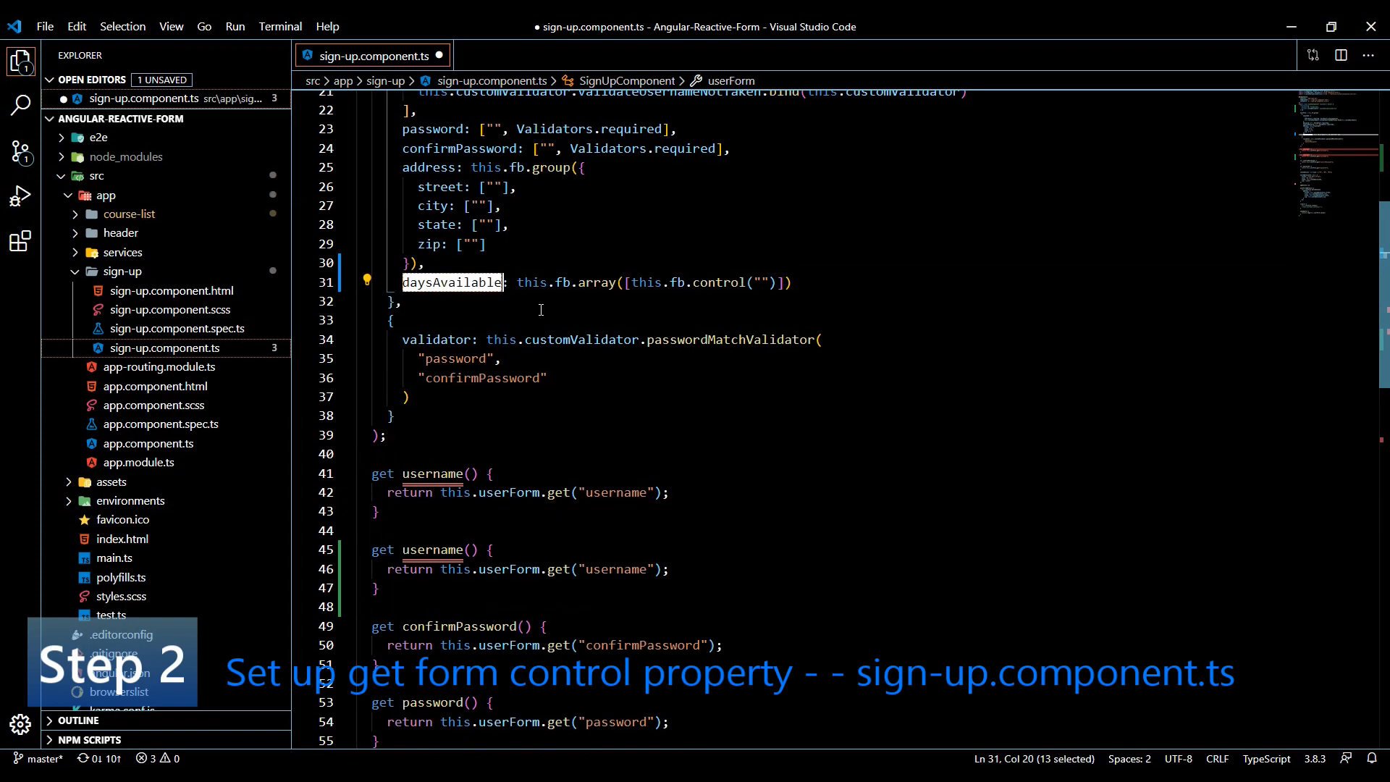
Rename the duplicated getter to daysAvailable returning this.userForm.get("daysAvailable")
double_click(433, 474)
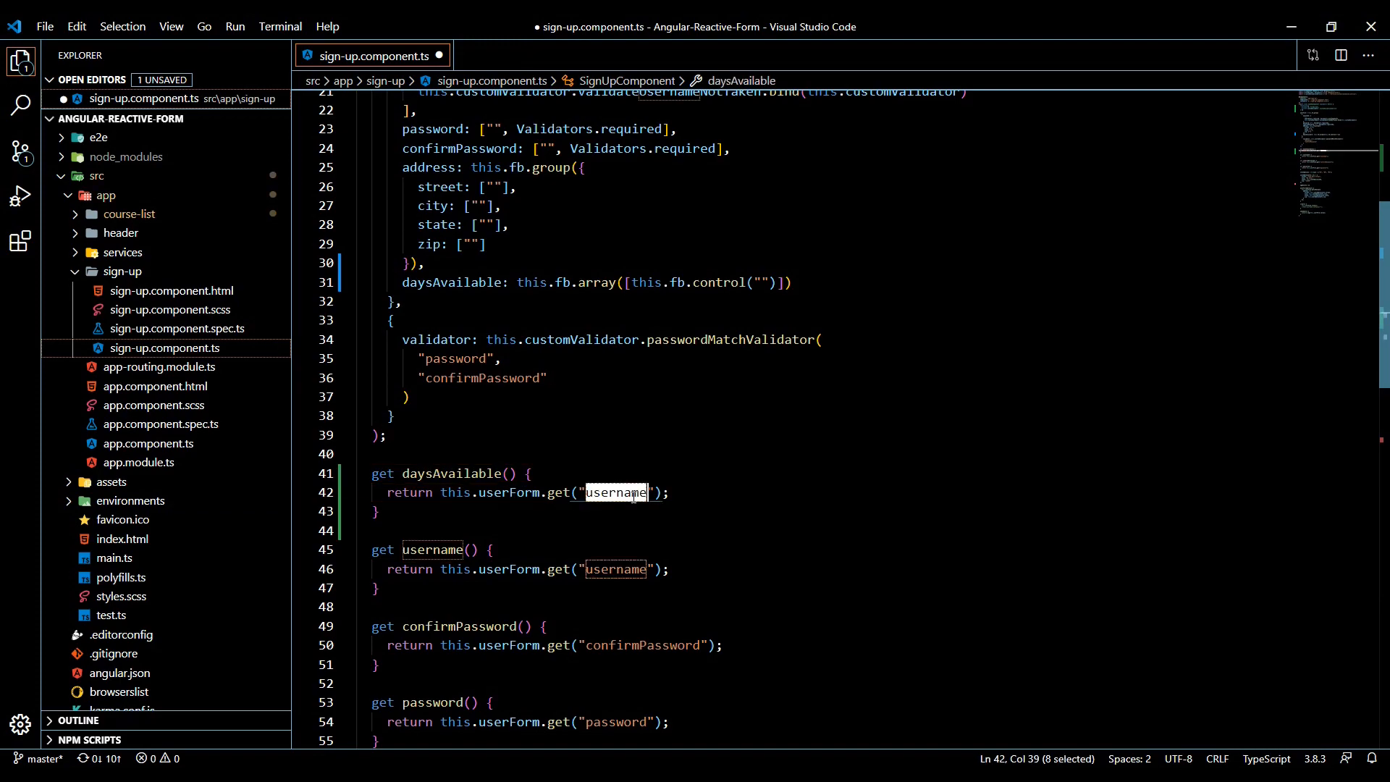
type("daysAvailable")
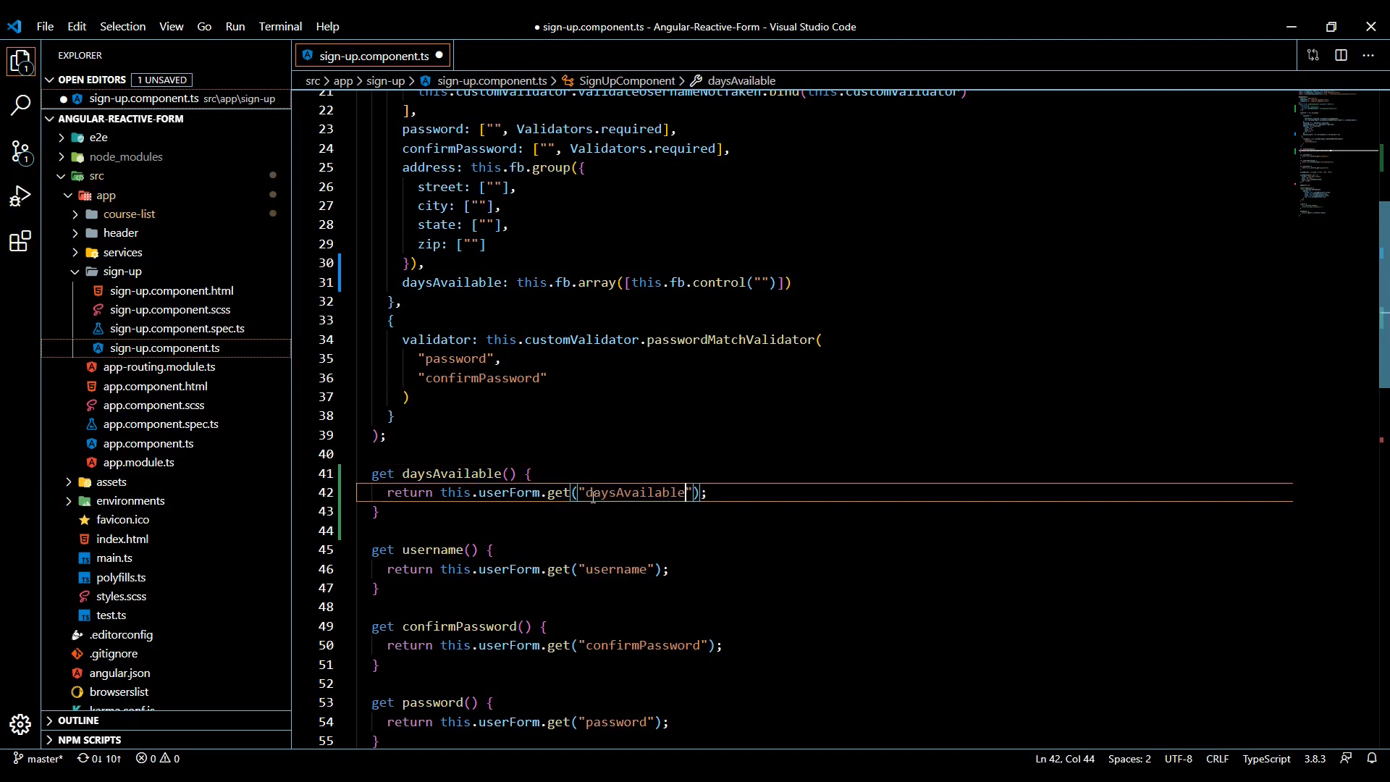
double_click(449, 282)
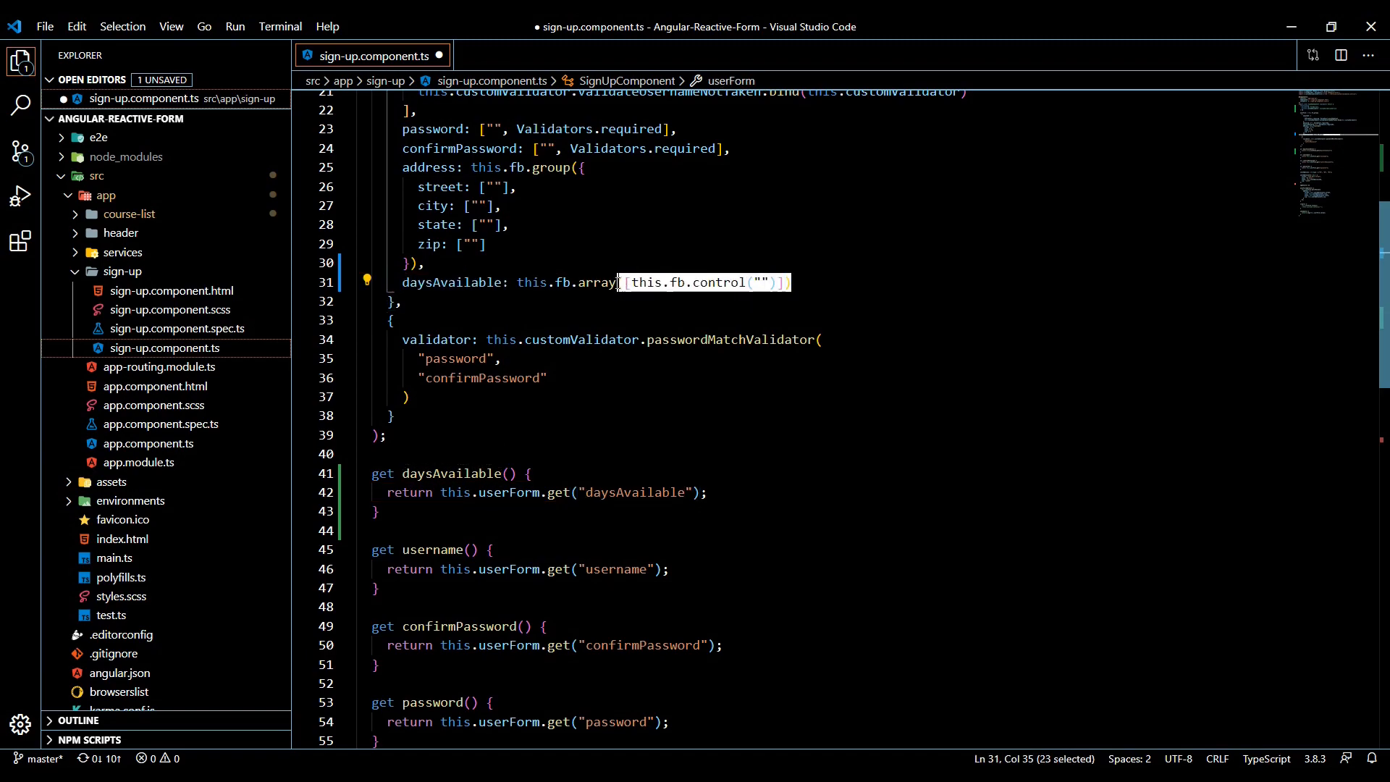
Start an addDay() method with 'this.day' after the form definition
left_click(392, 435)
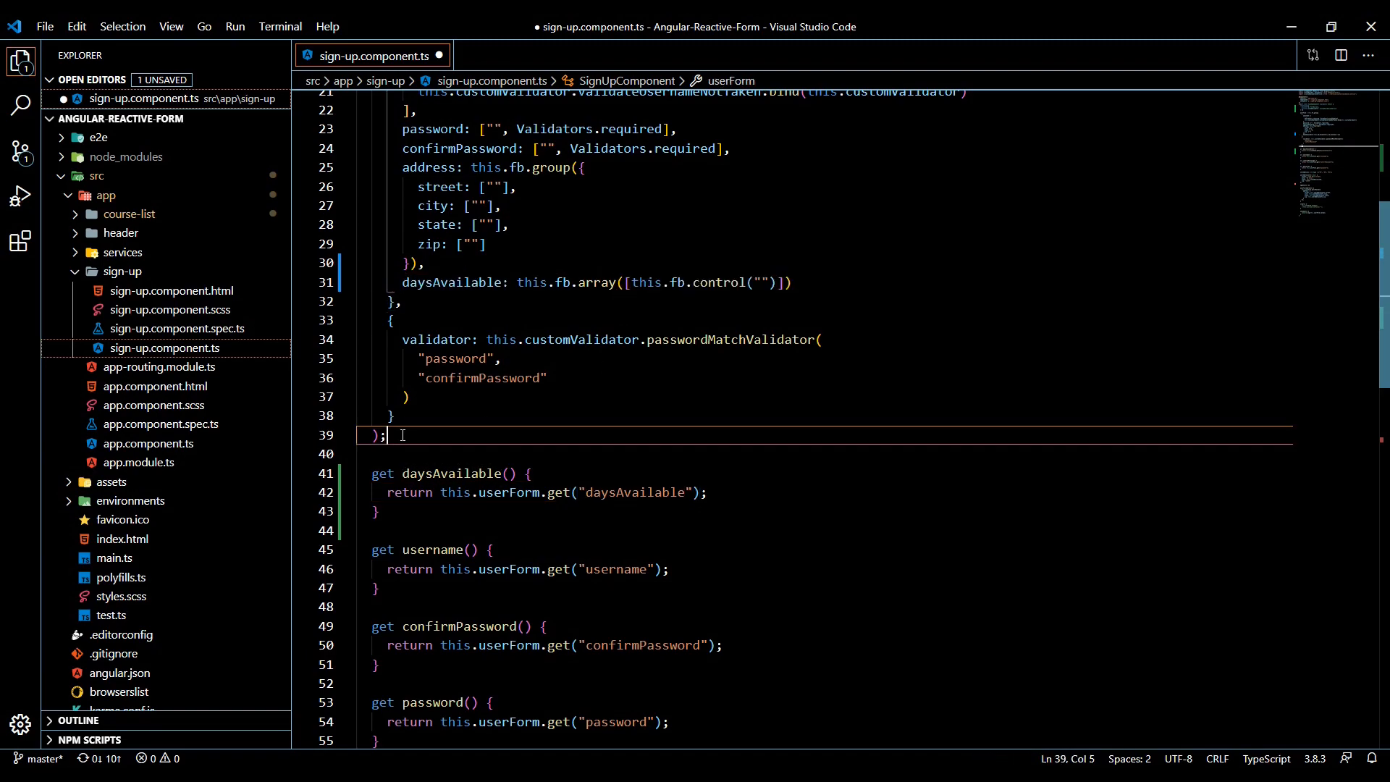
key("Enter")
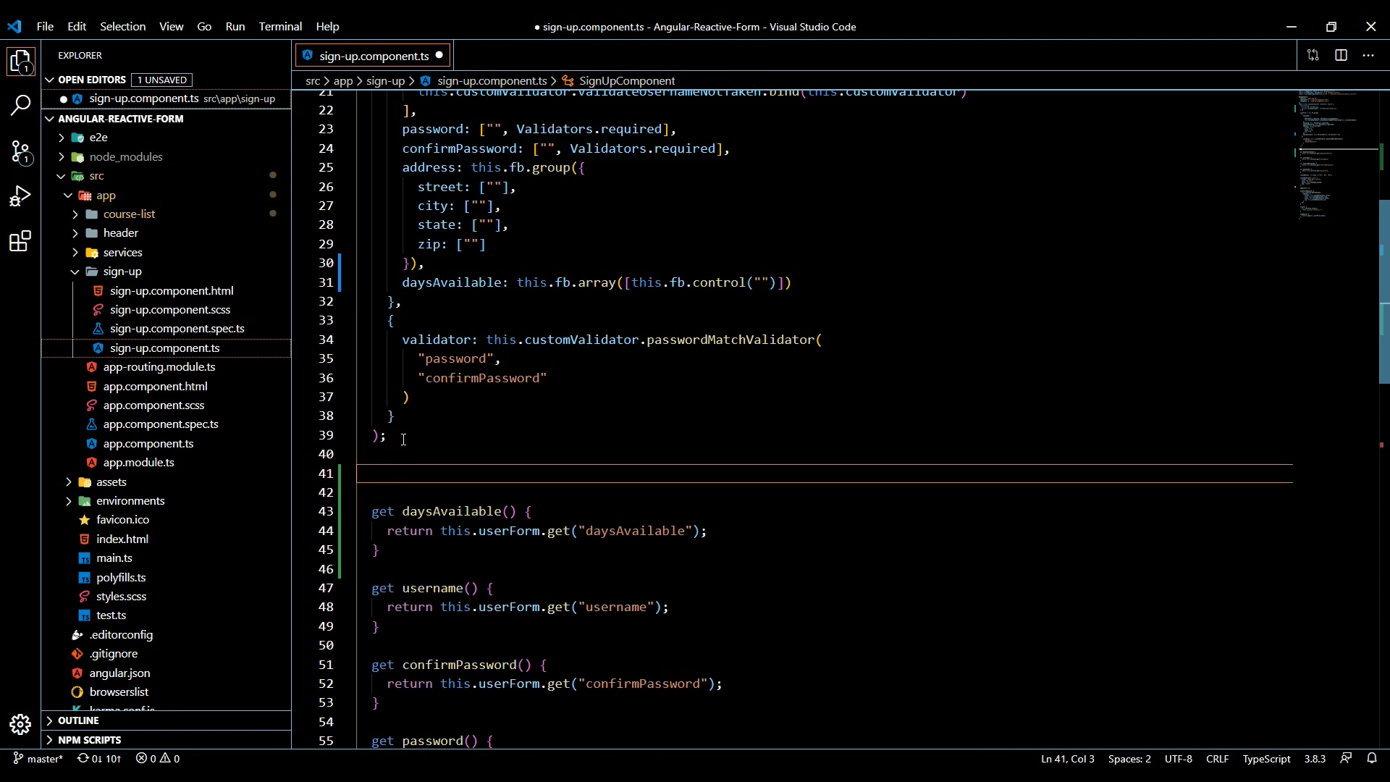
type("a")
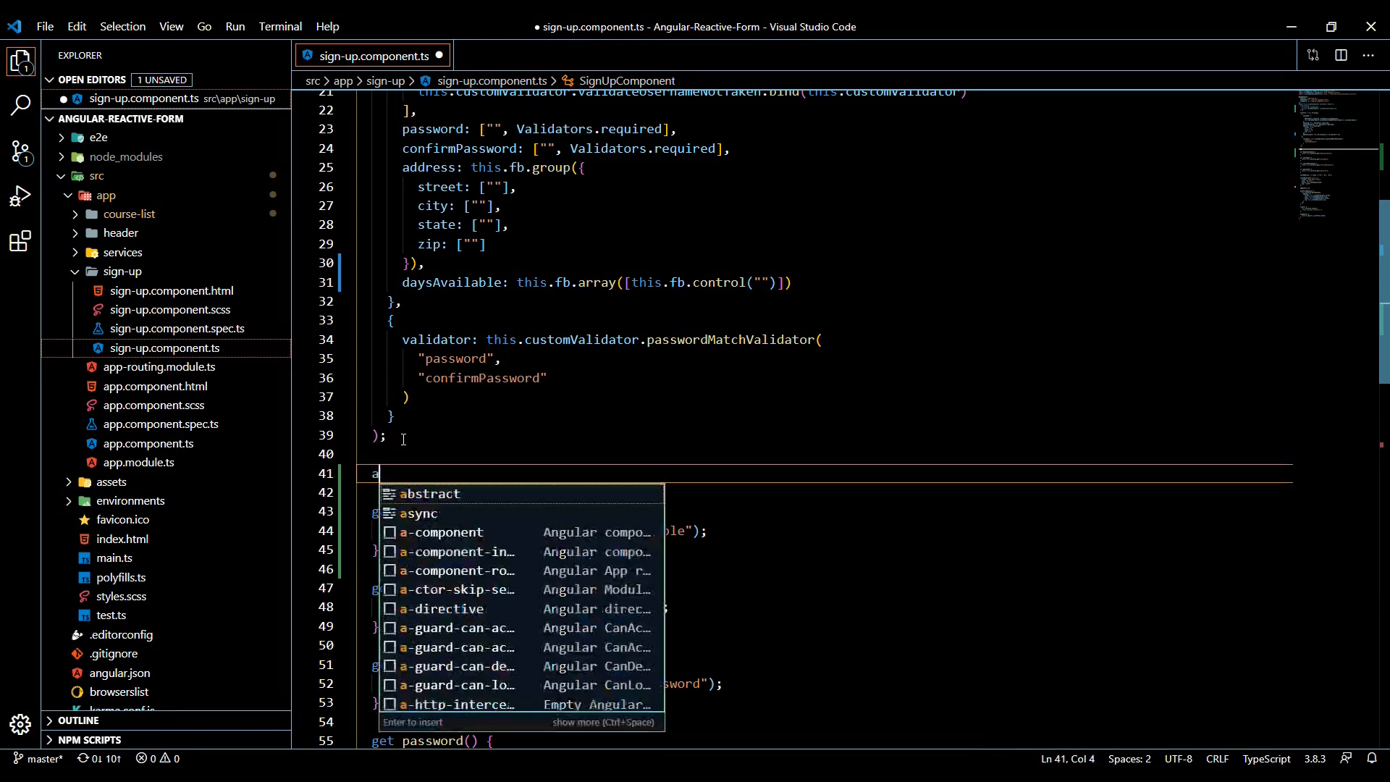
type("dd")
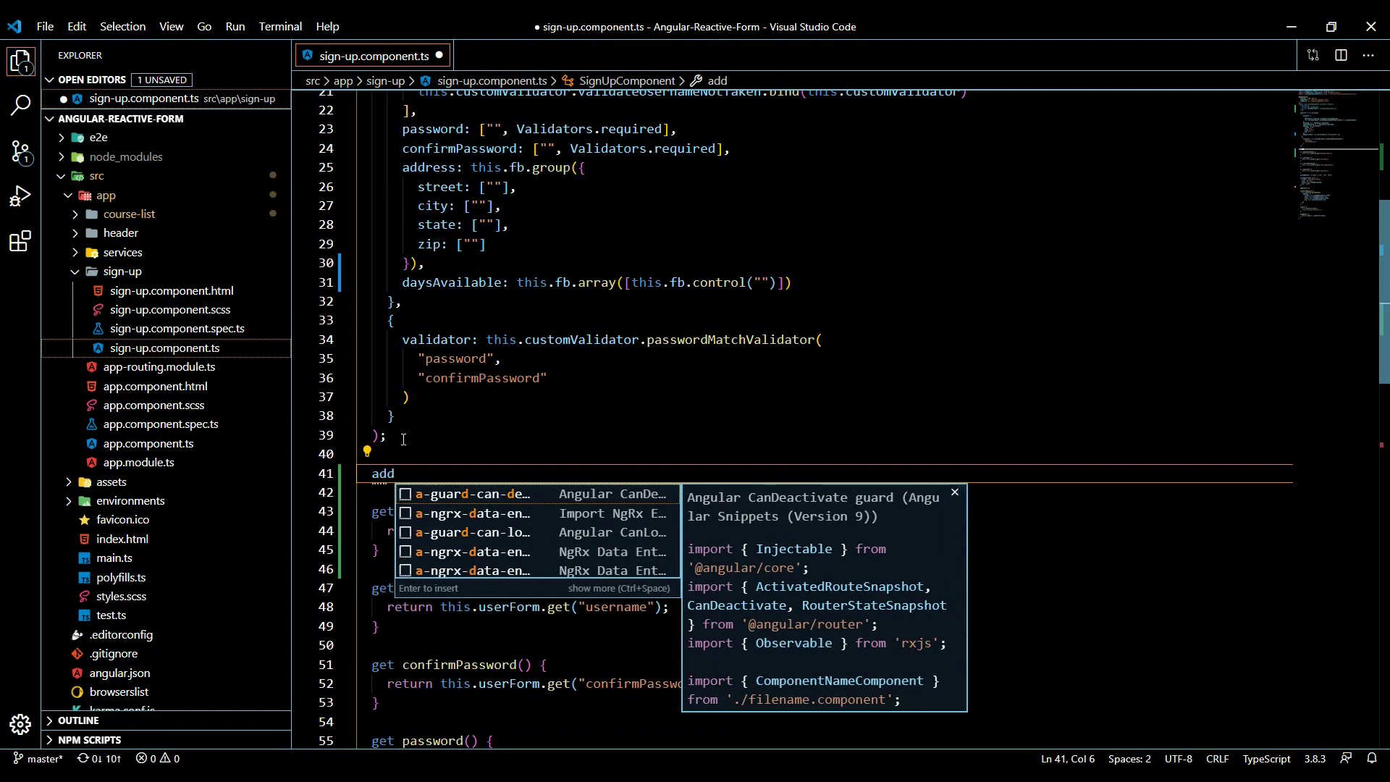
type("Day")
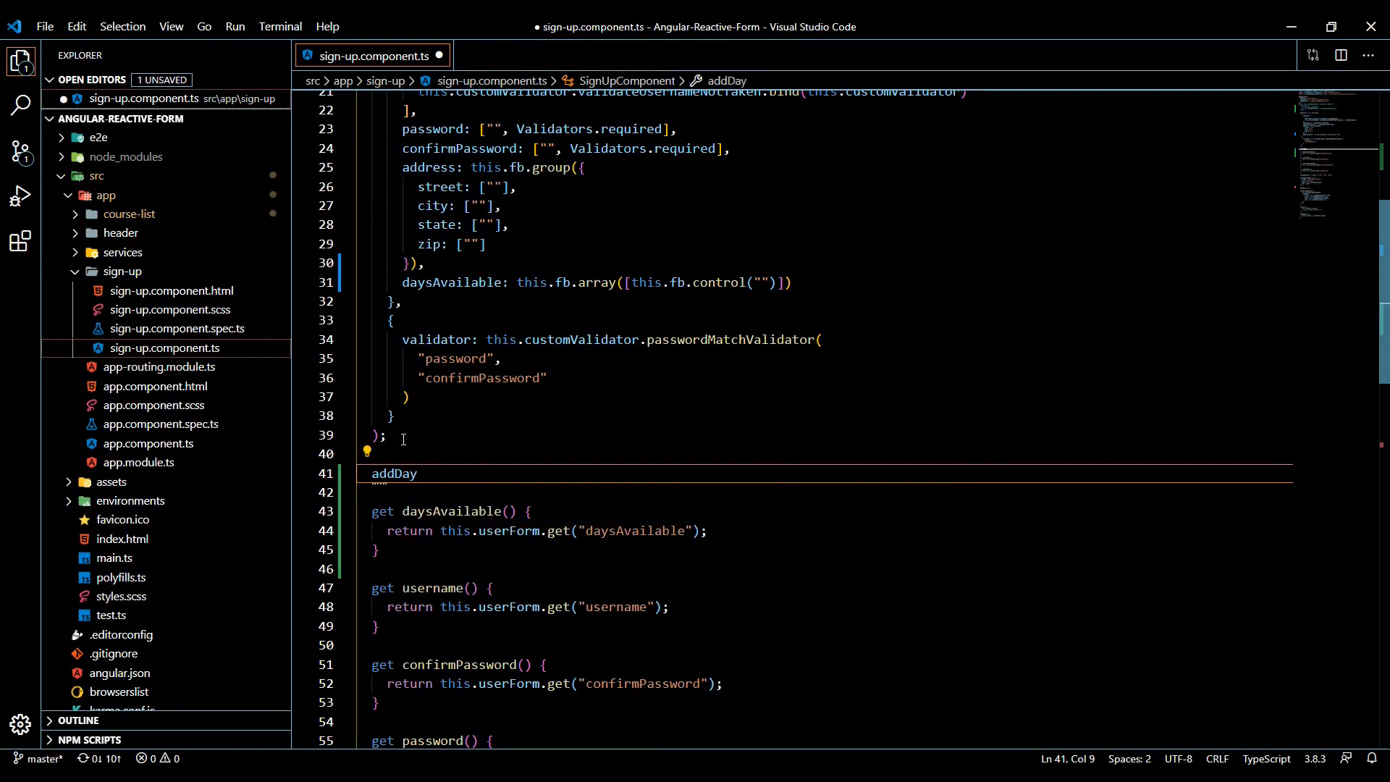
type("() {")
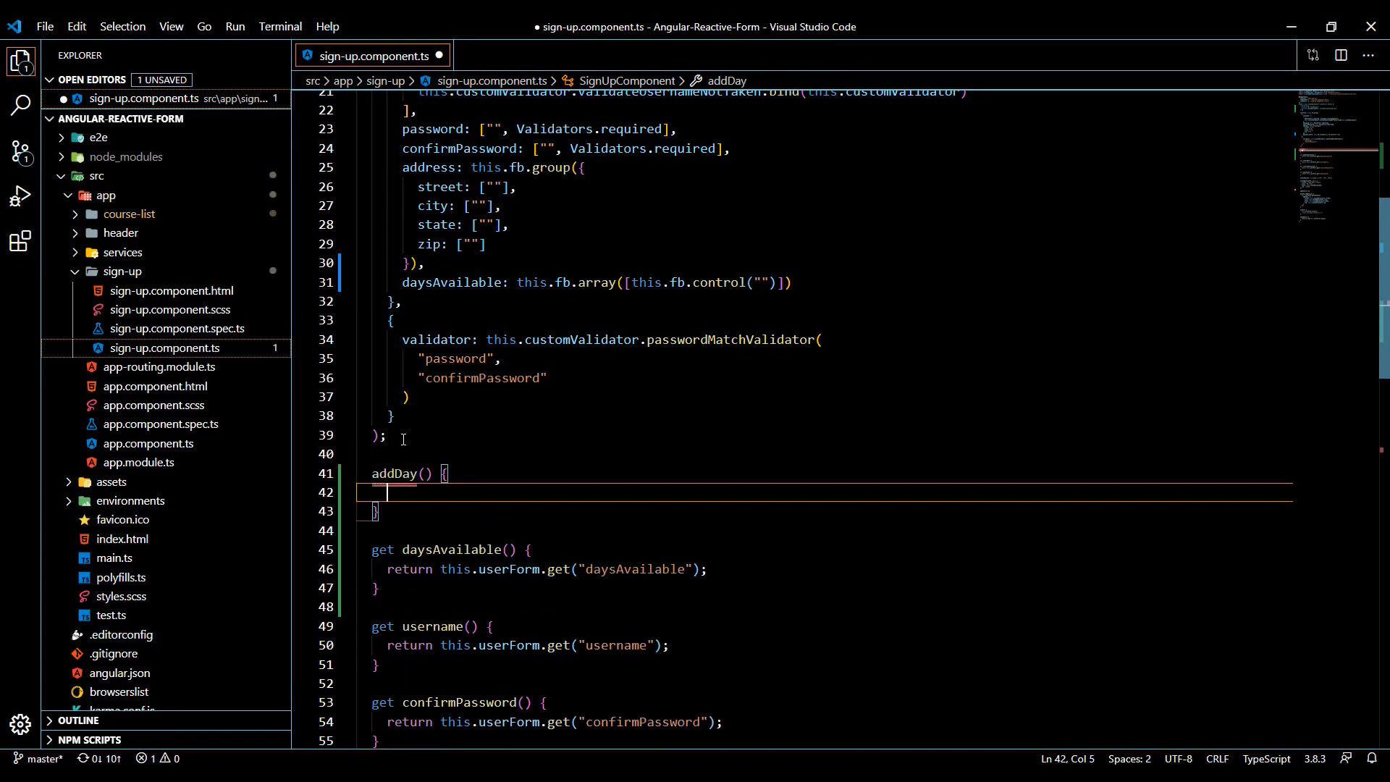
type("this")
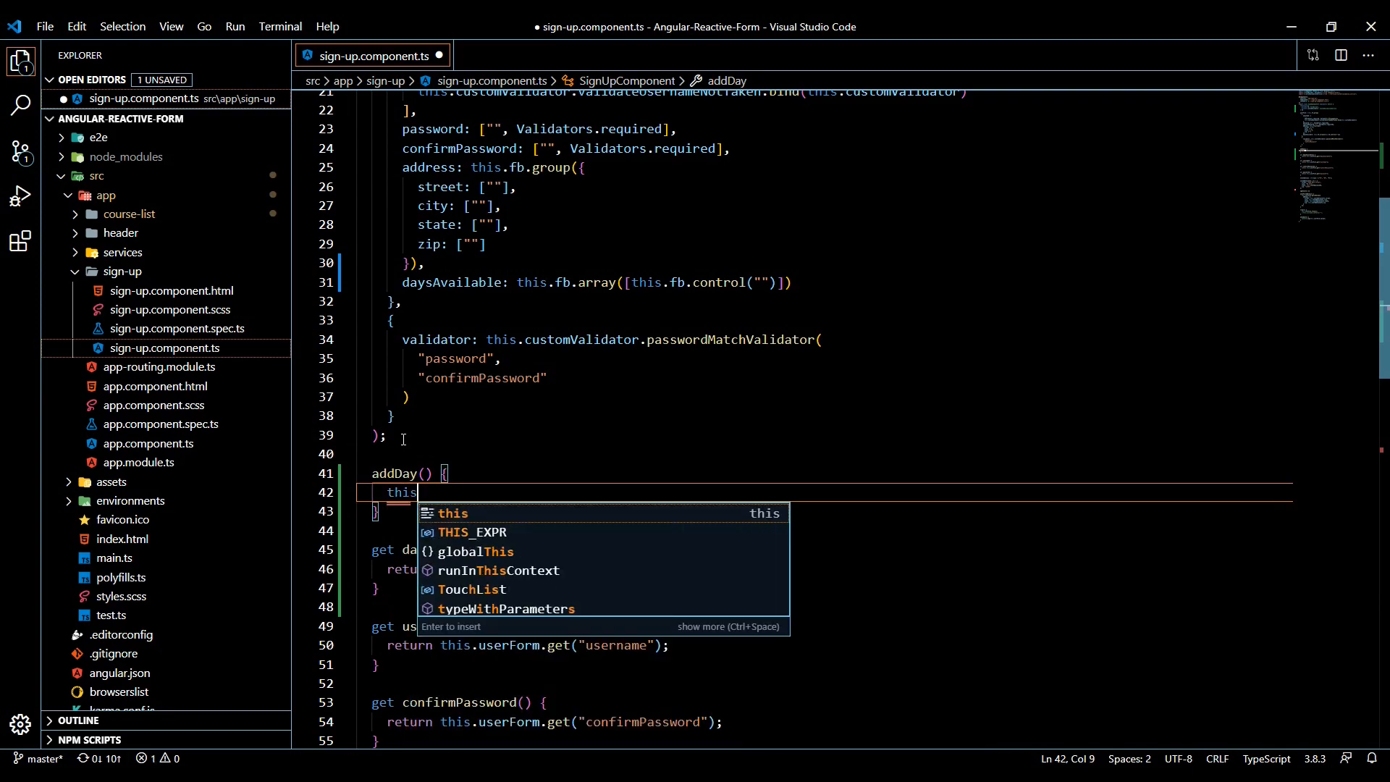
type(".daysAvailable.pu")
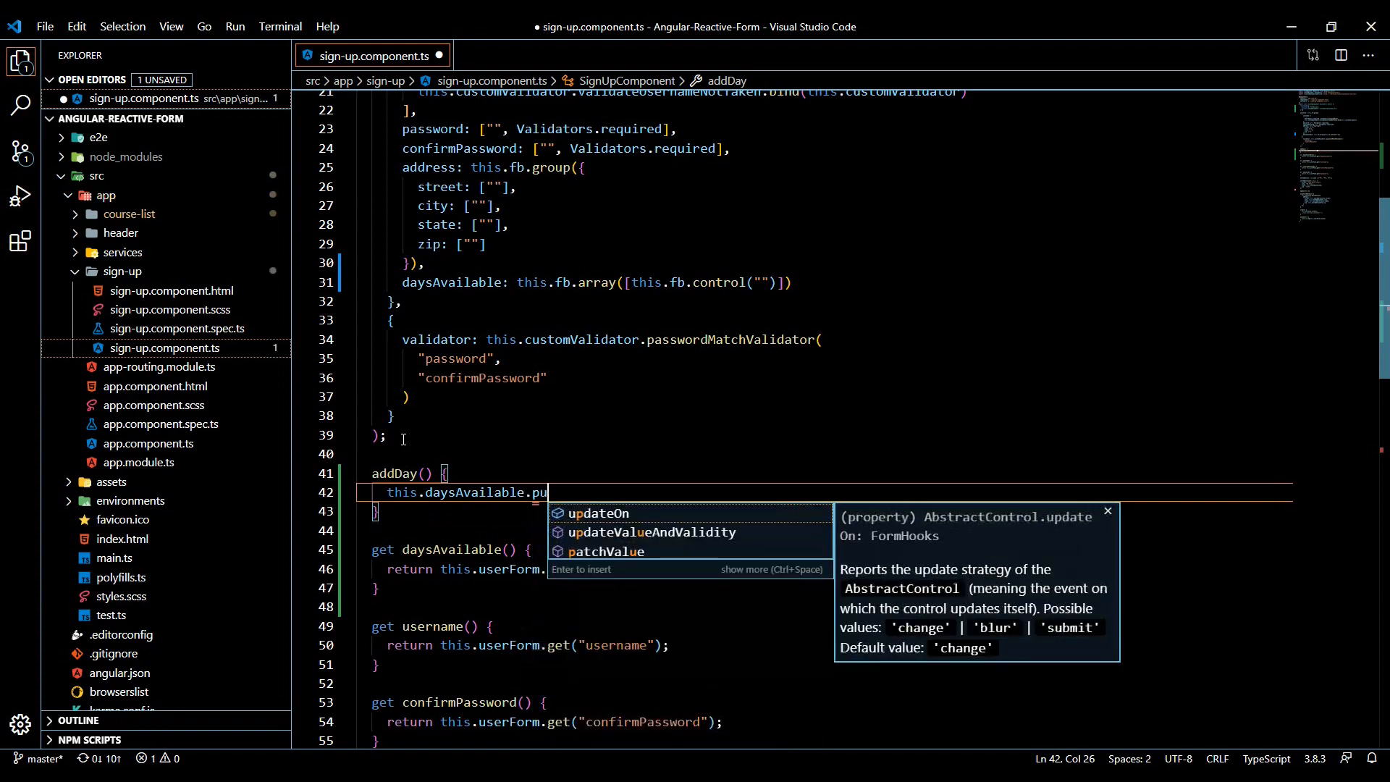
key("Backspace")
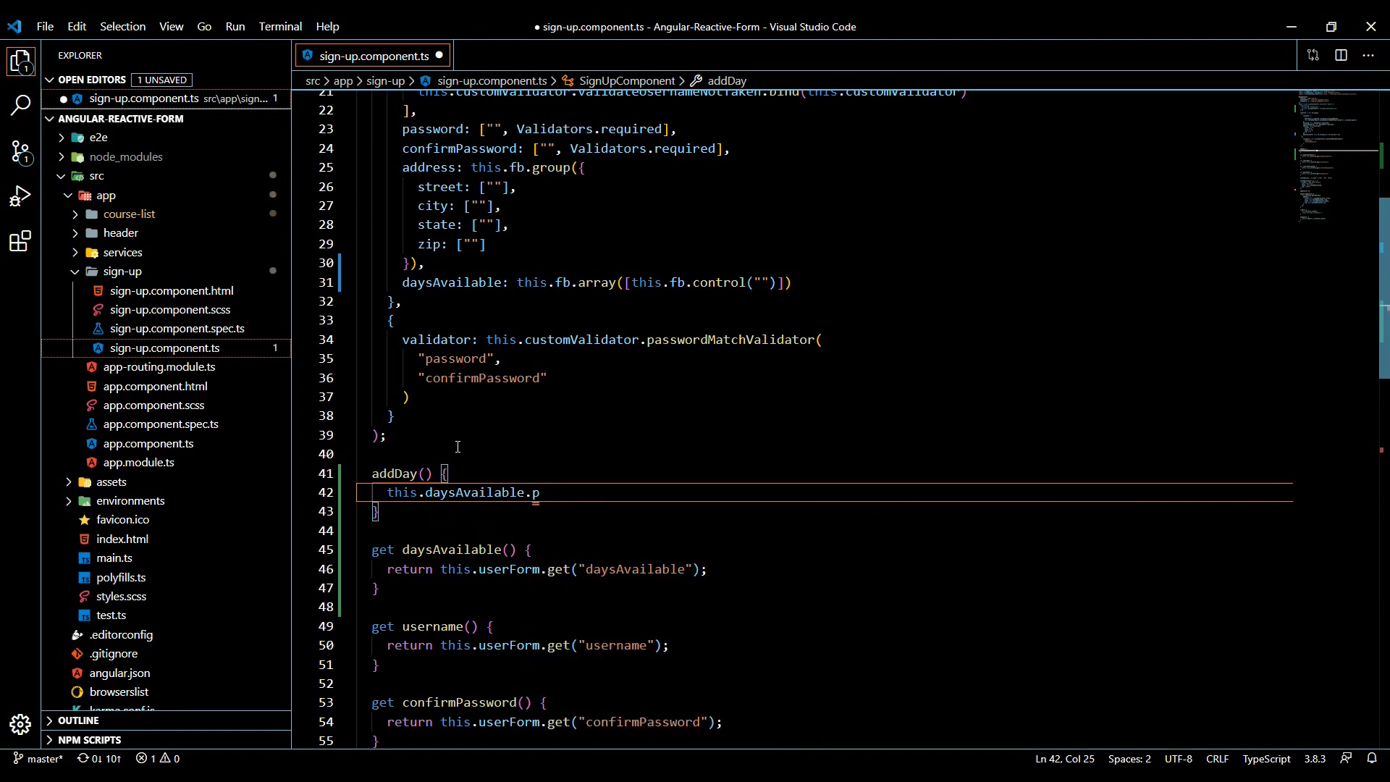
Cast the daysAvailable getter's return as FormArray, accepting the auto-import
left_click(718, 569)
type(" as")
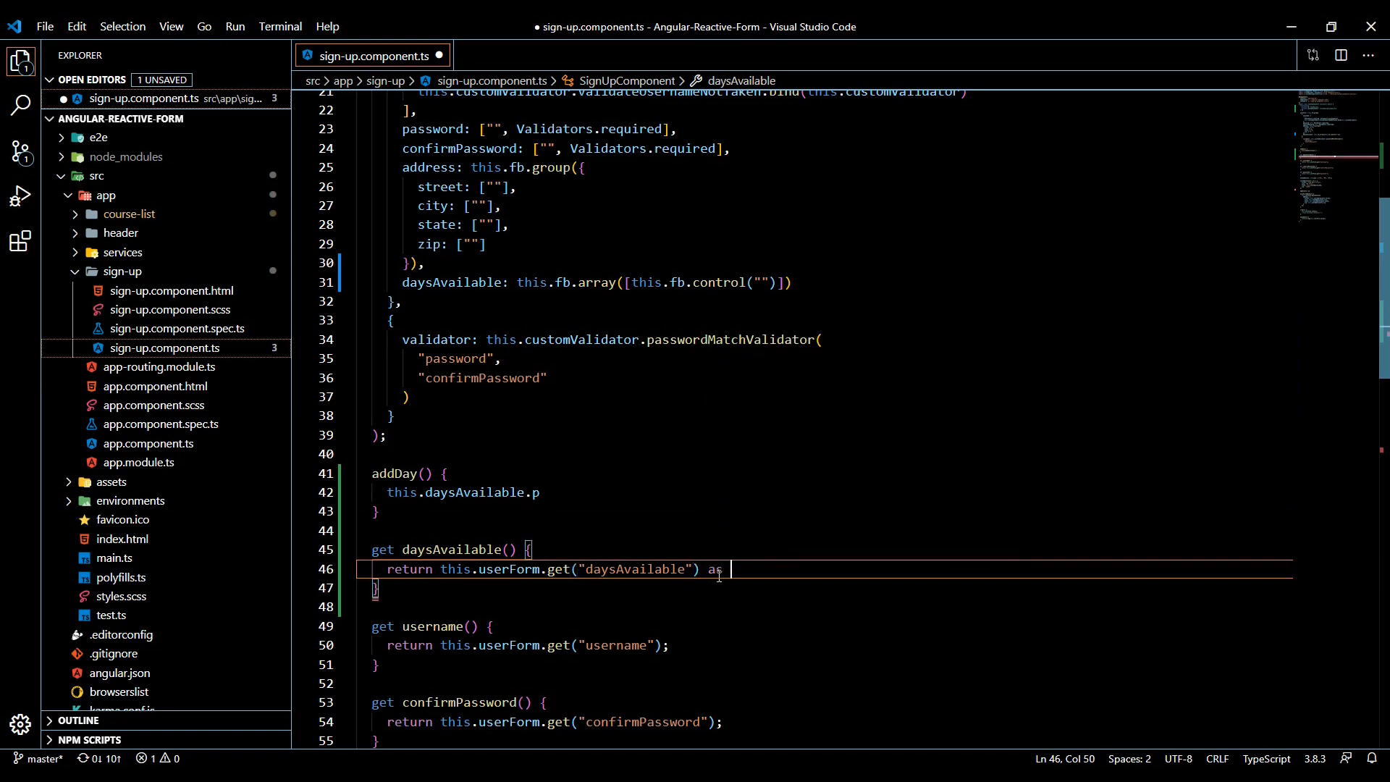
type("Forma")
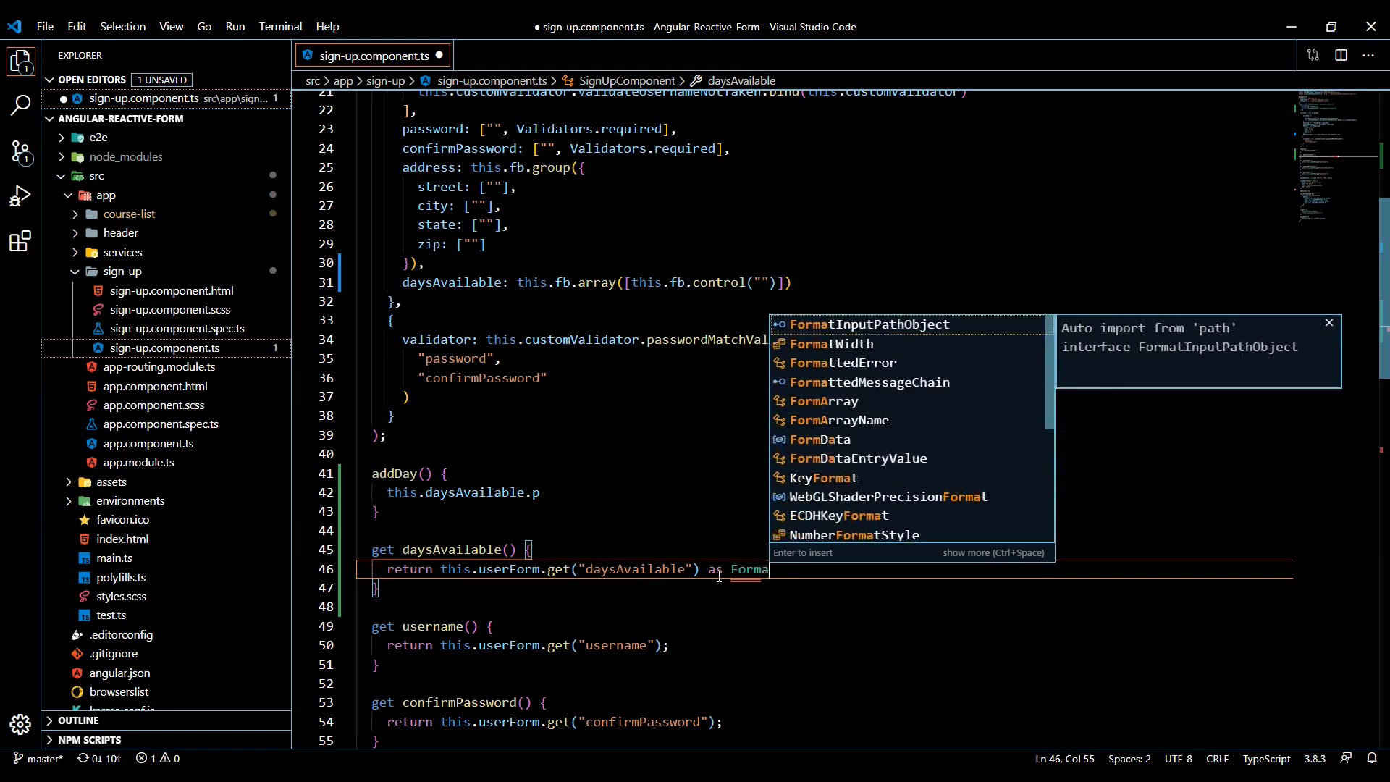
type("rr")
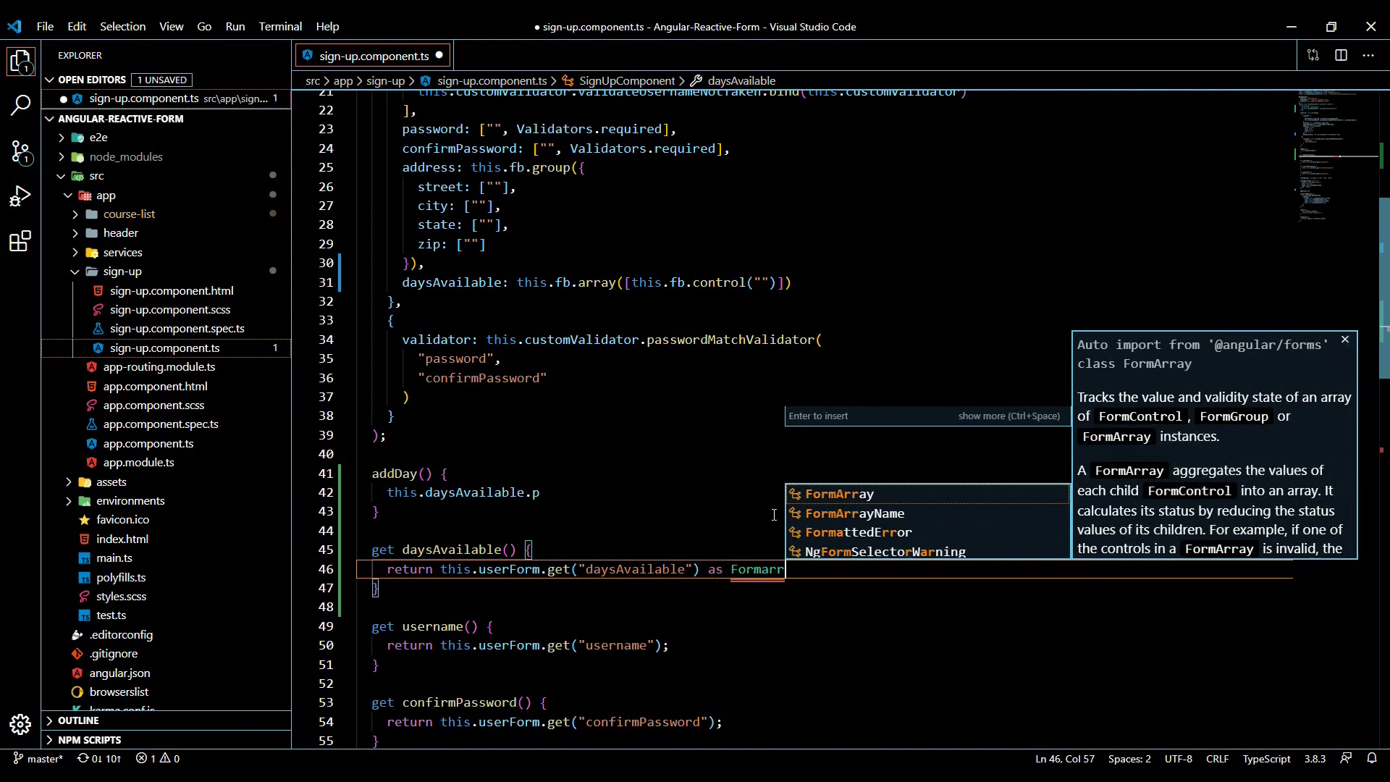
key("Enter")
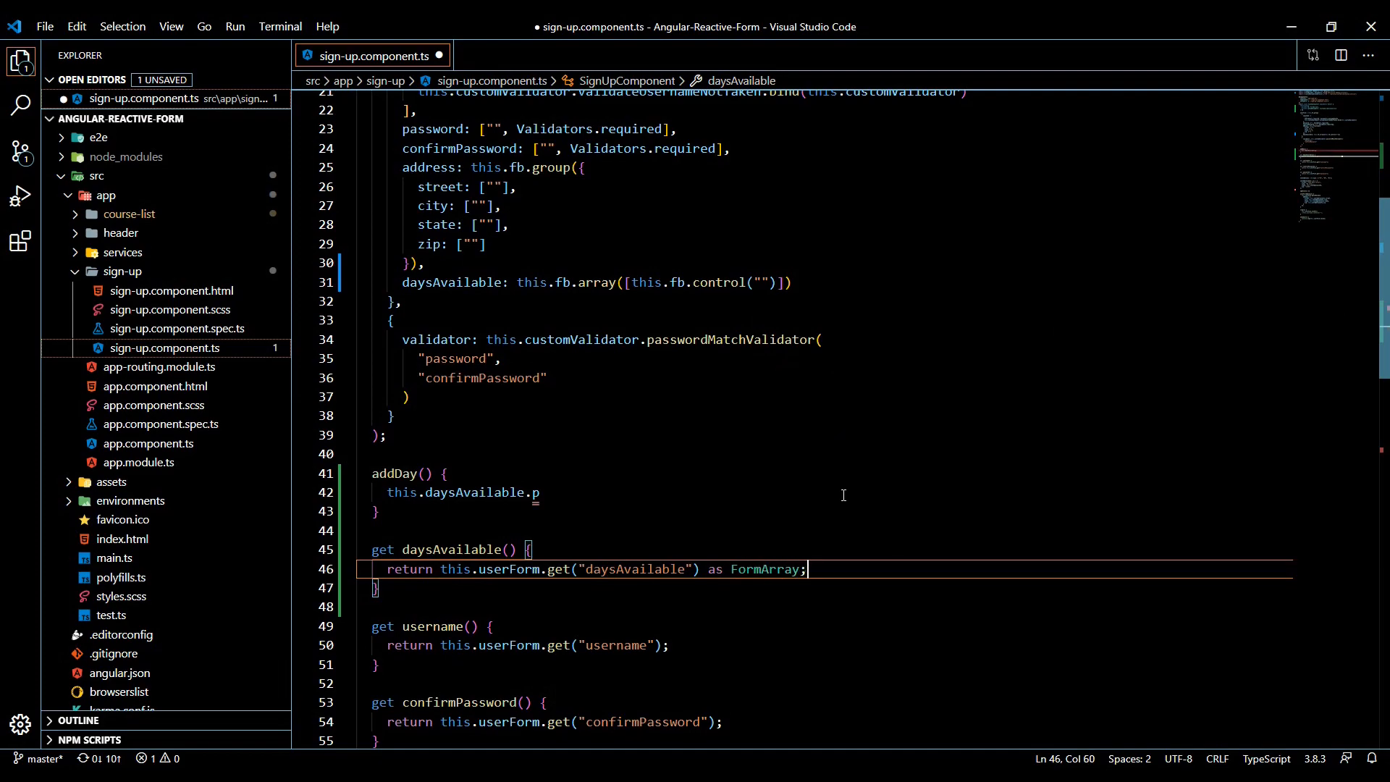
Finish addDay() so it pushes this.fb.control("") onto daysAvailable
left_click(546, 492)
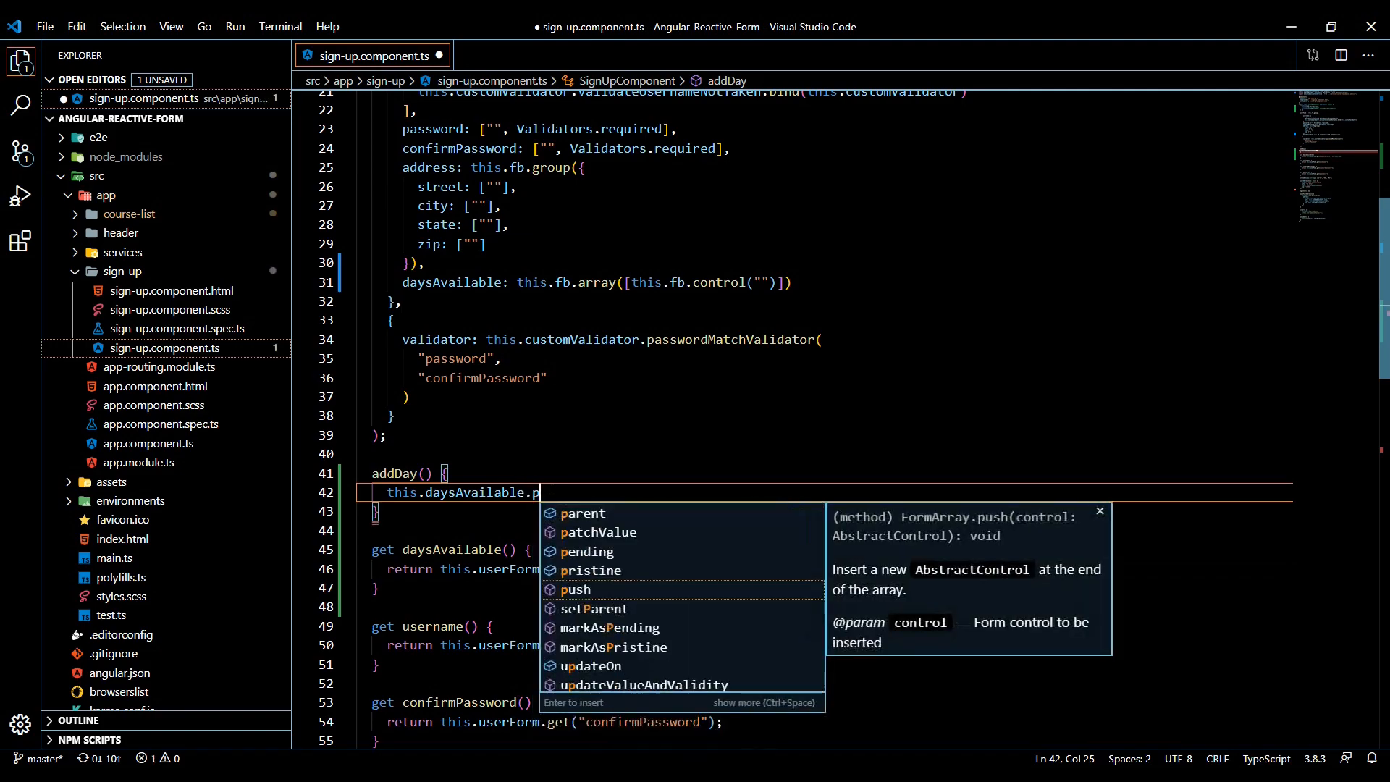
type("ush(")
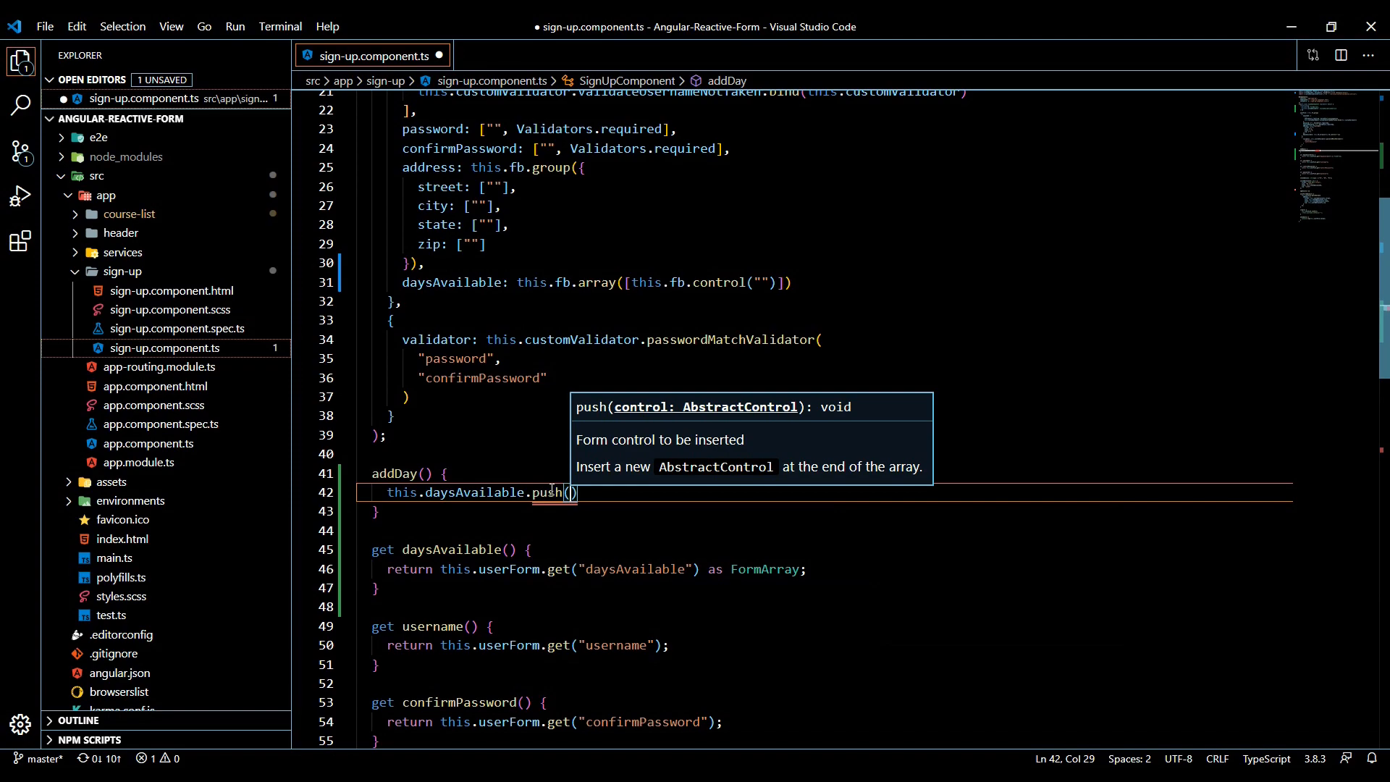
type("this")
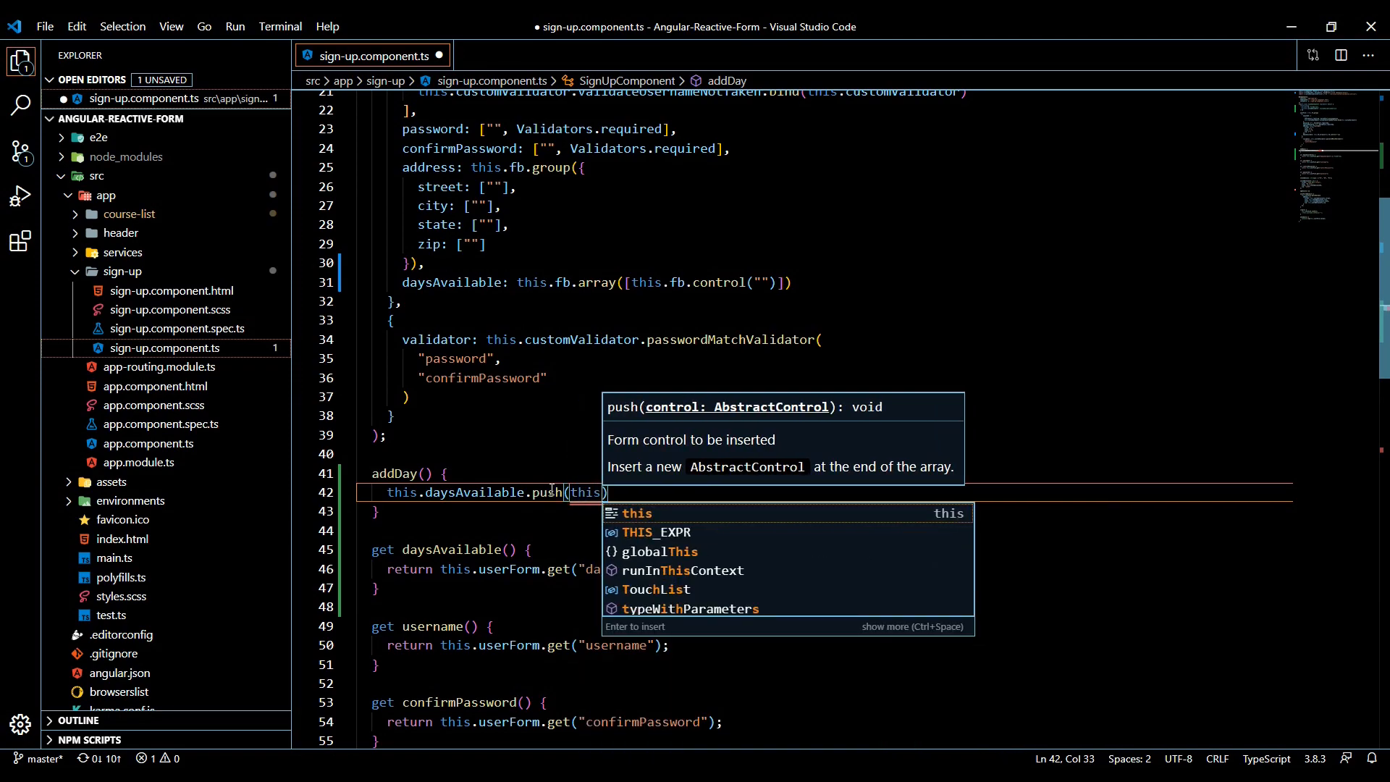
type(".fb")
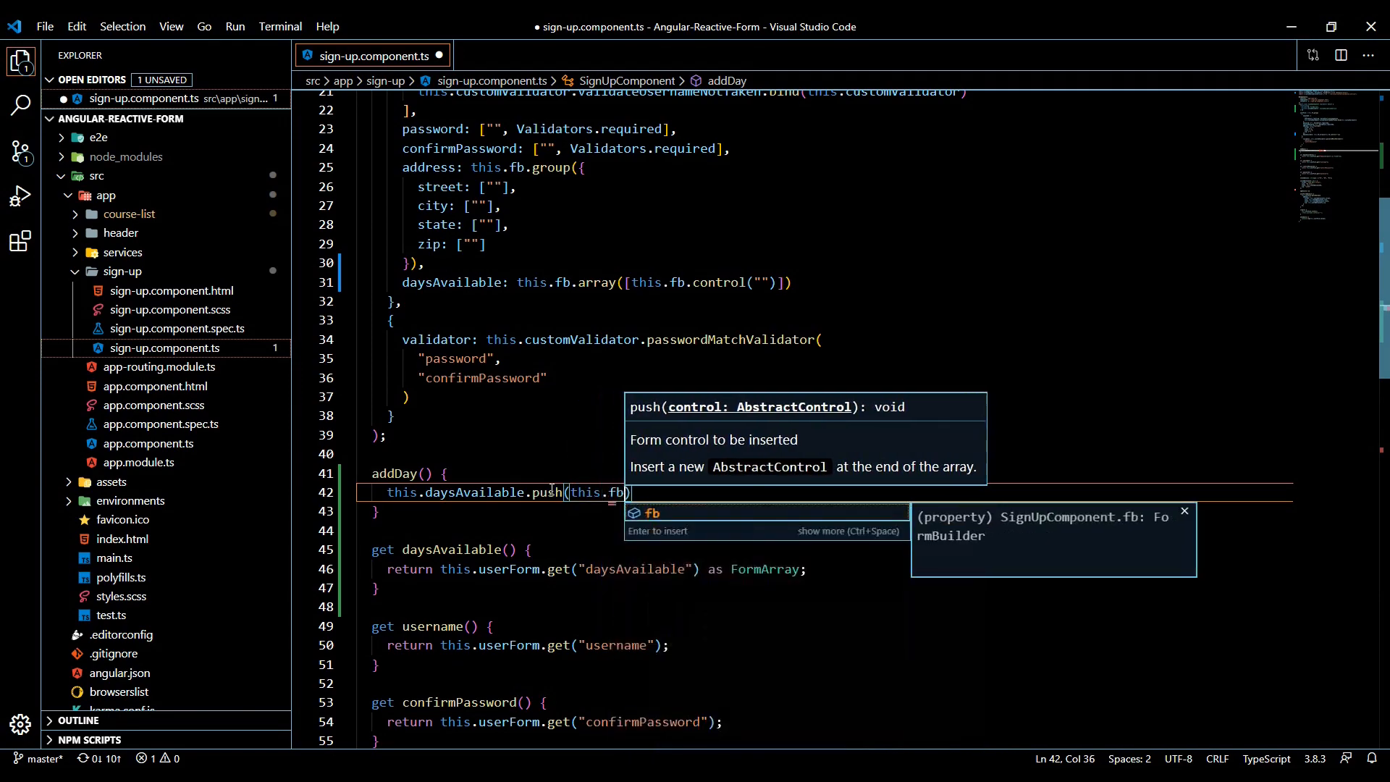
type(".control()")
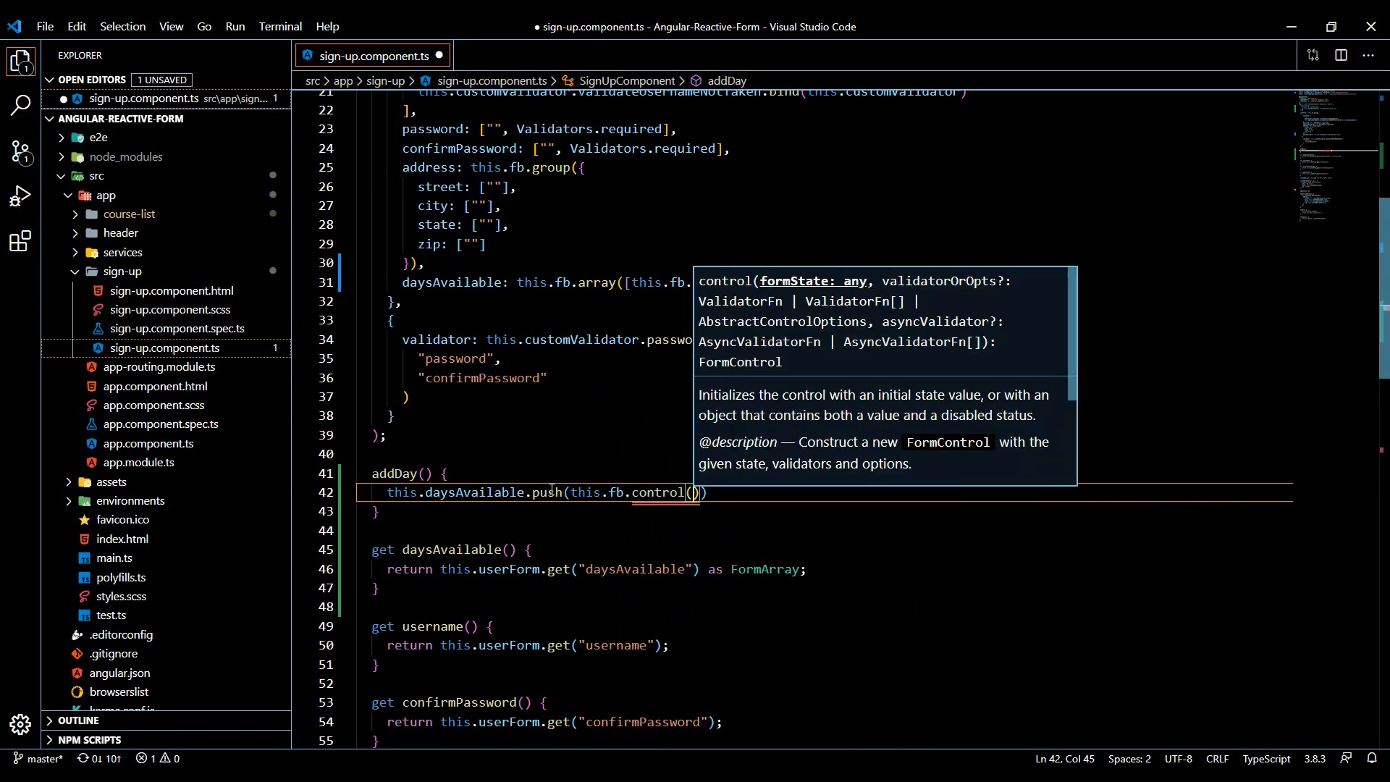
type("\"\"")
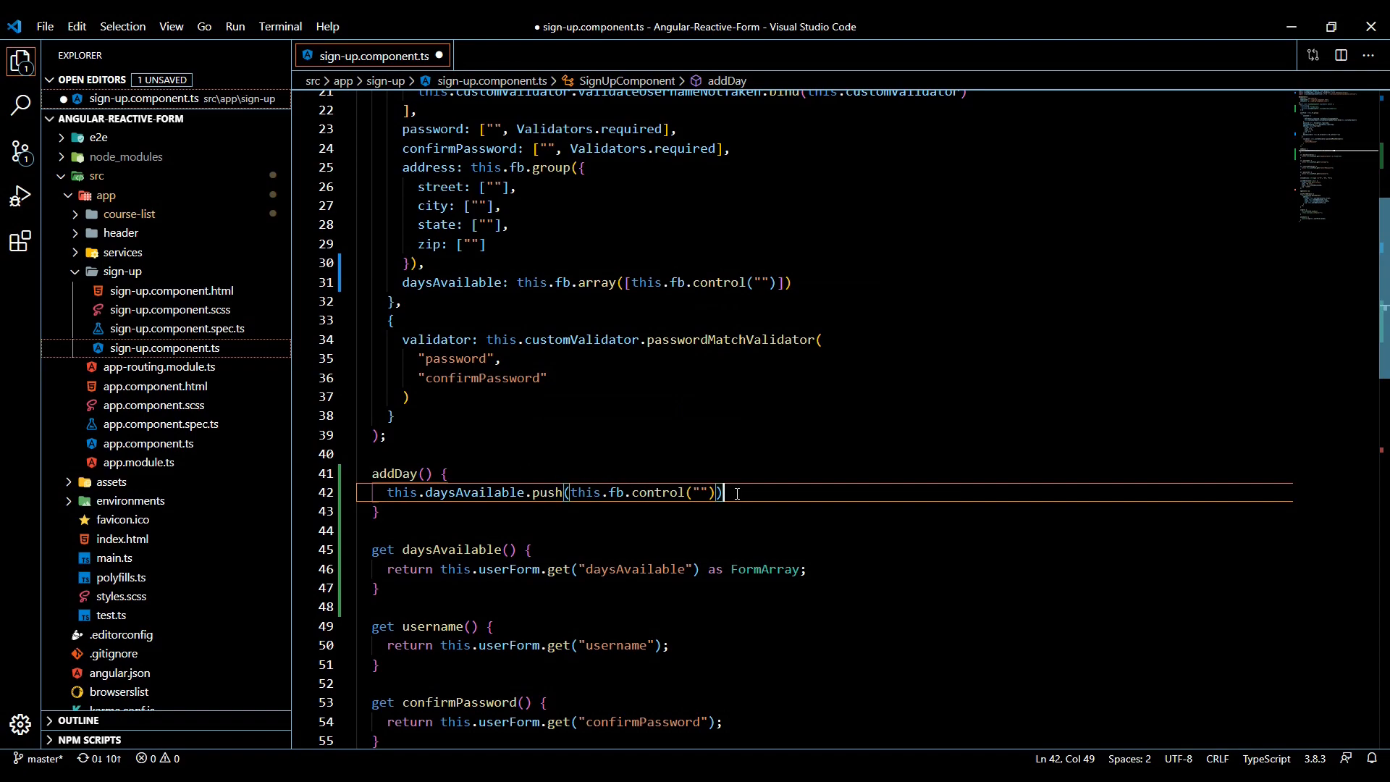
type(";")
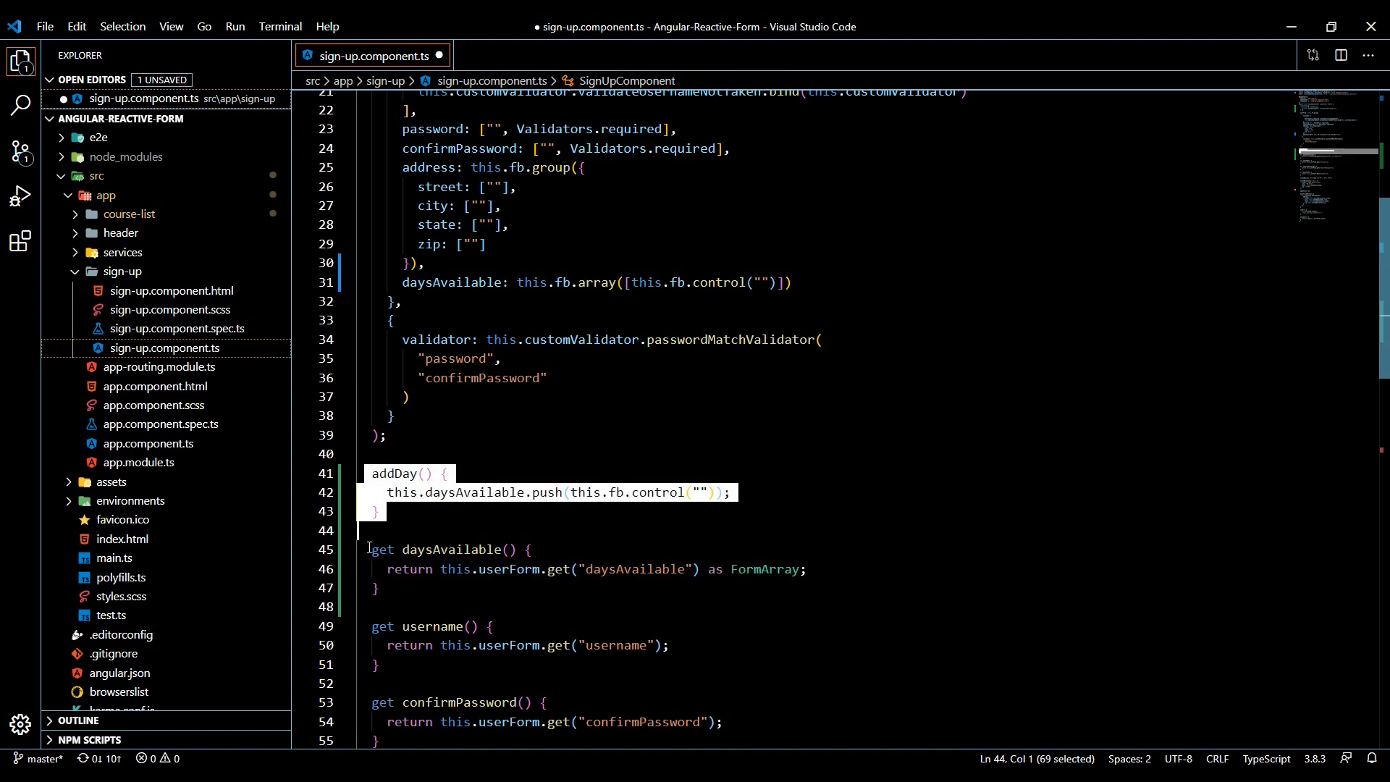
left_click(879, 492)
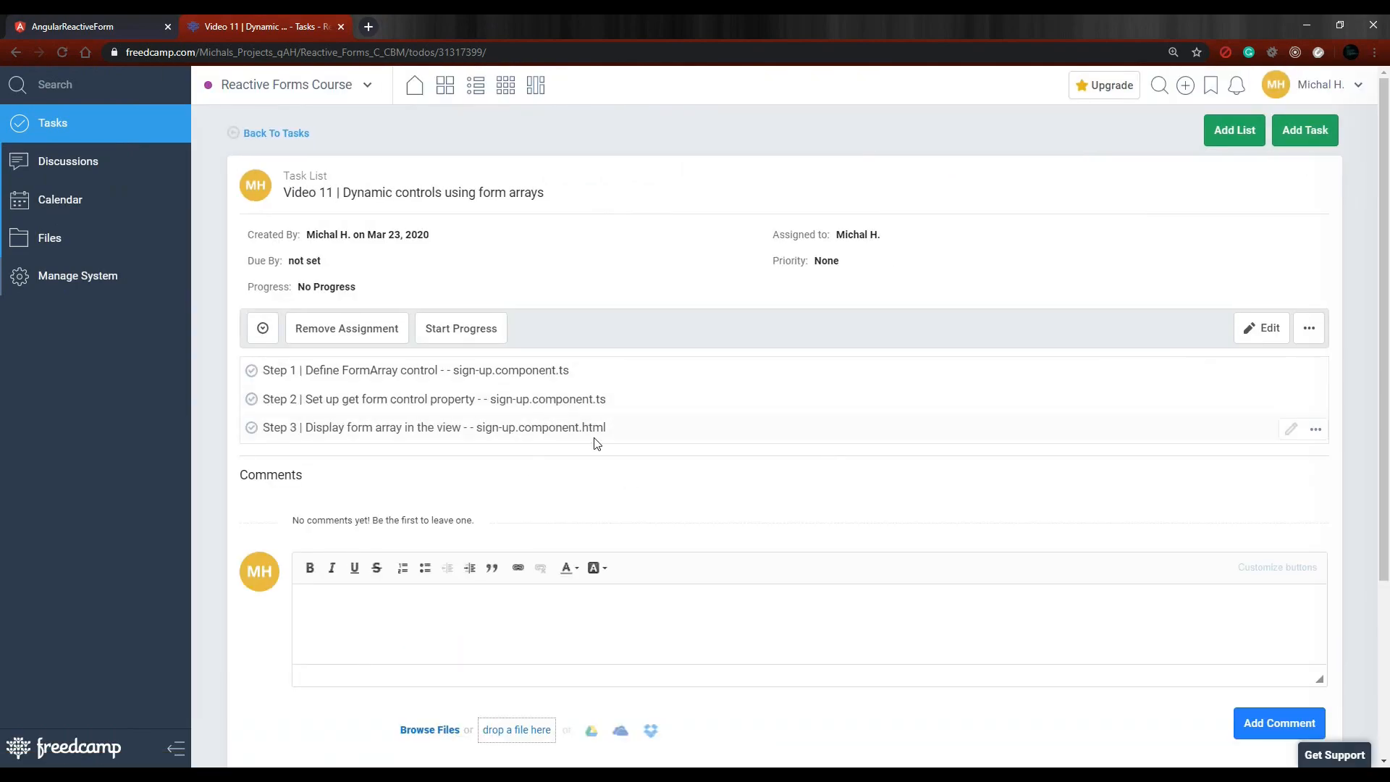
mouse_move(553, 438)
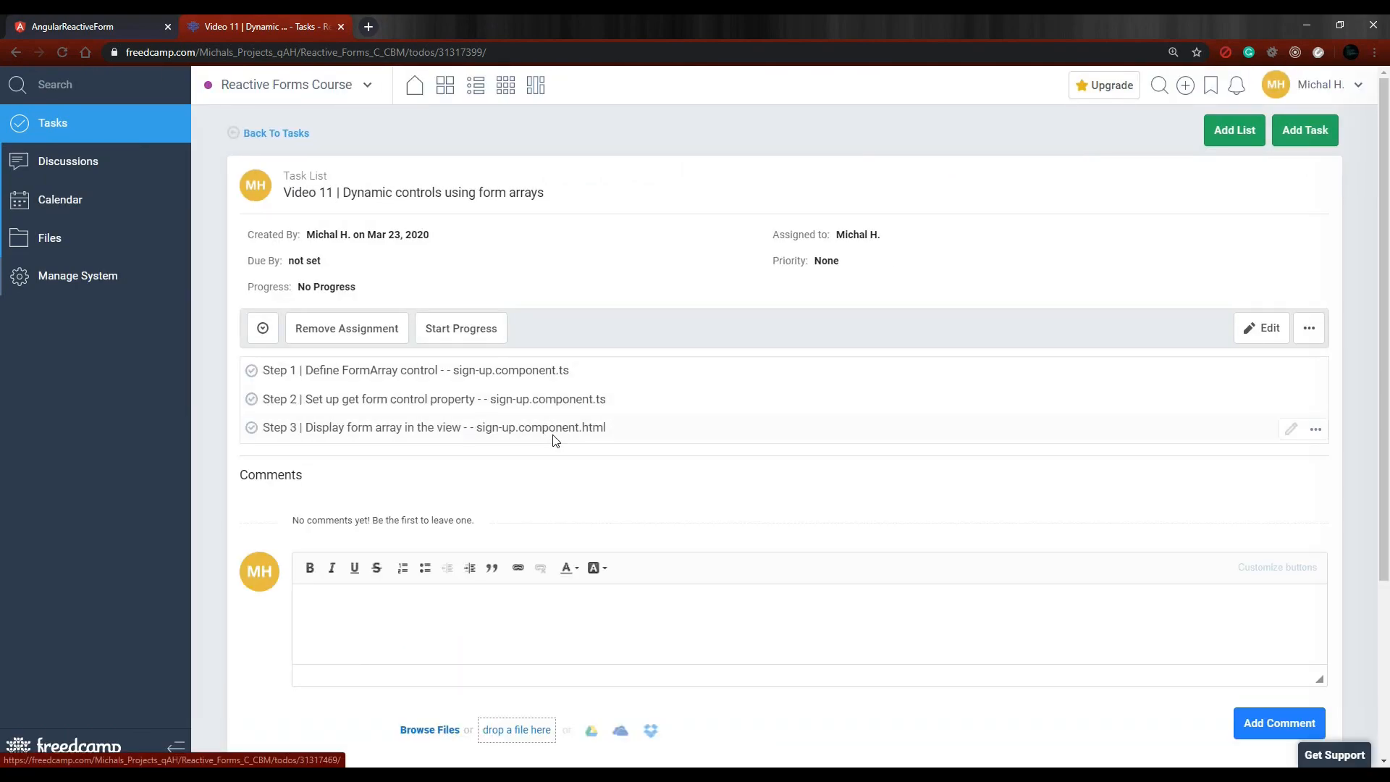
mouse_move(527, 489)
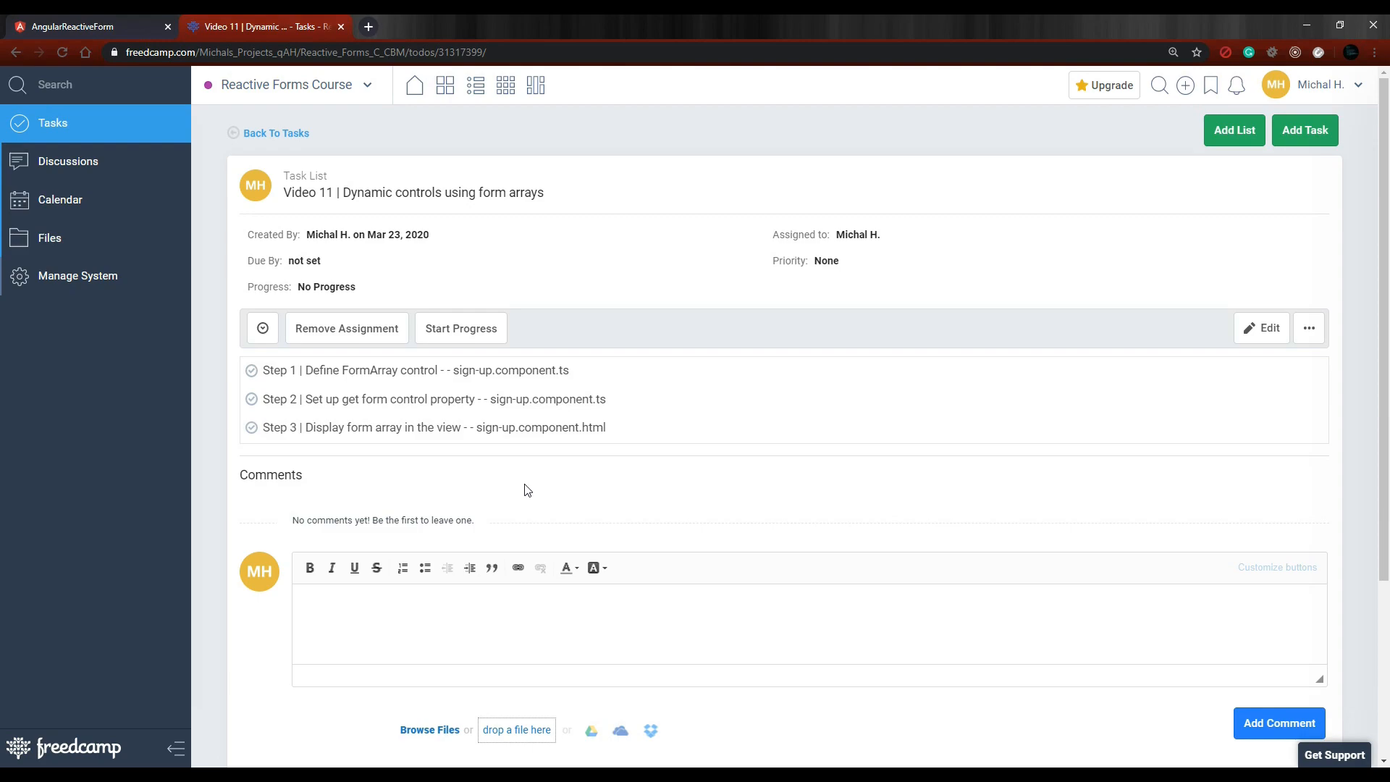
mouse_move(406, 437)
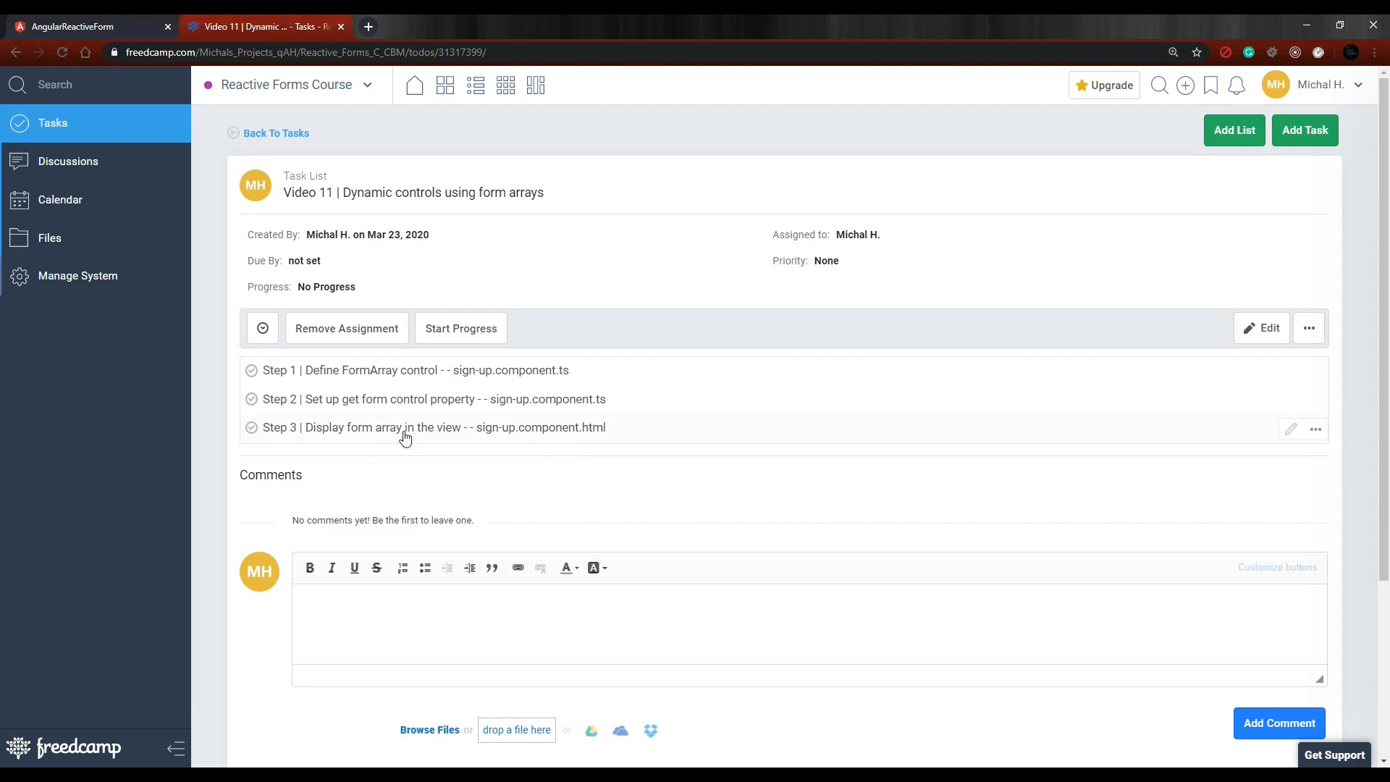
mouse_move(564, 553)
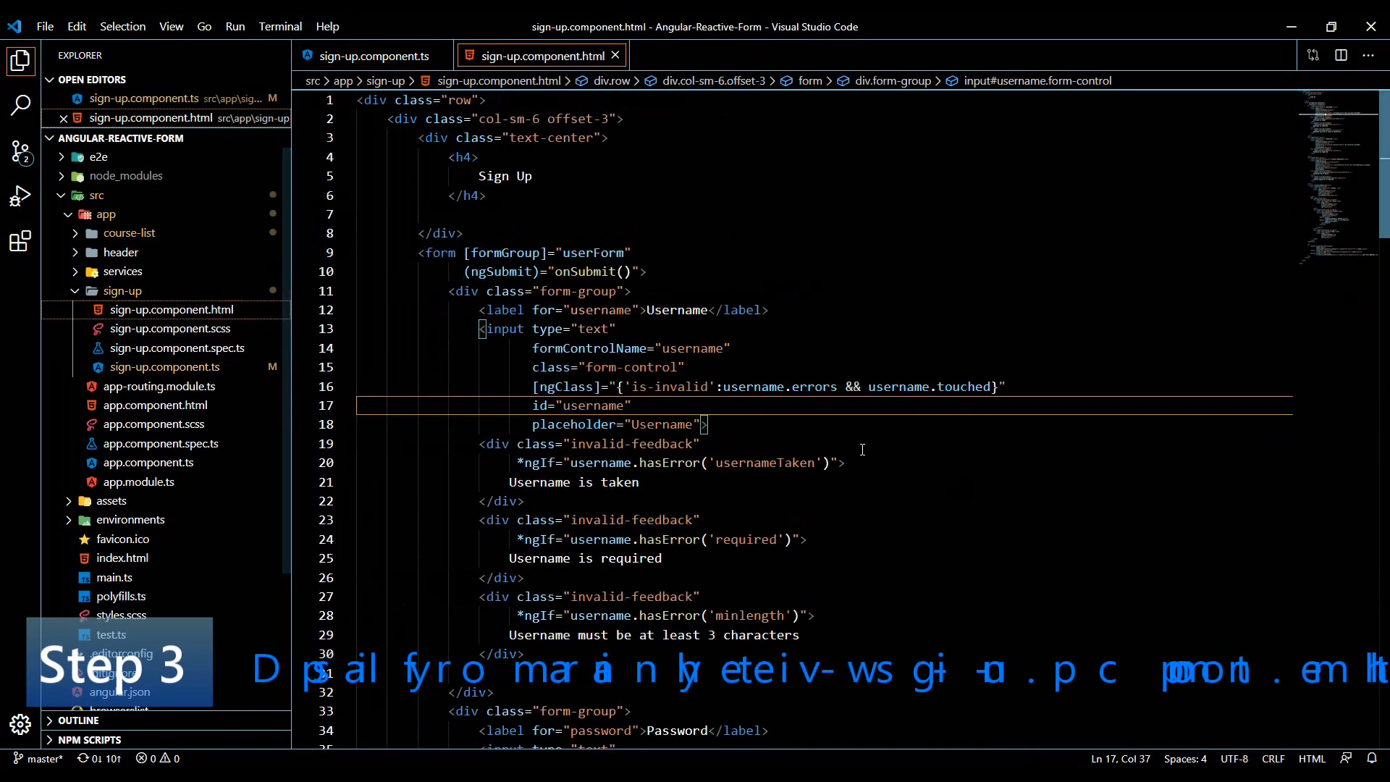
Fold the address section and add a new <section formArrayName=" below it
scroll("down", 3)
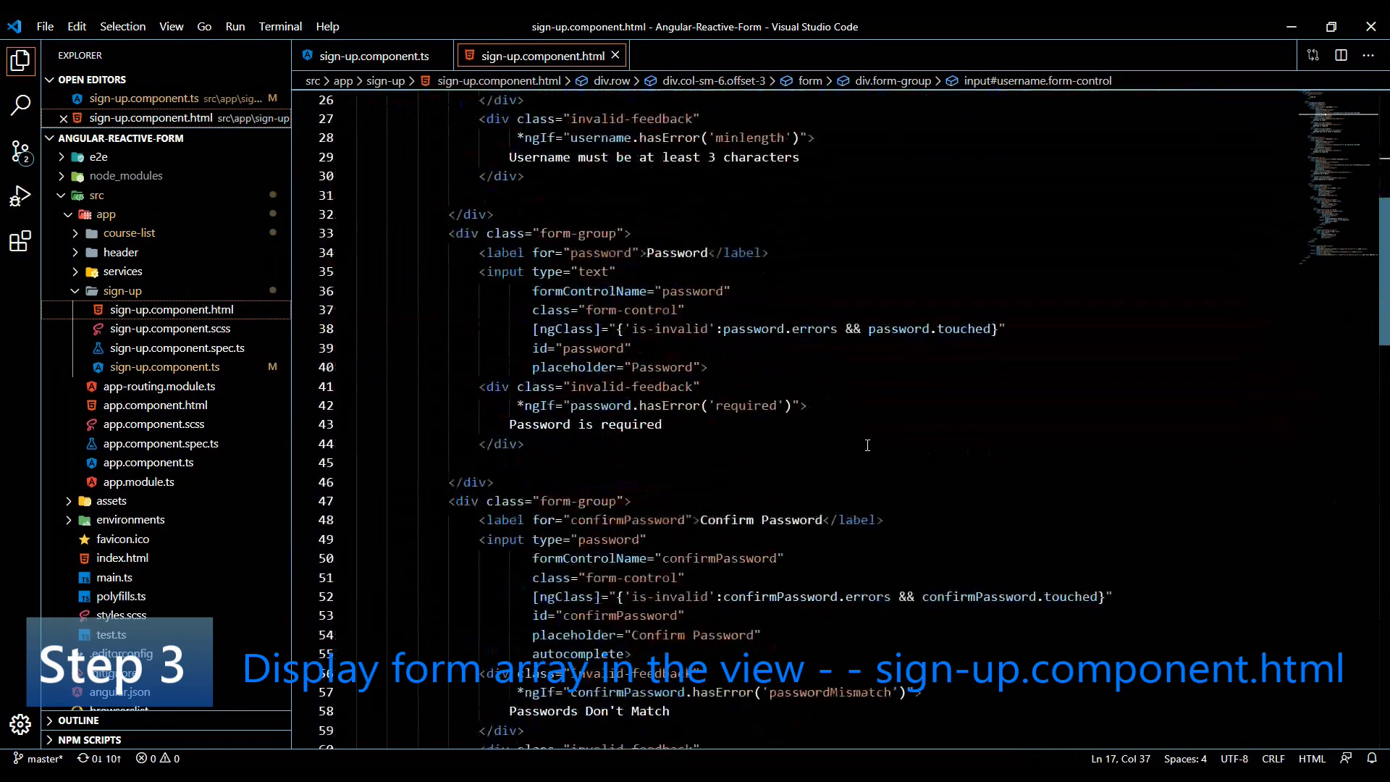
scroll("down", 3)
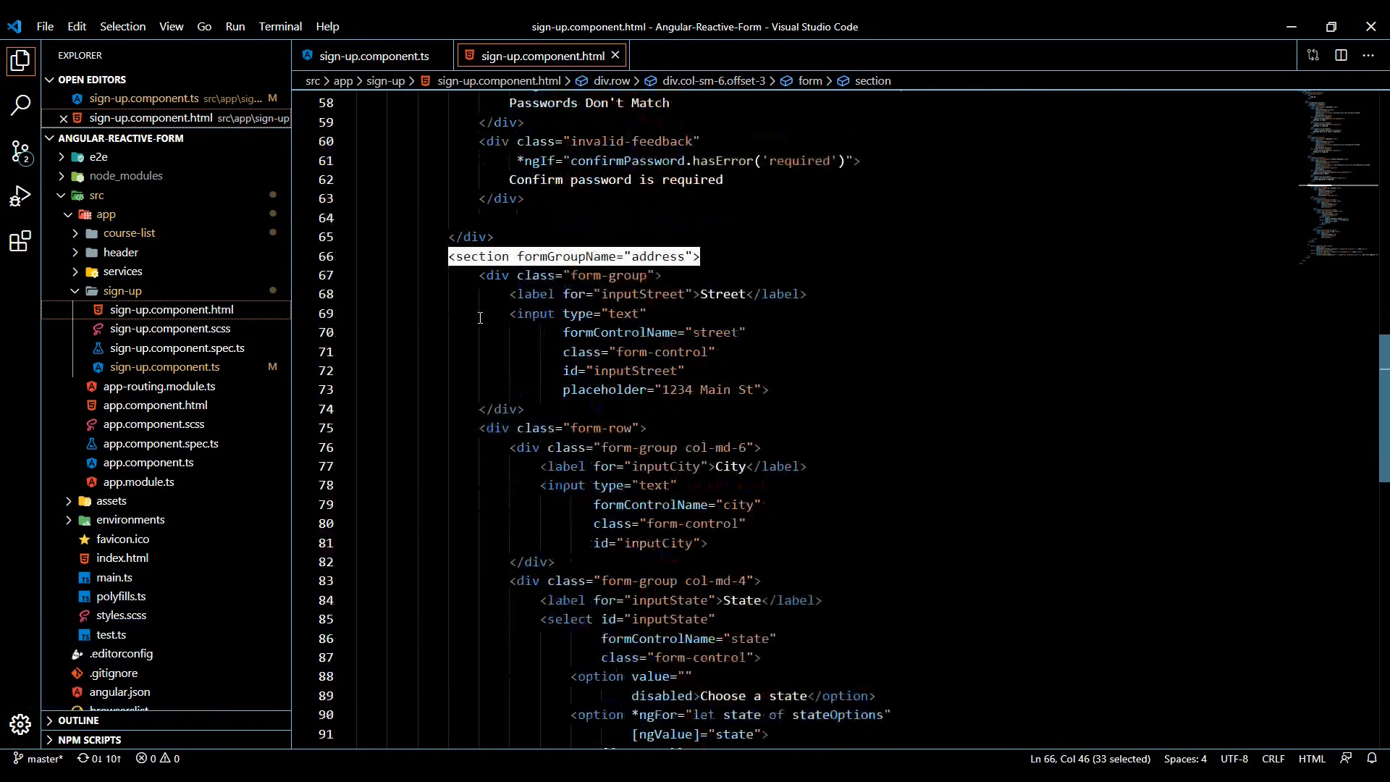
left_click(348, 256)
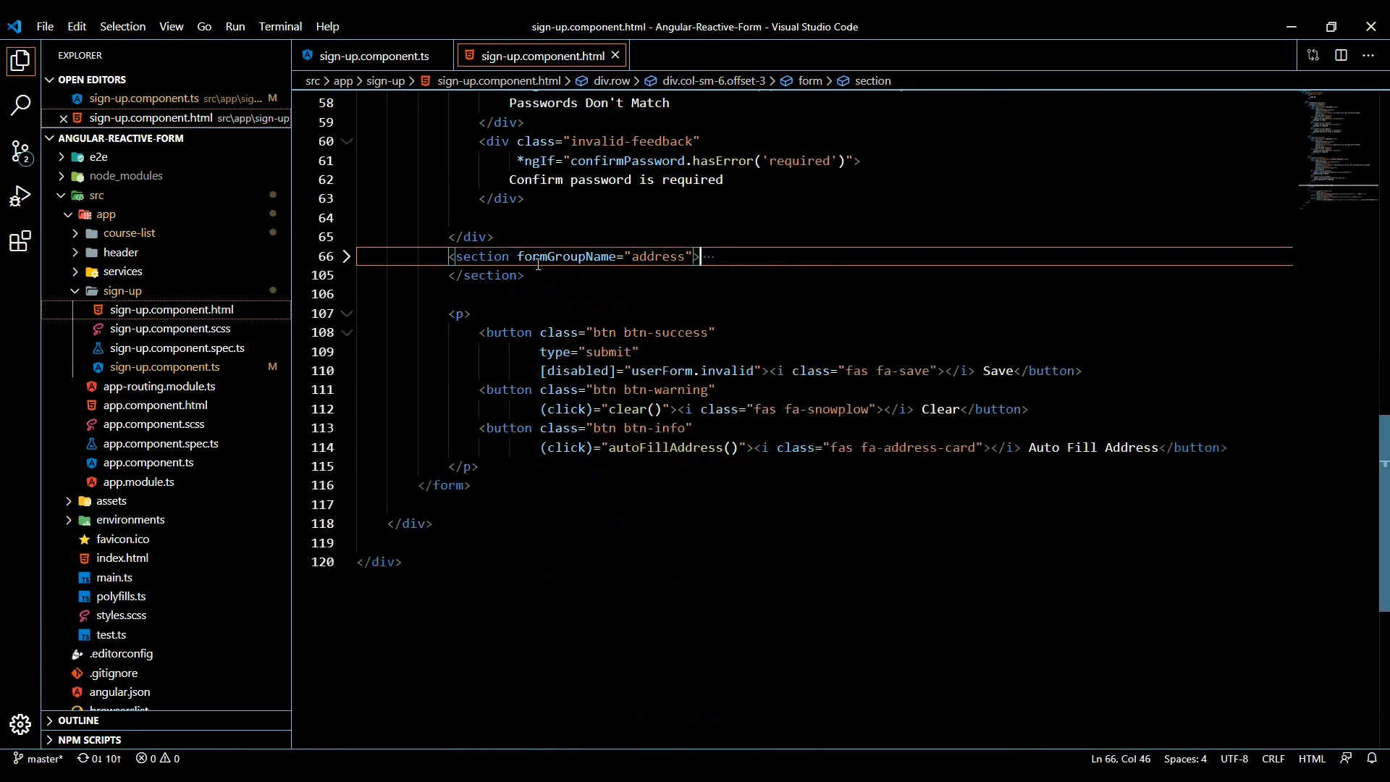
left_click(534, 256)
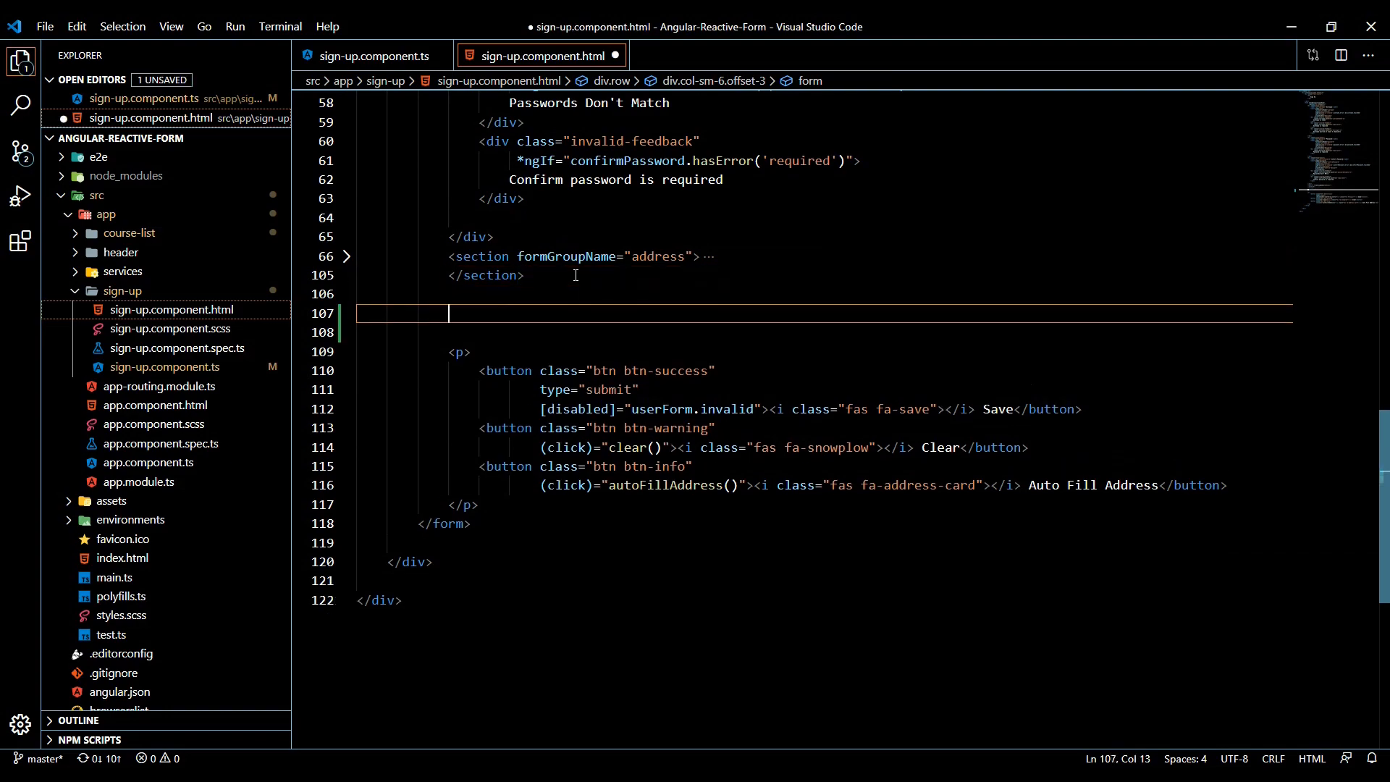
type("<section></section>")
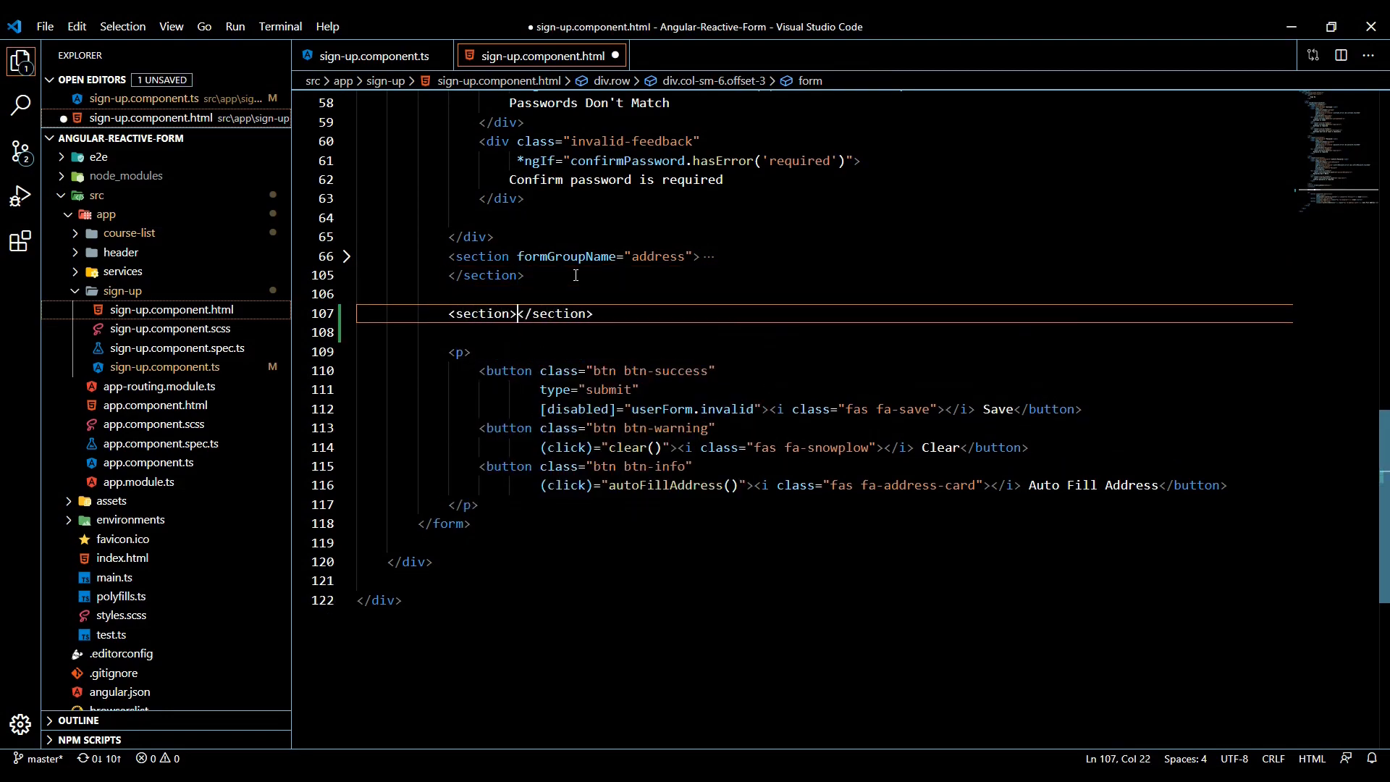
key("Enter")
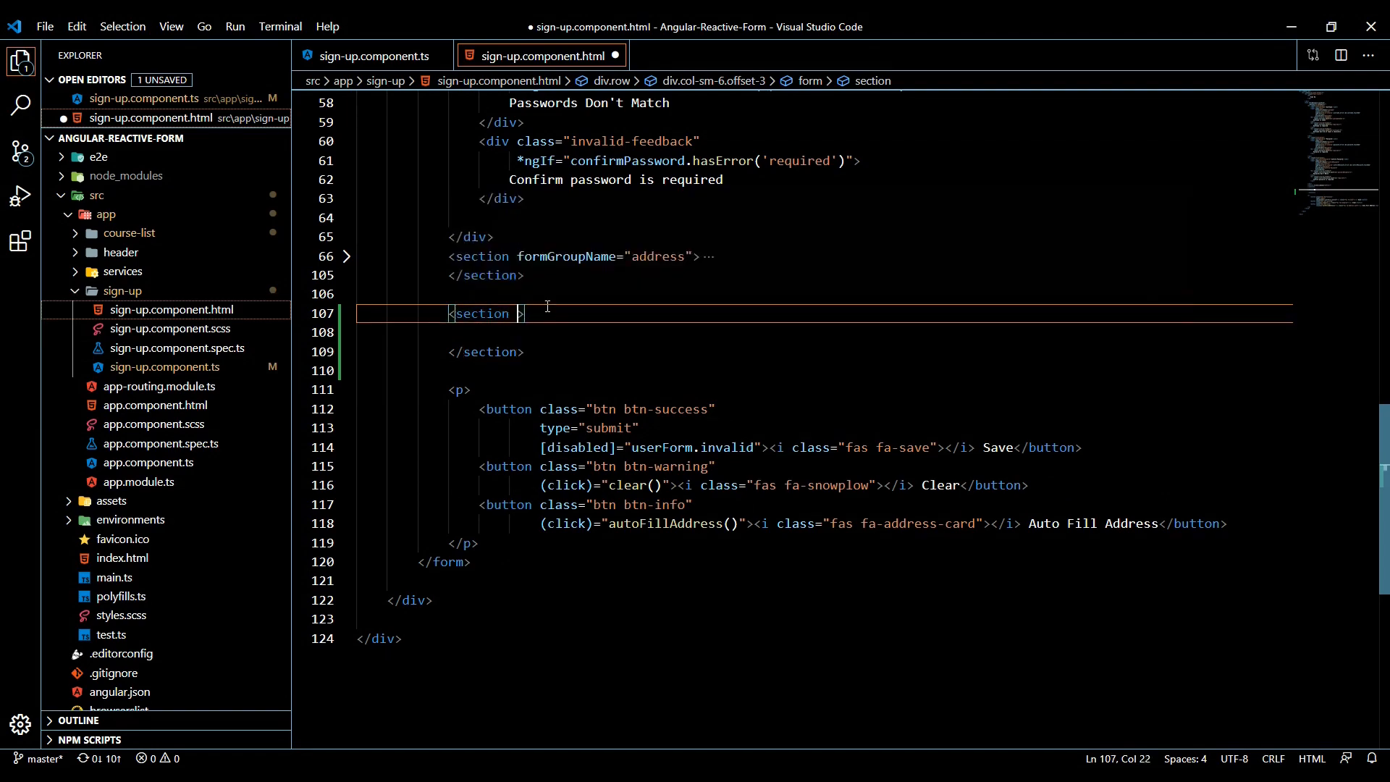
type("formArrayName=")
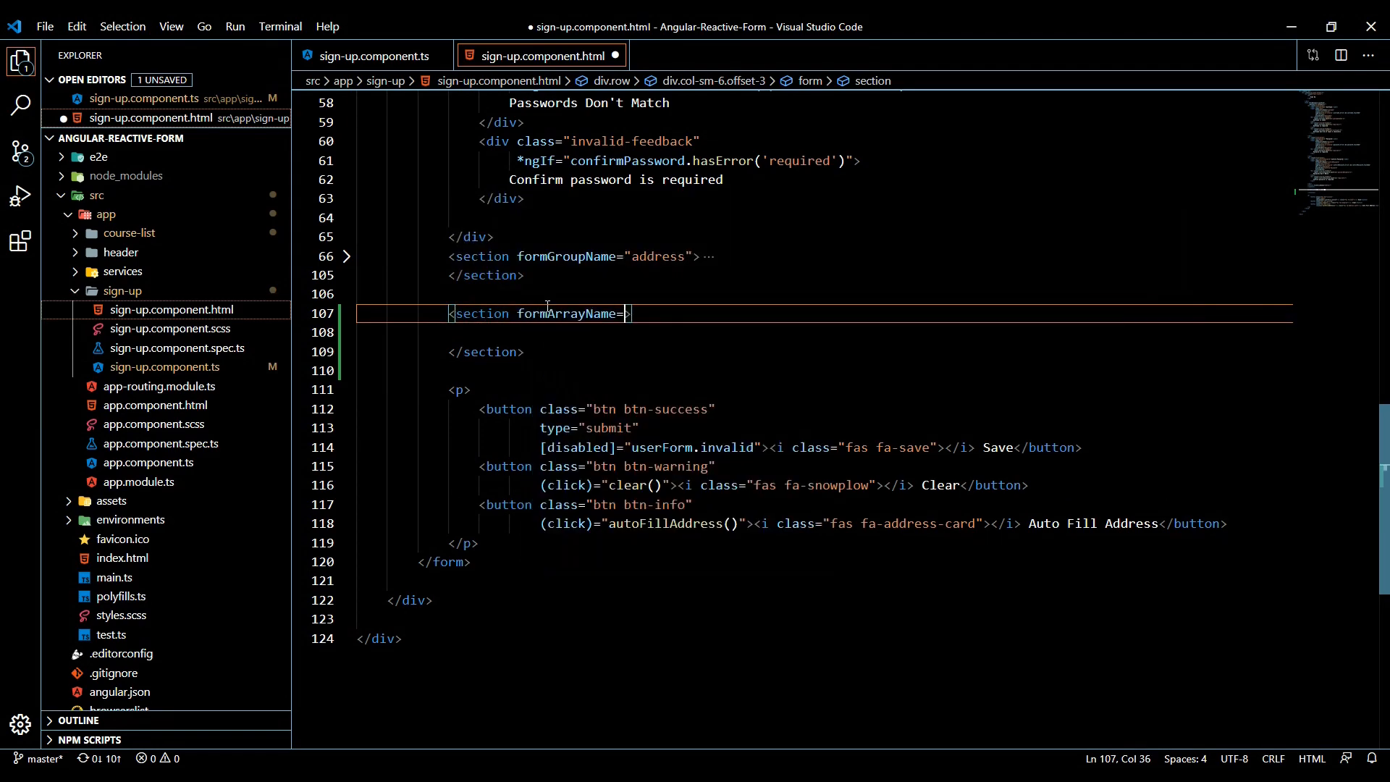
type("\"")
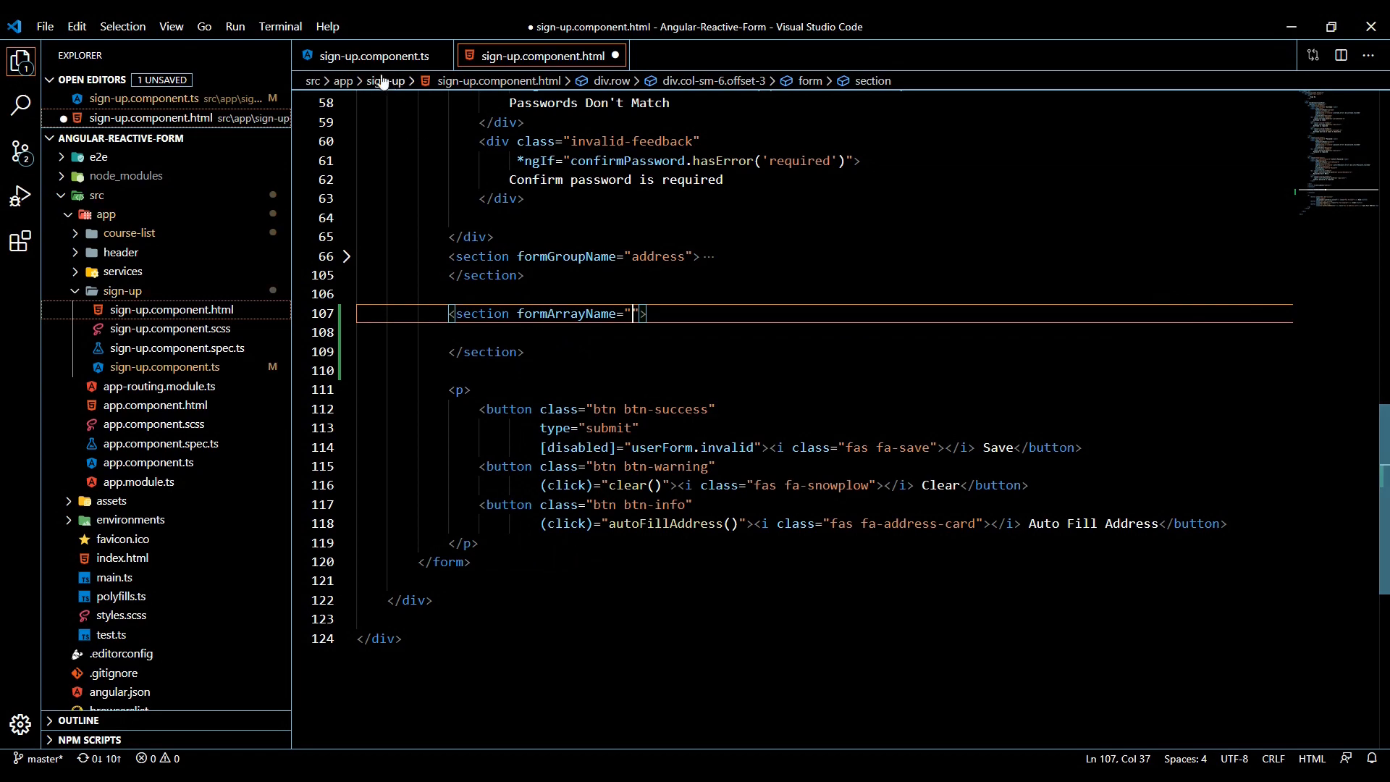
Confirm the daysAvailable name in the component and bind the section to it
left_click(369, 55)
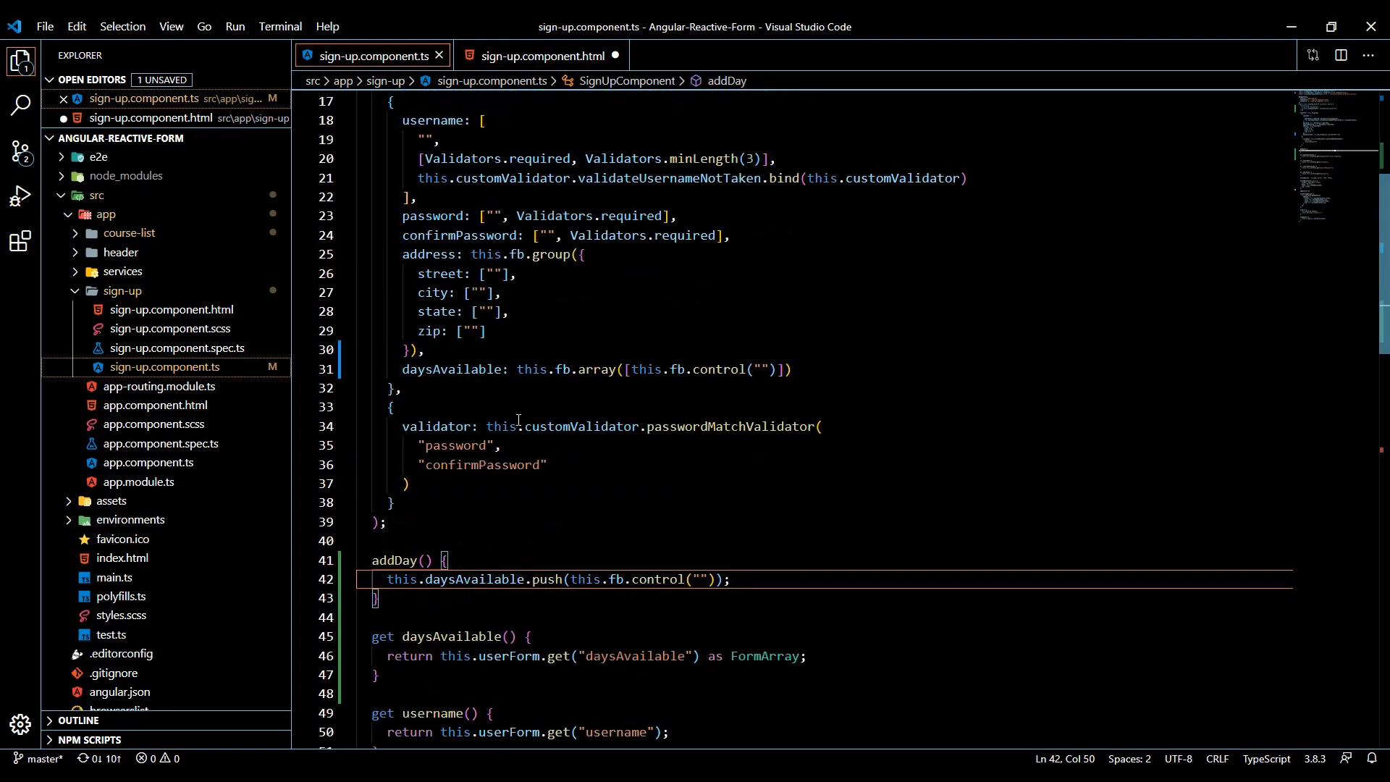
double_click(449, 369)
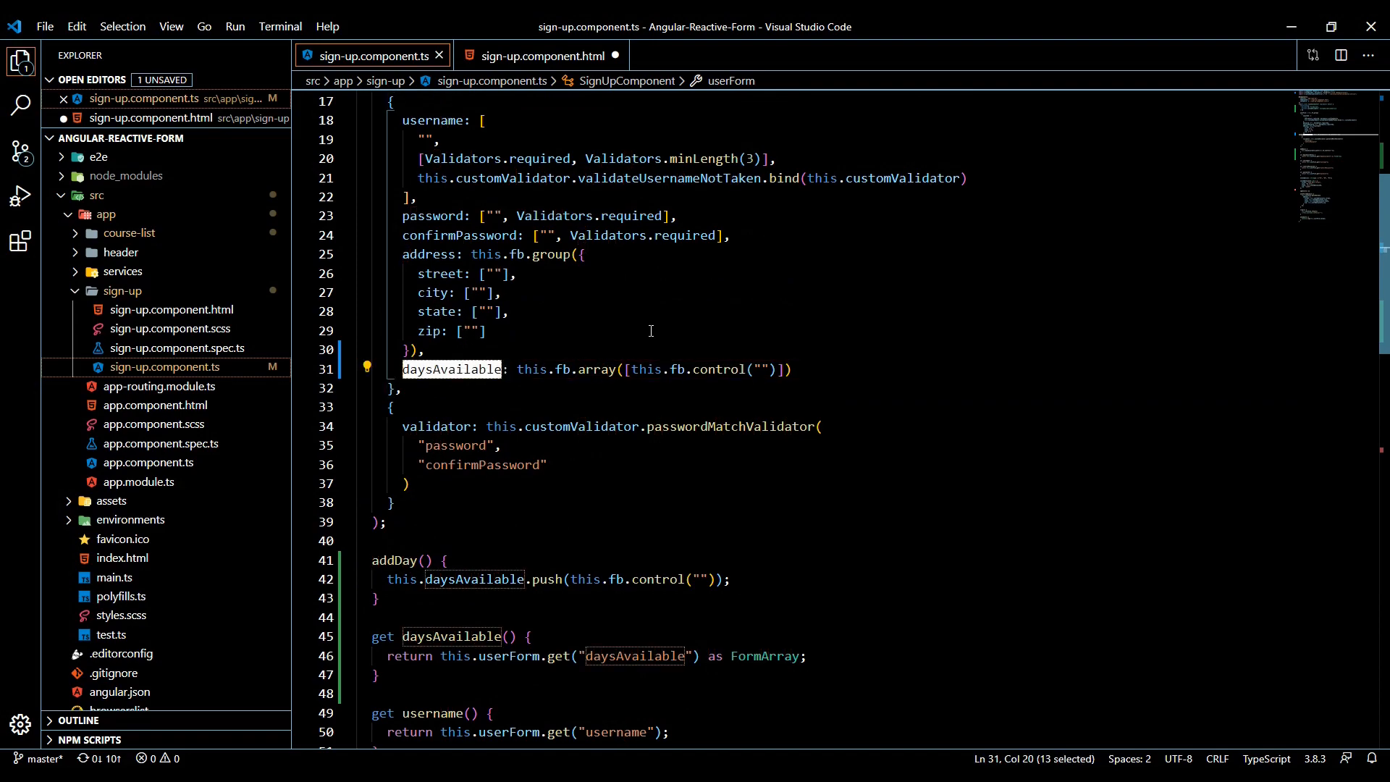
left_click(532, 55)
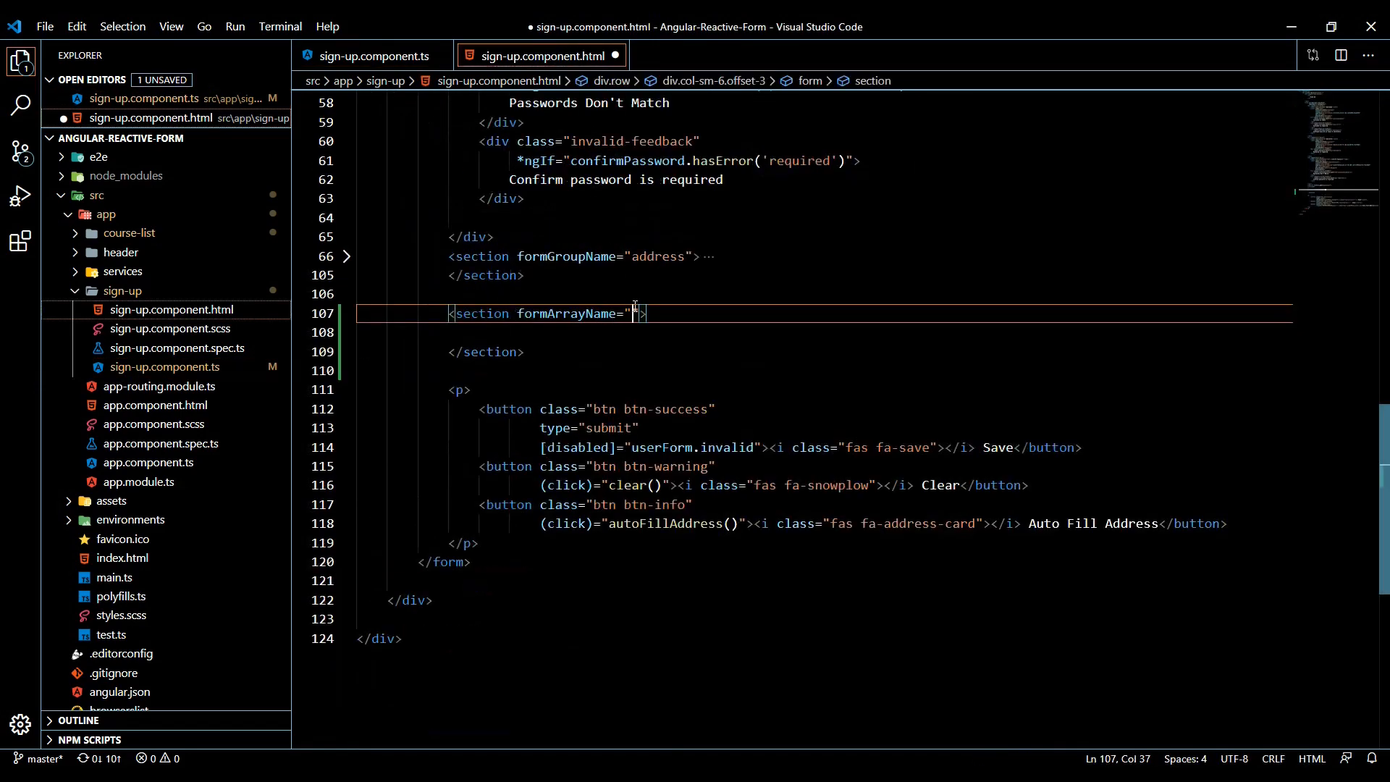
type("daysAvailable")
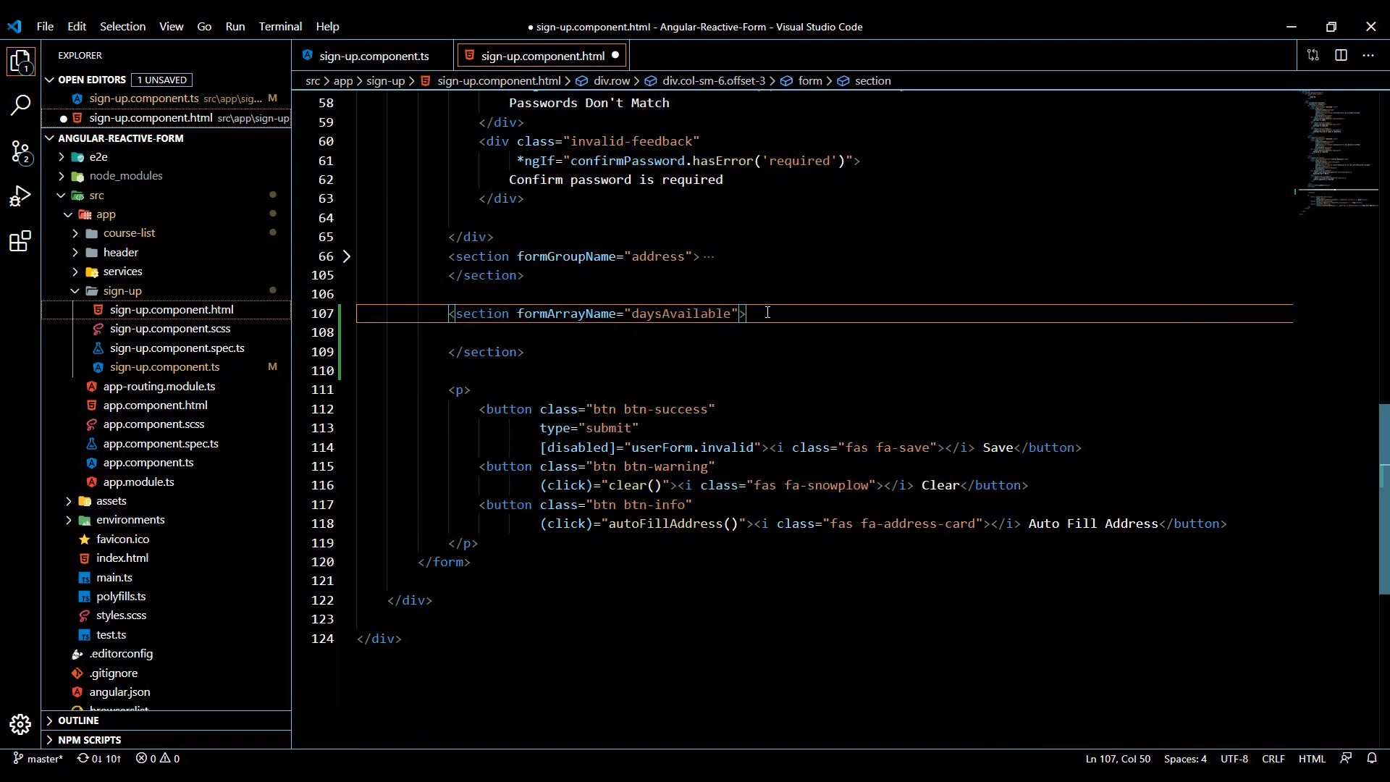
key("Enter")
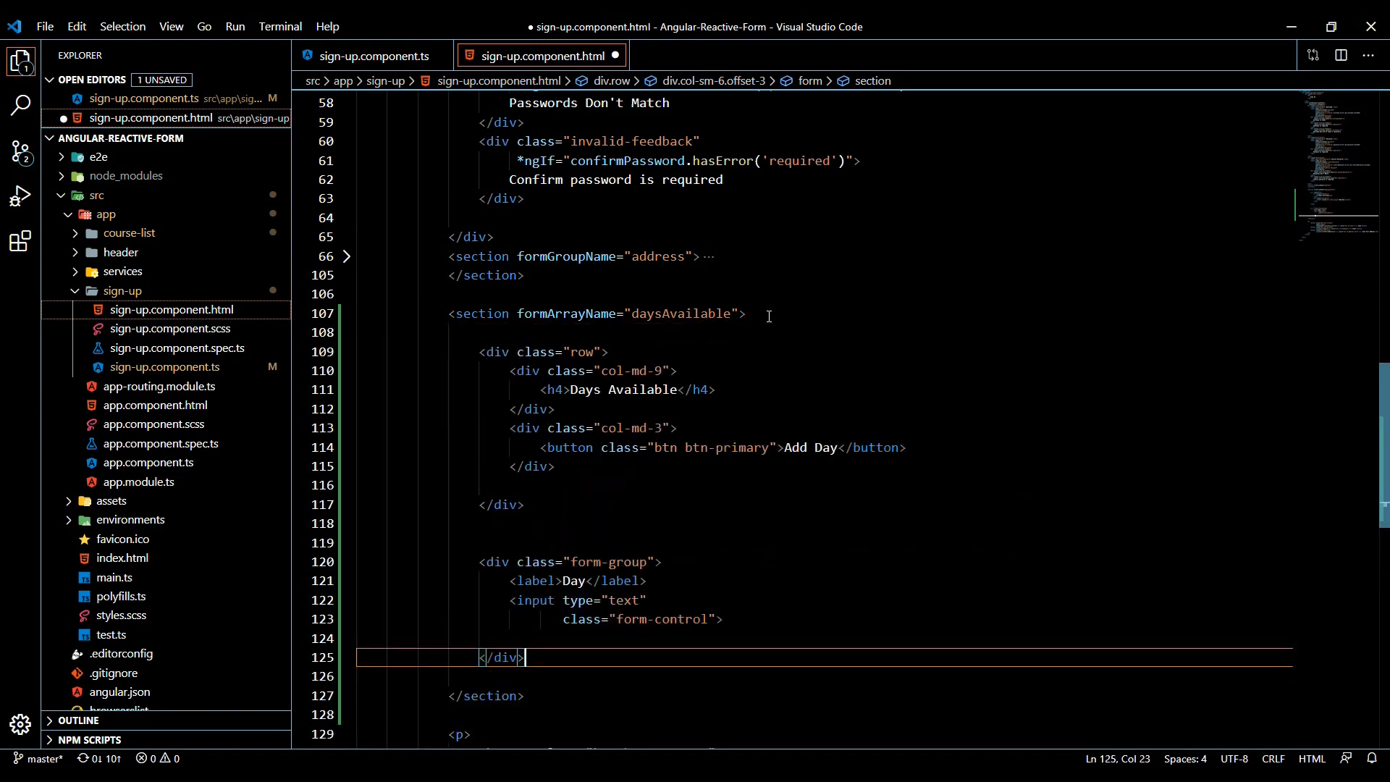
Fill the section with the Days Available heading, Add Day button and Day input, then save
scroll("down", 3)
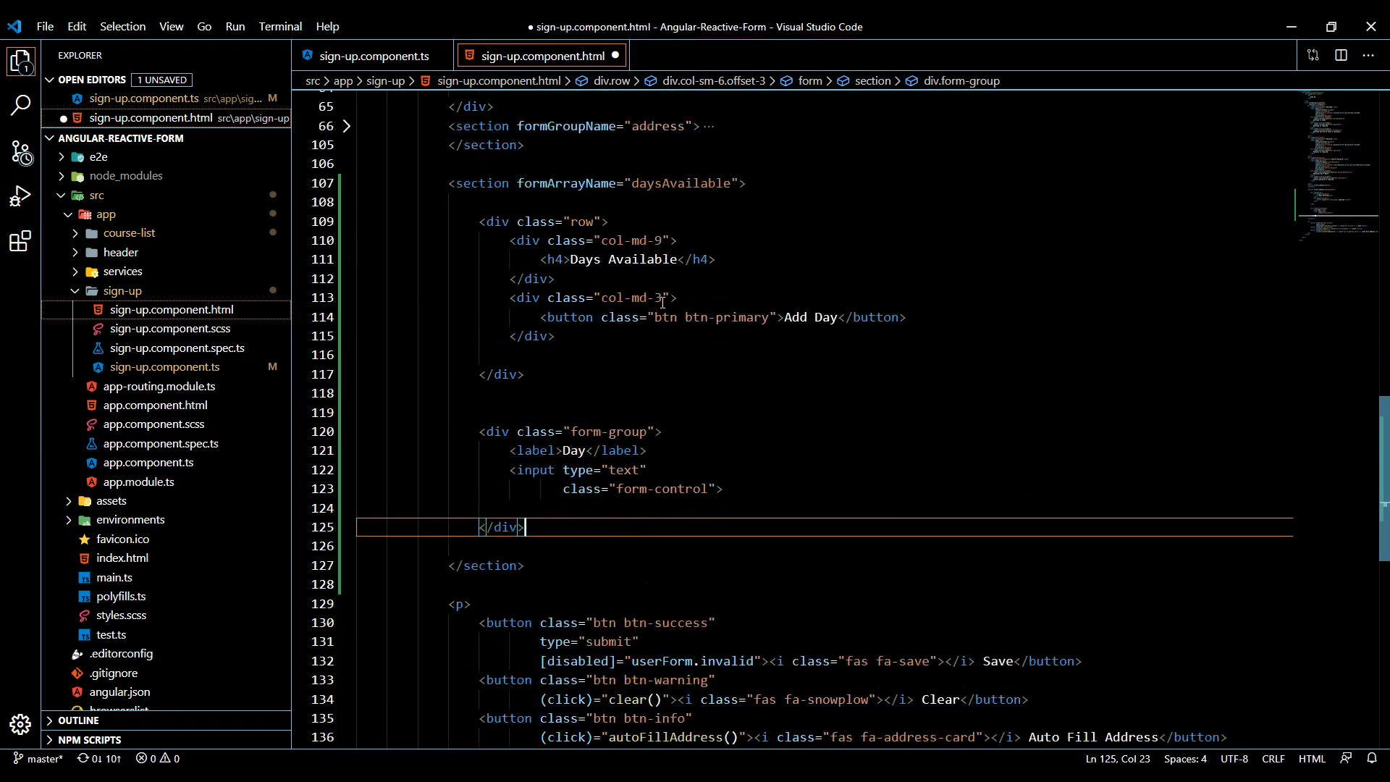
double_click(580, 220)
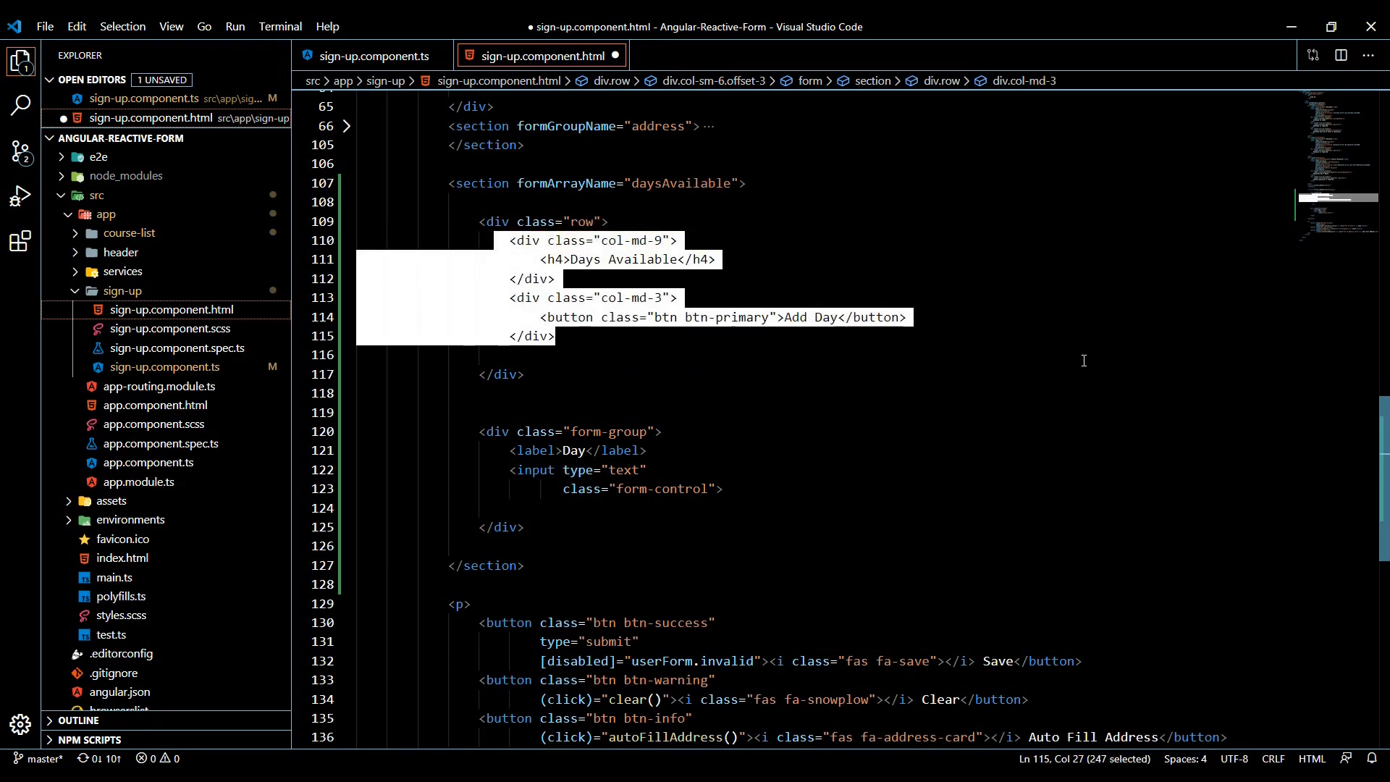
mouse_move(807, 332)
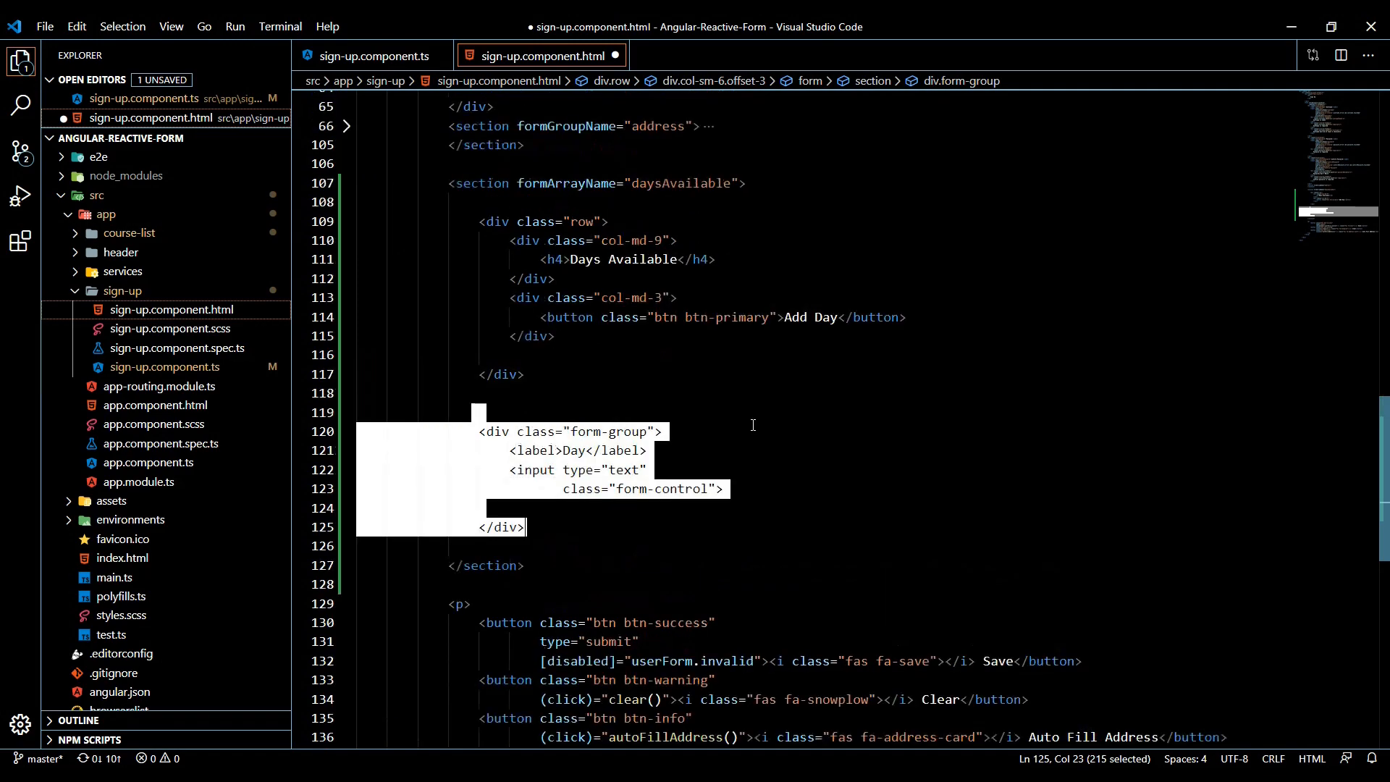
key("Ctrl+s")
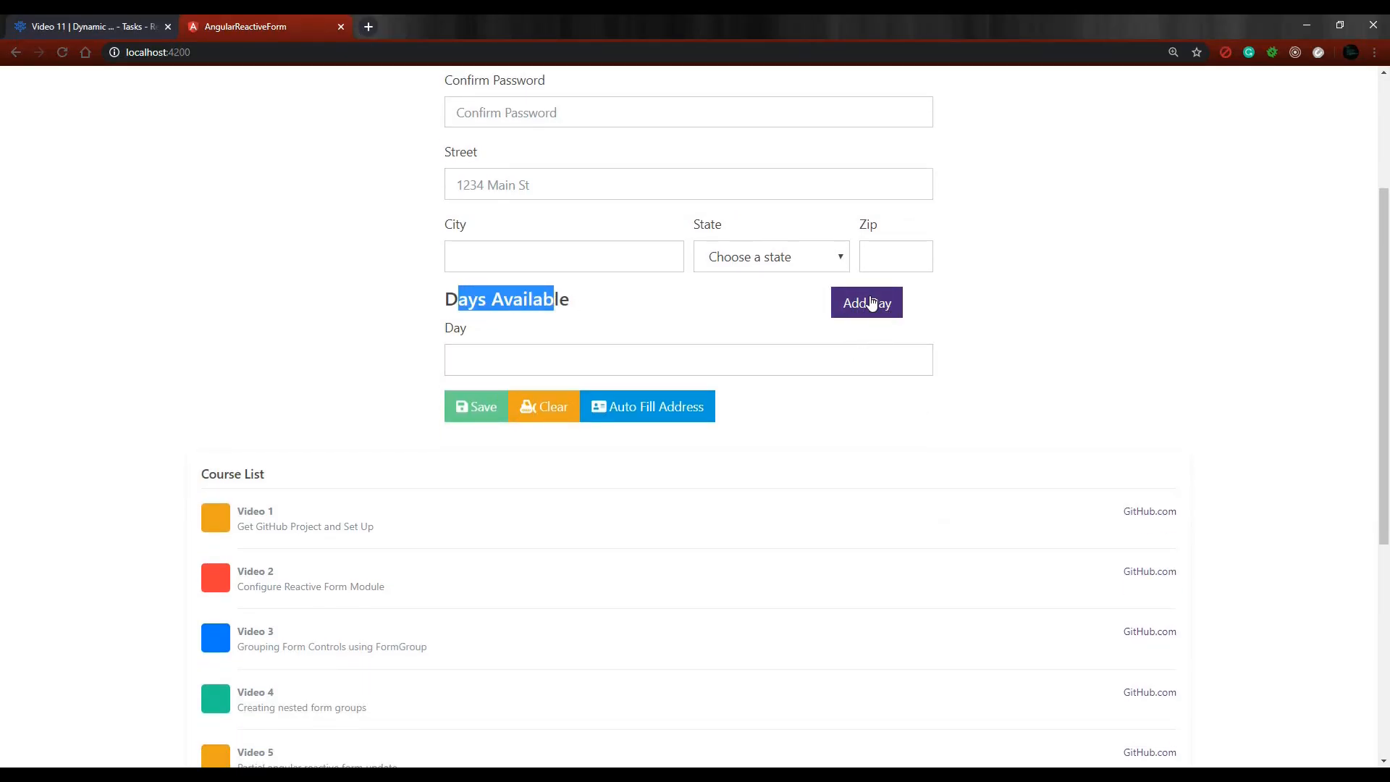
mouse_move(953, 318)
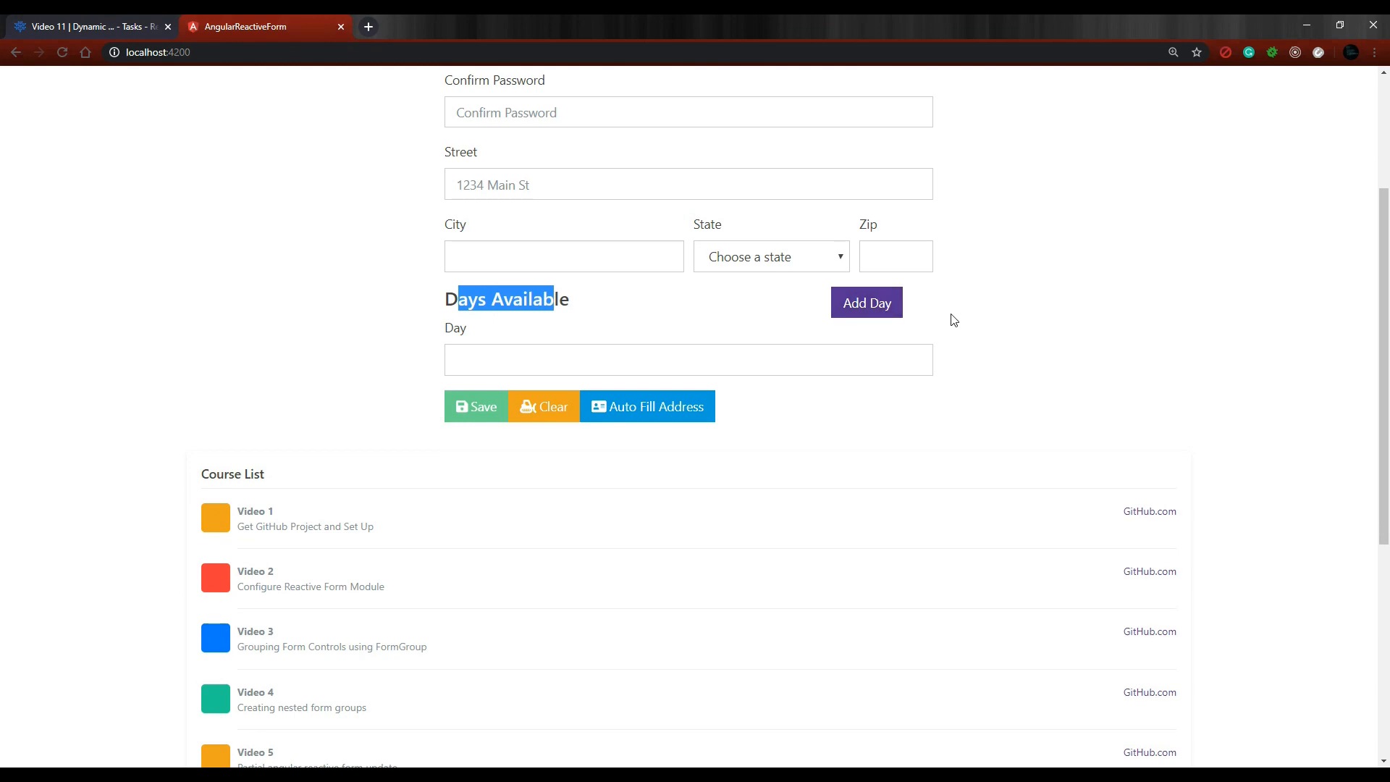
mouse_move(955, 311)
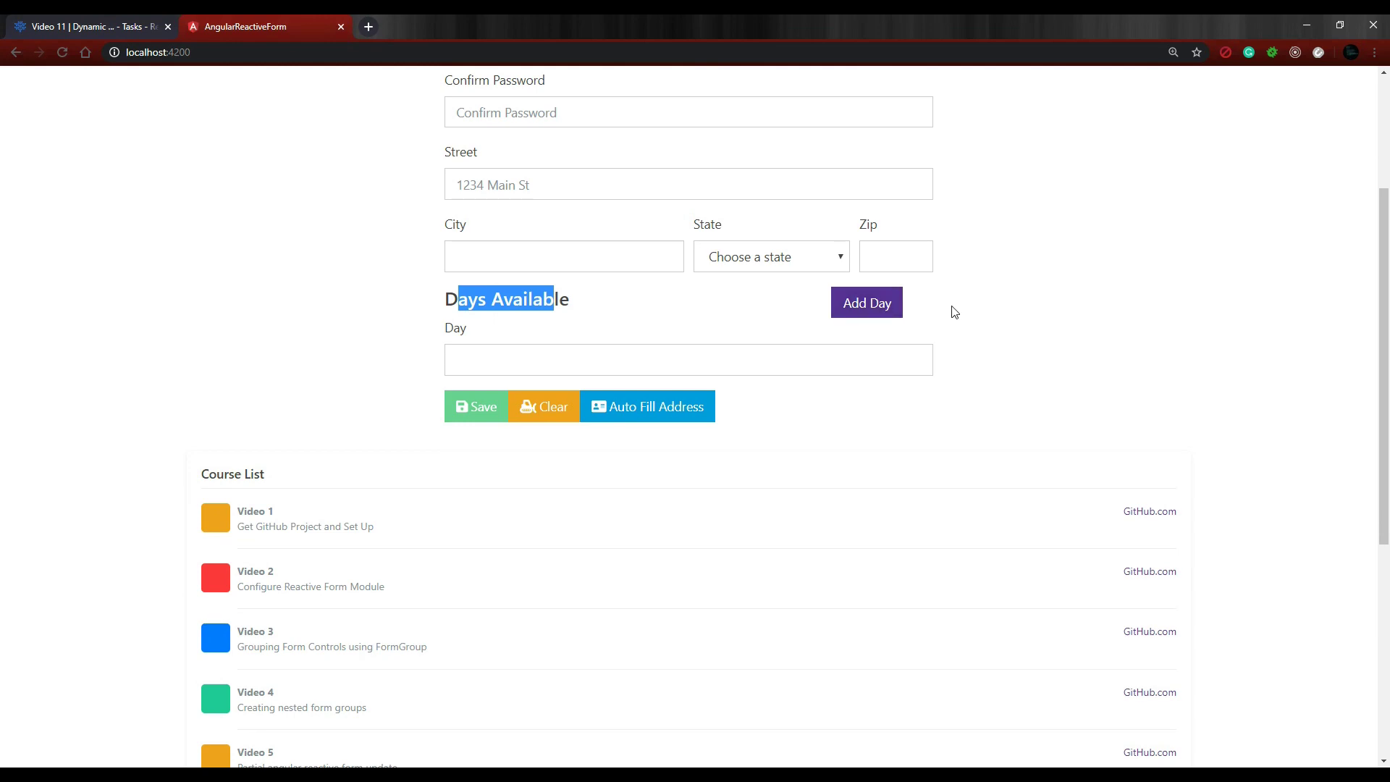
mouse_move(893, 417)
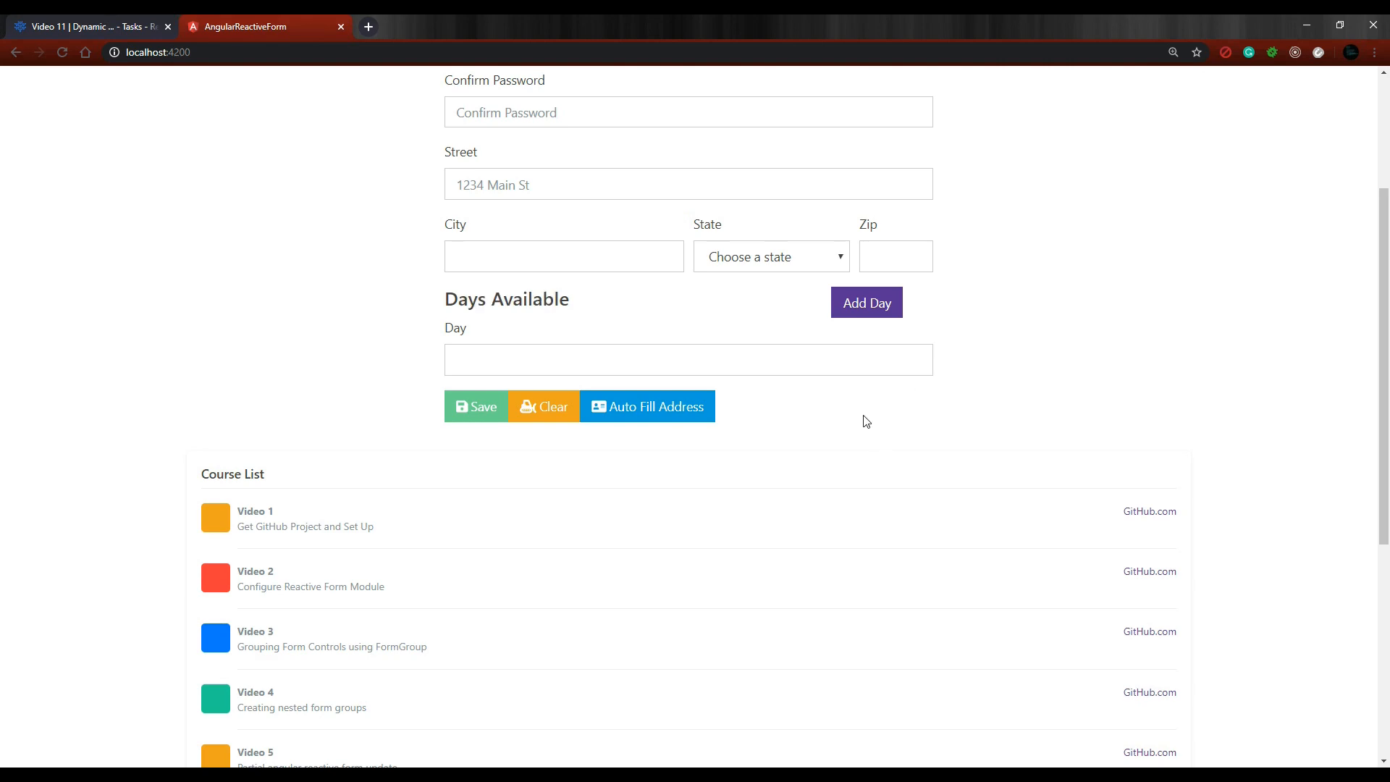
Focus the empty Day input in the running sign-up form on localhost:4200
left_click(567, 359)
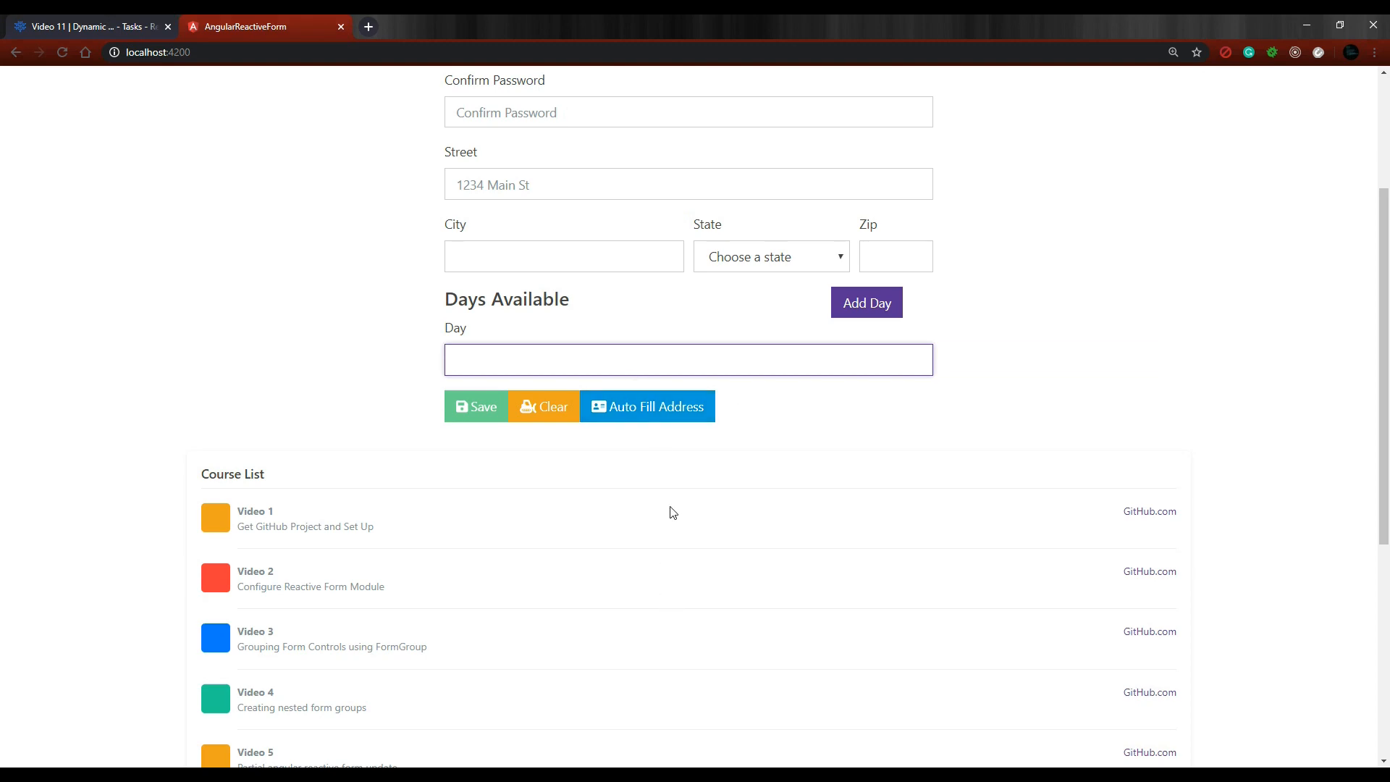
mouse_move(677, 483)
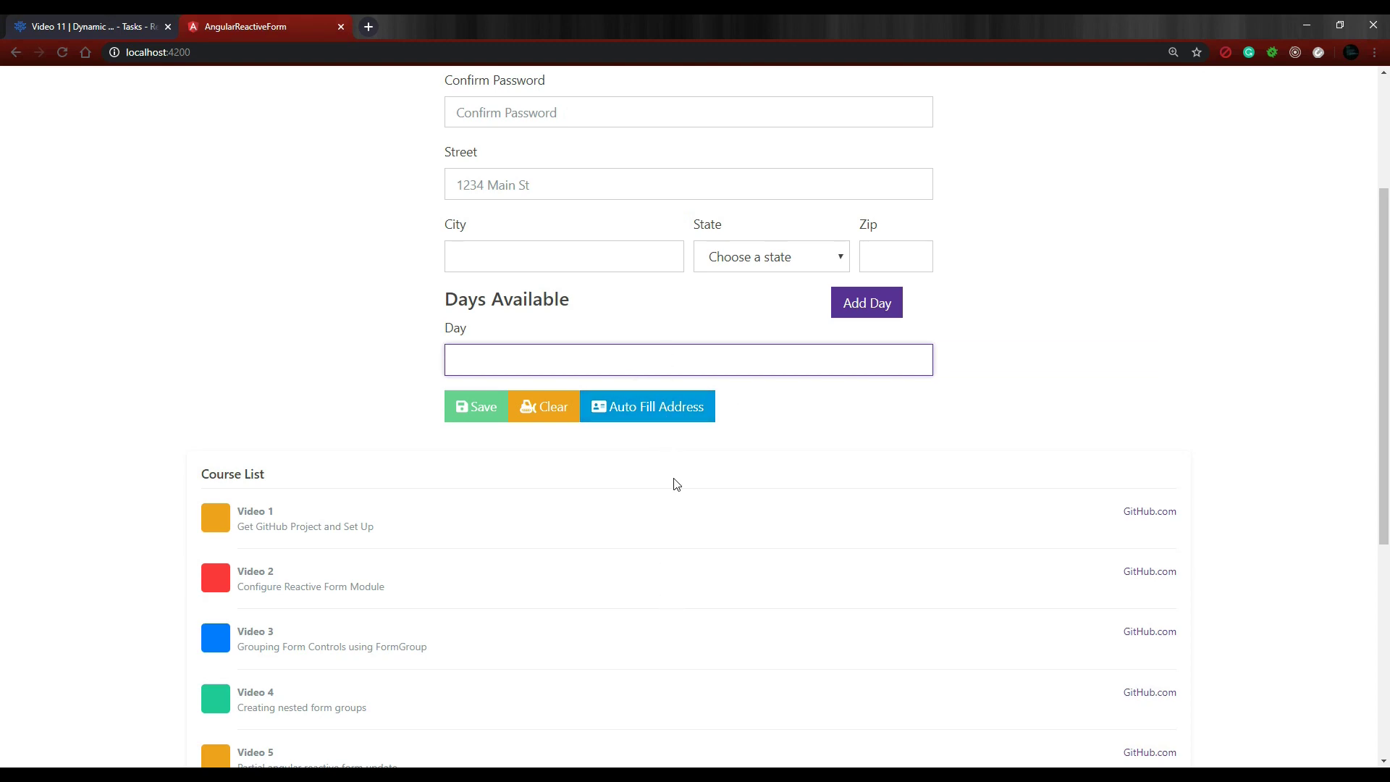
mouse_move(738, 486)
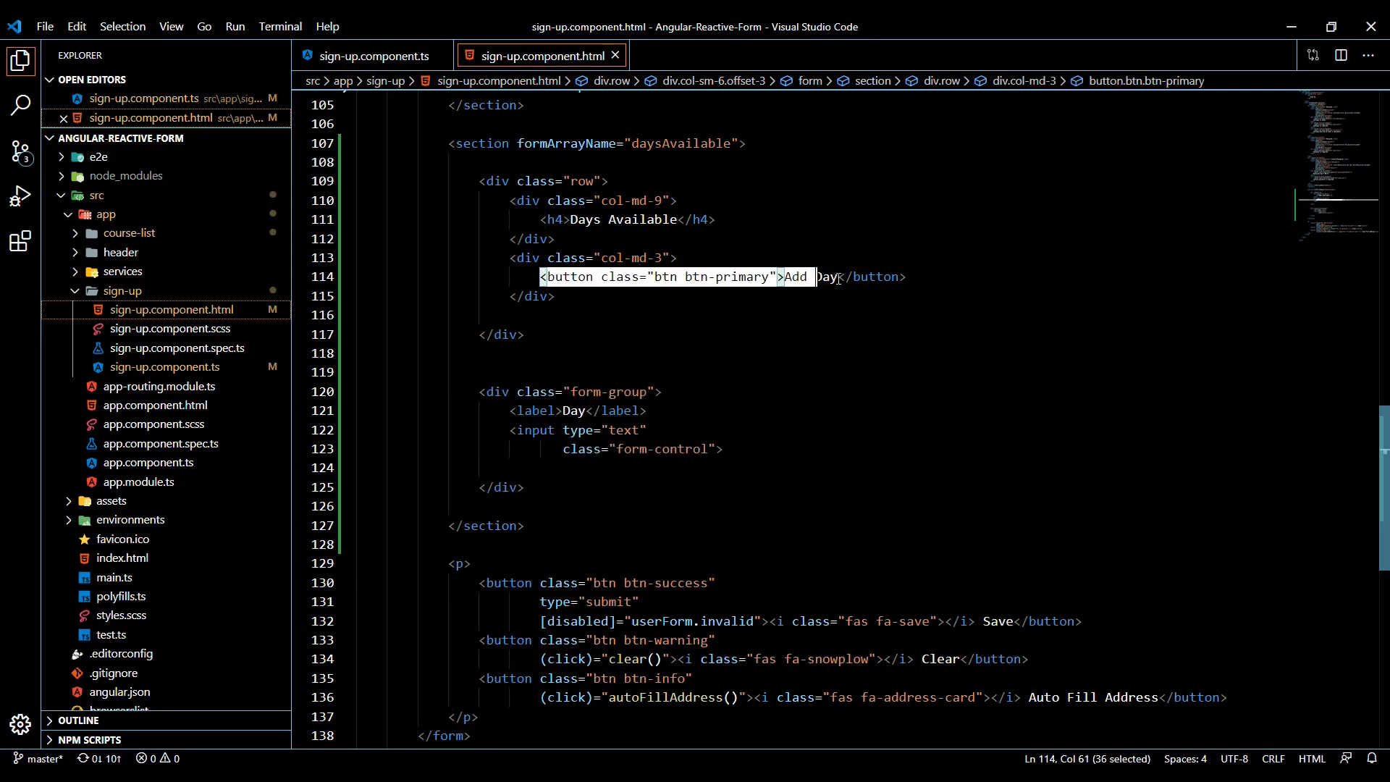
Bind (click)="addDay()" on the Add Day button
left_click(778, 276)
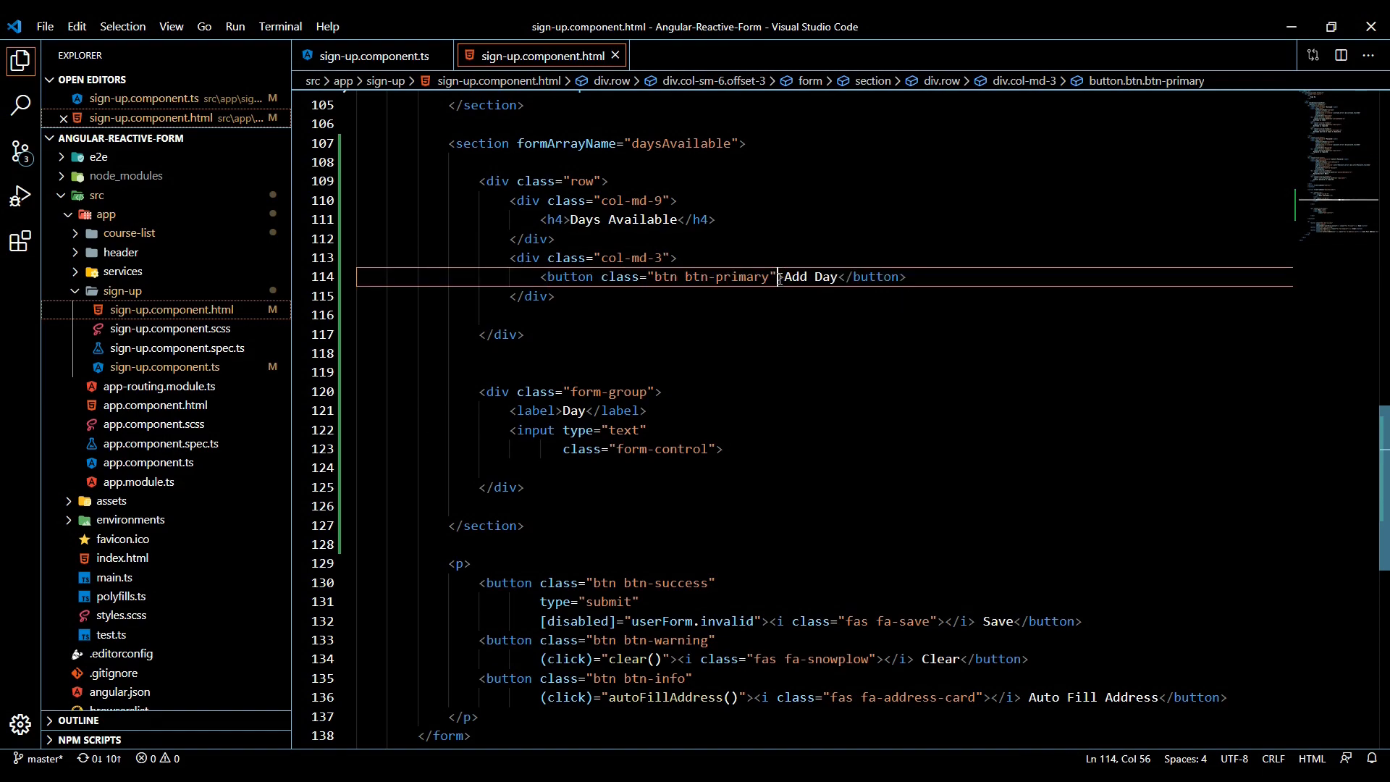
type("(click)=")
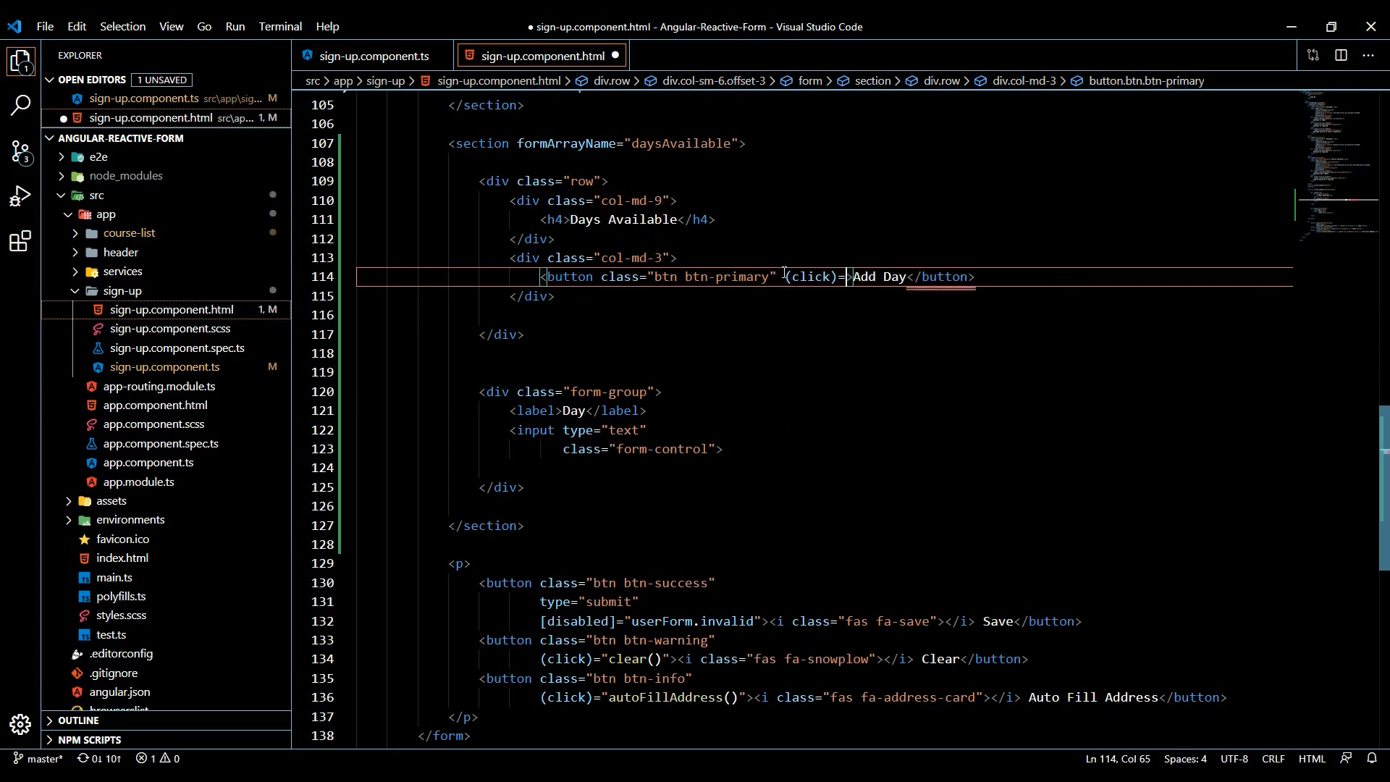
type("addDay()\"")
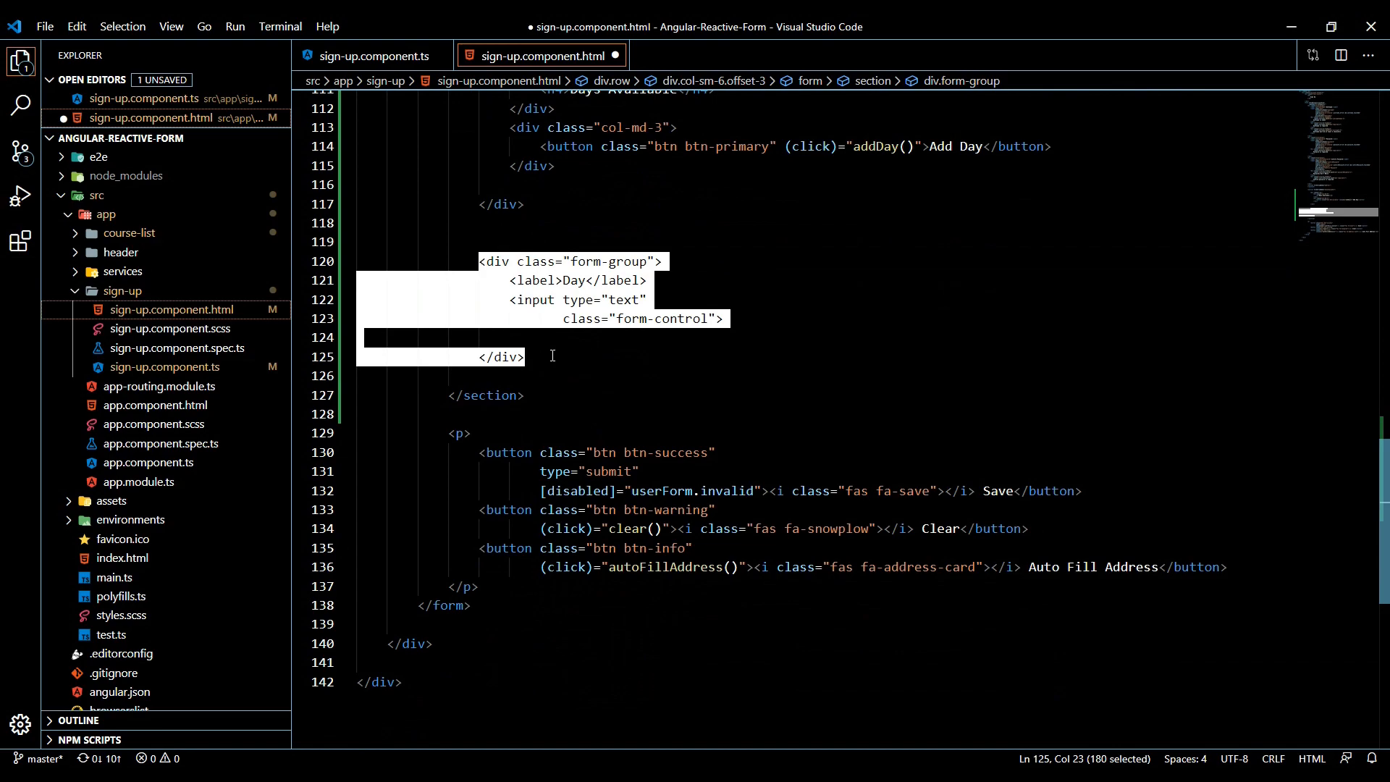
Add *ngFor="let day of daysAvailable.controls; let i=index" to the Day form-group div
left_click(662, 260)
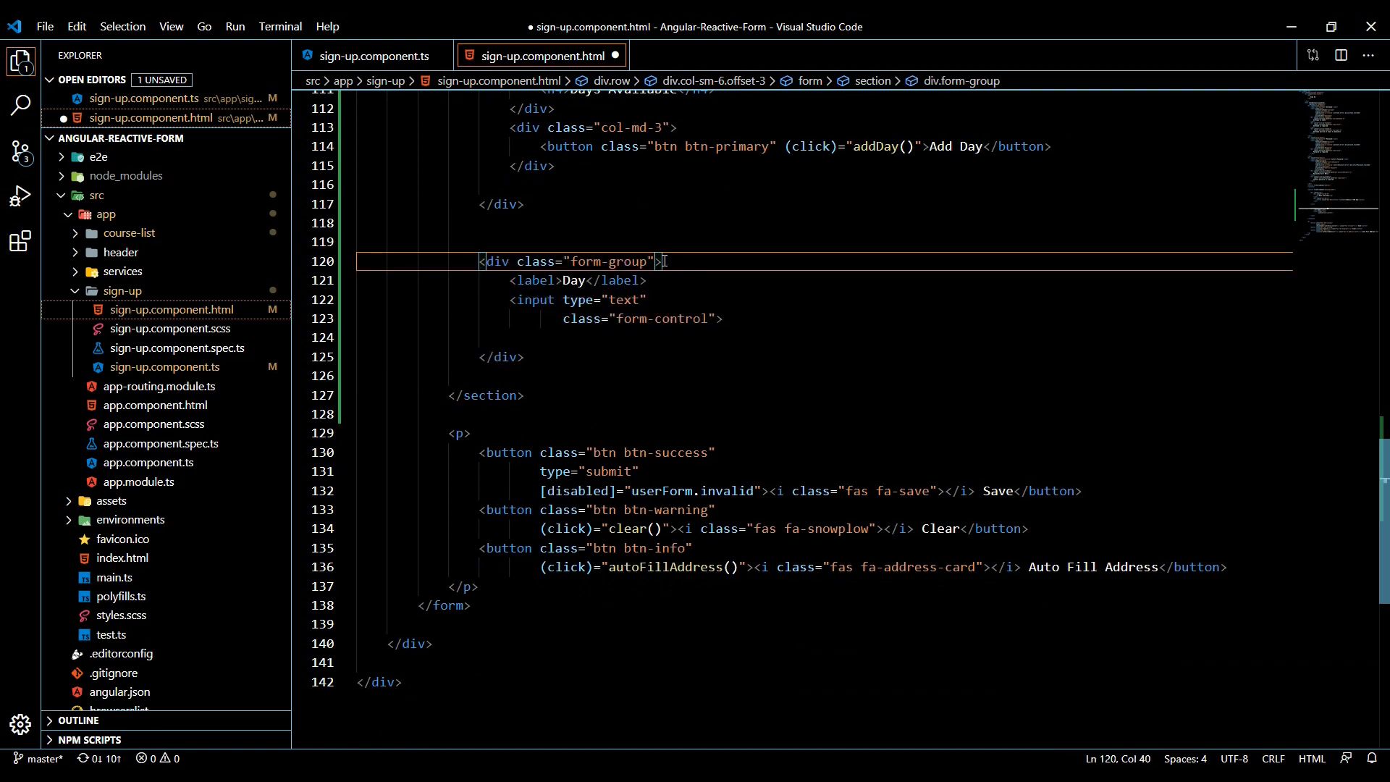
type("*ngFor=\"")
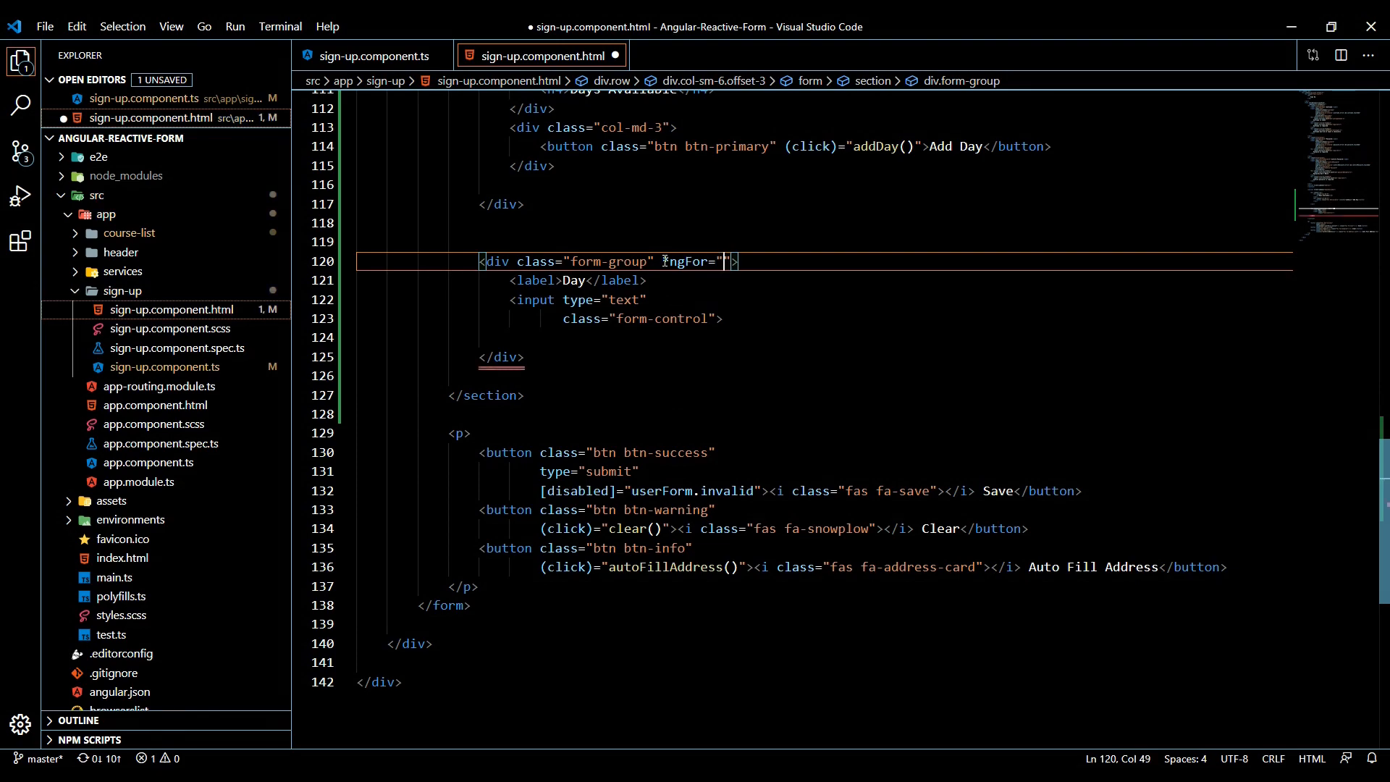
type("let")
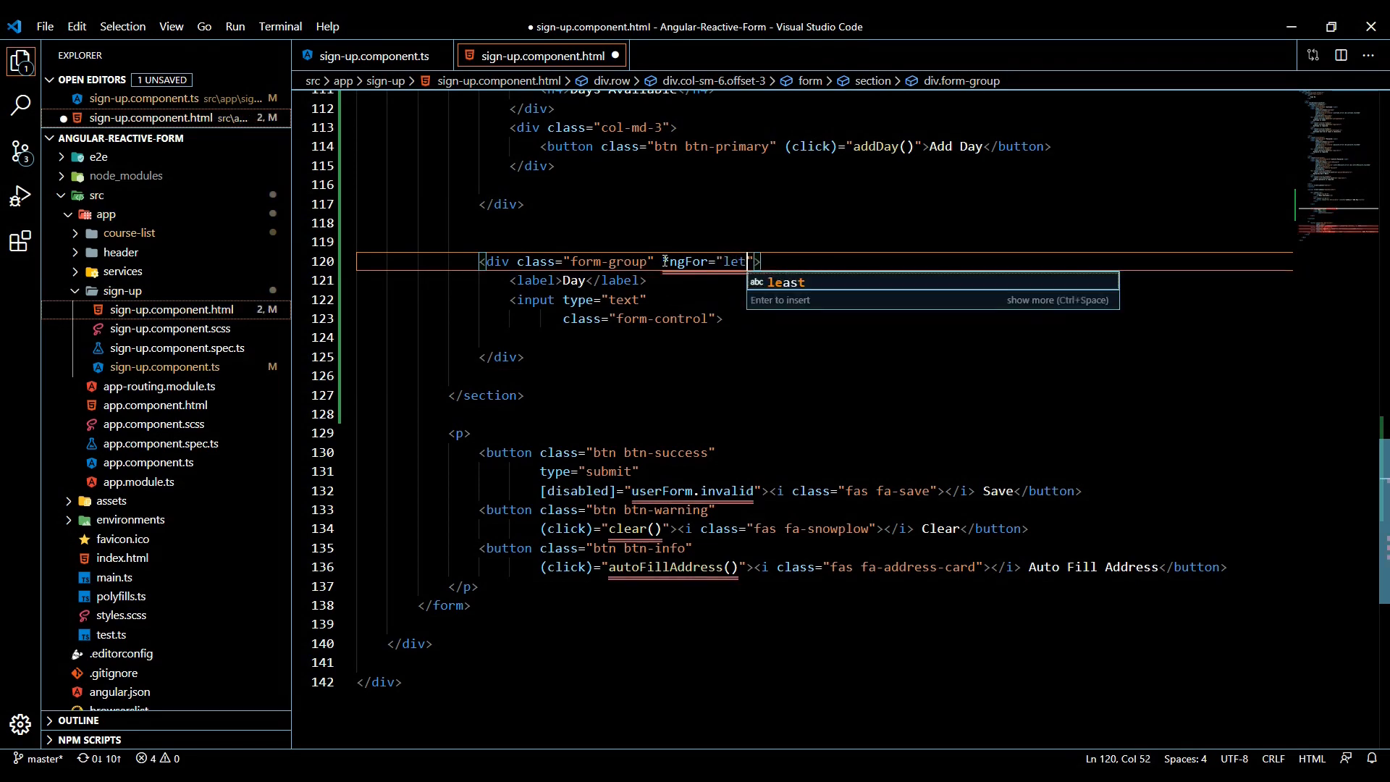
type("day of")
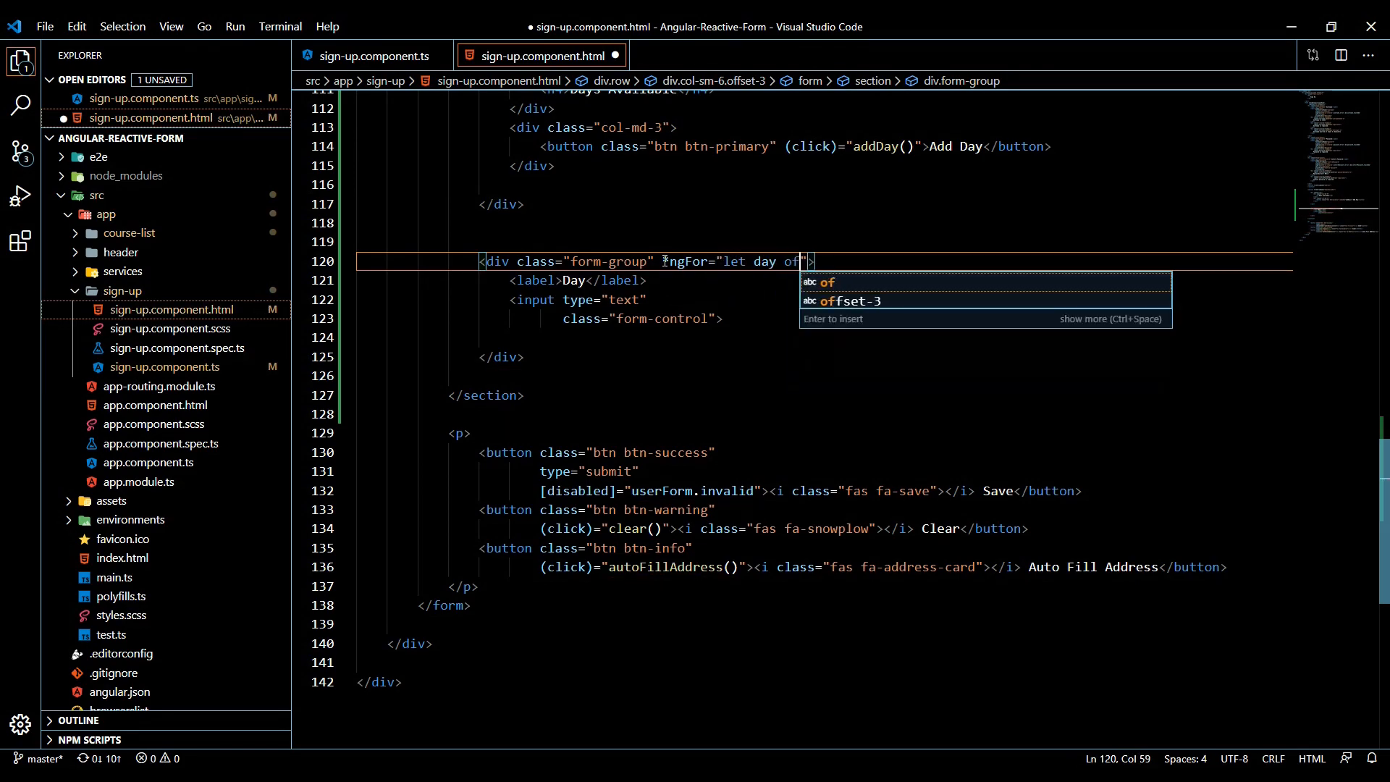
type("daysAvailable")
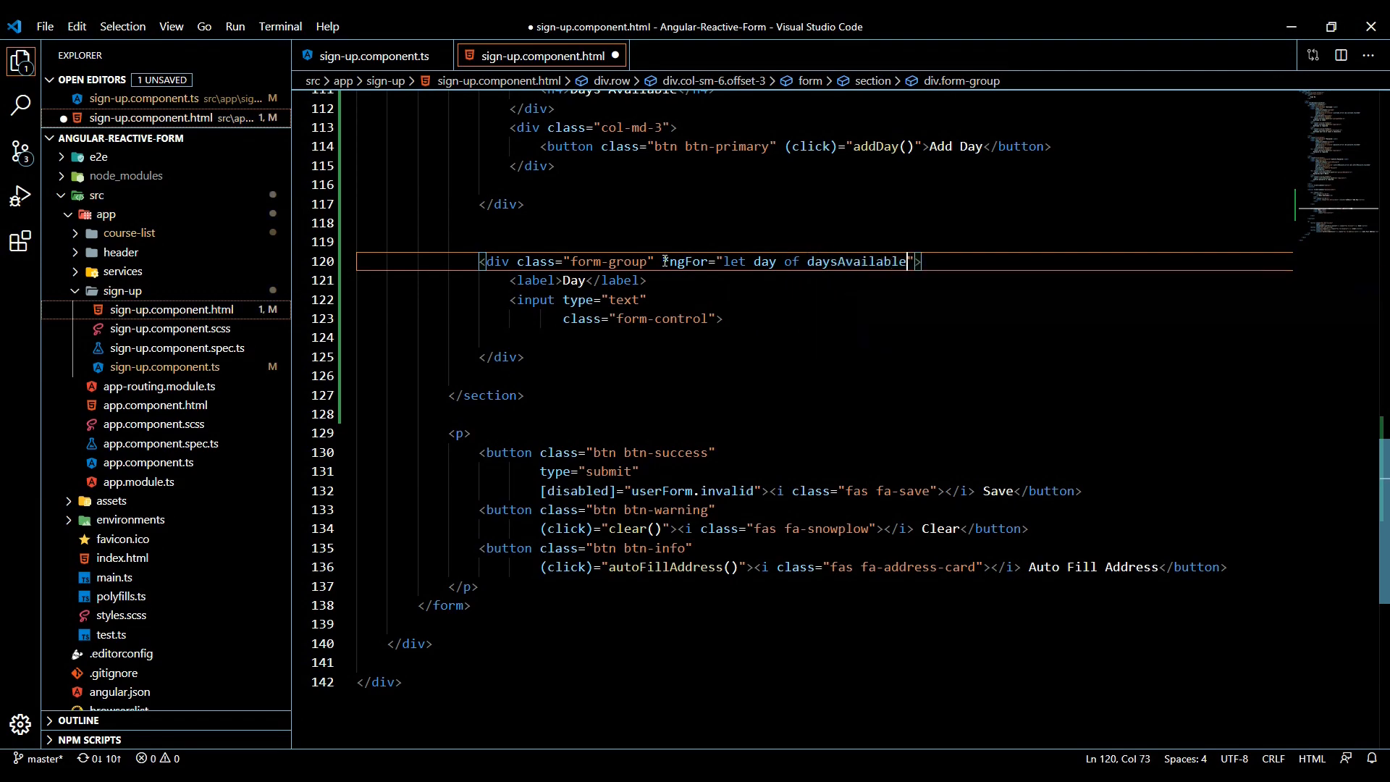
type(".controls")
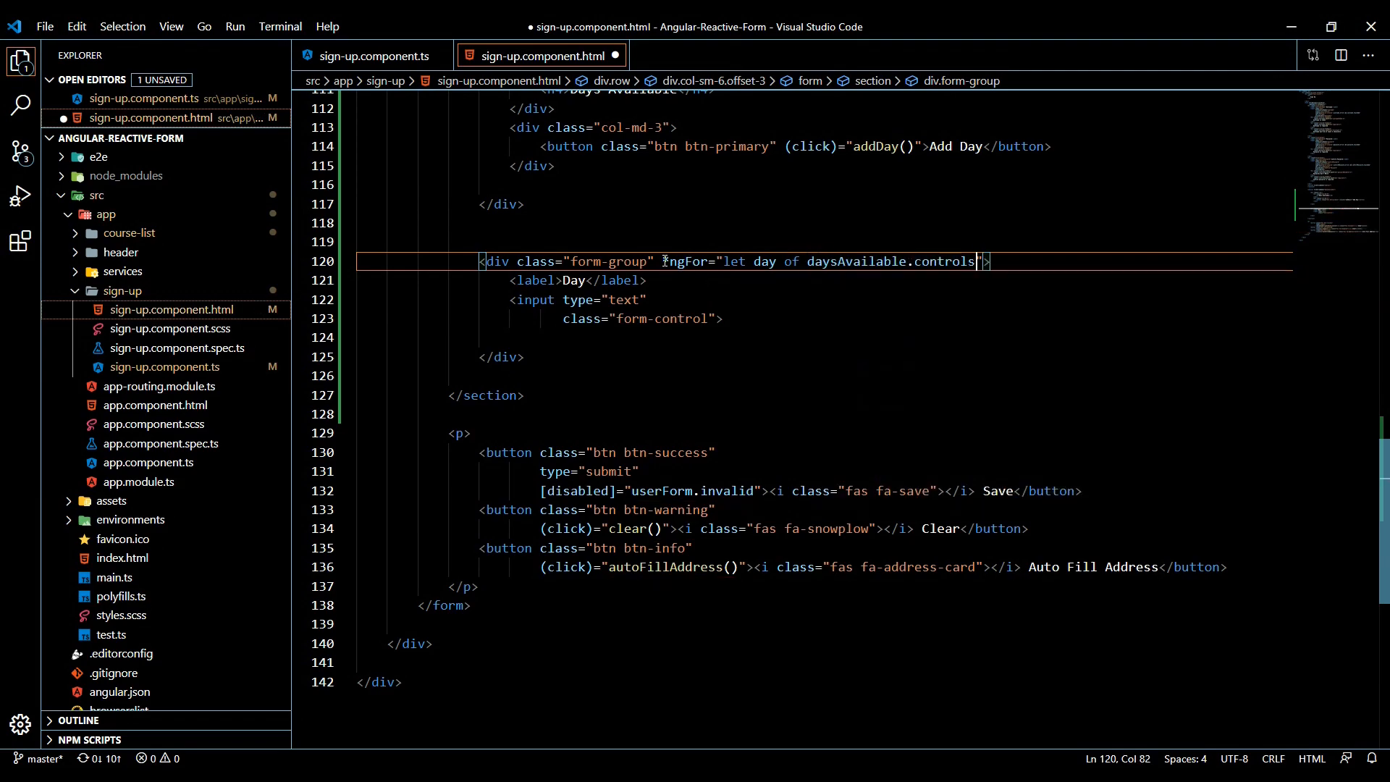
type("\"; \"")
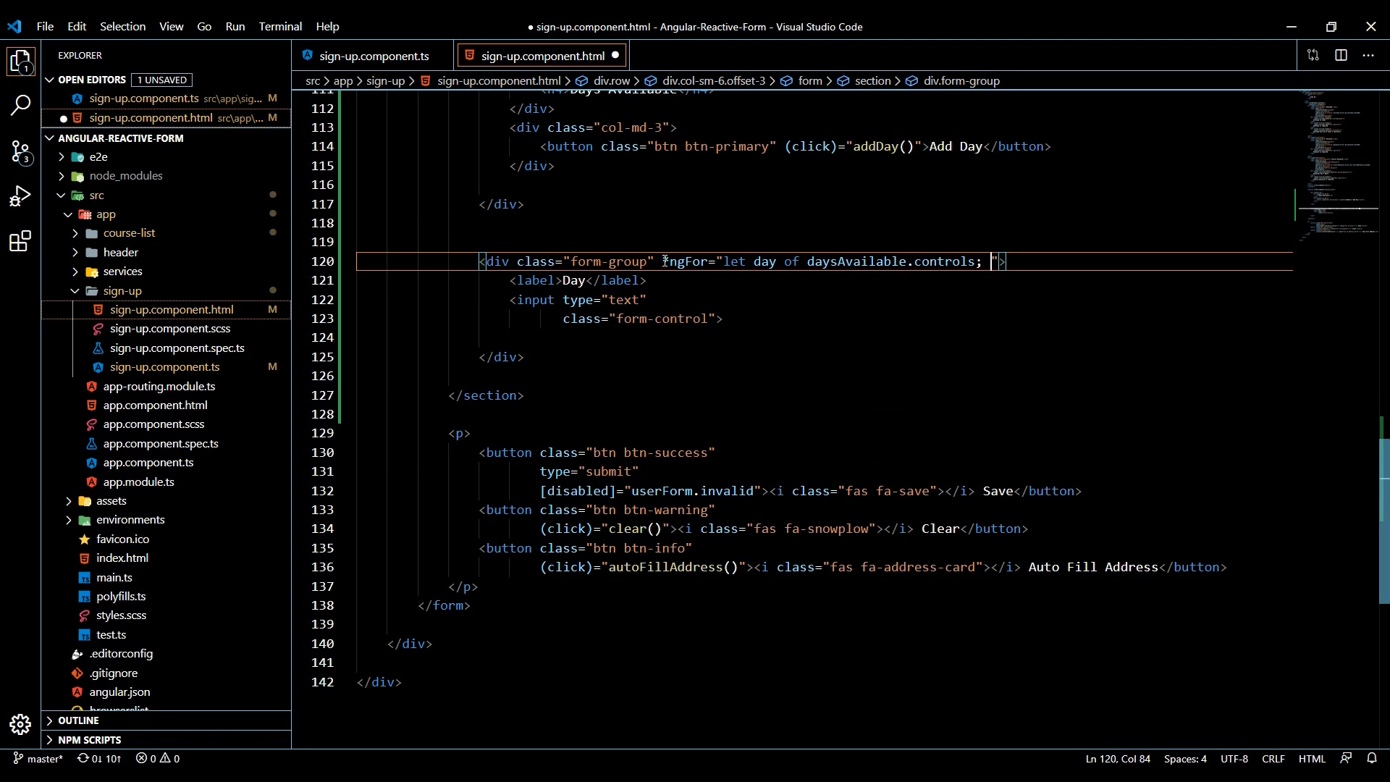
type("let")
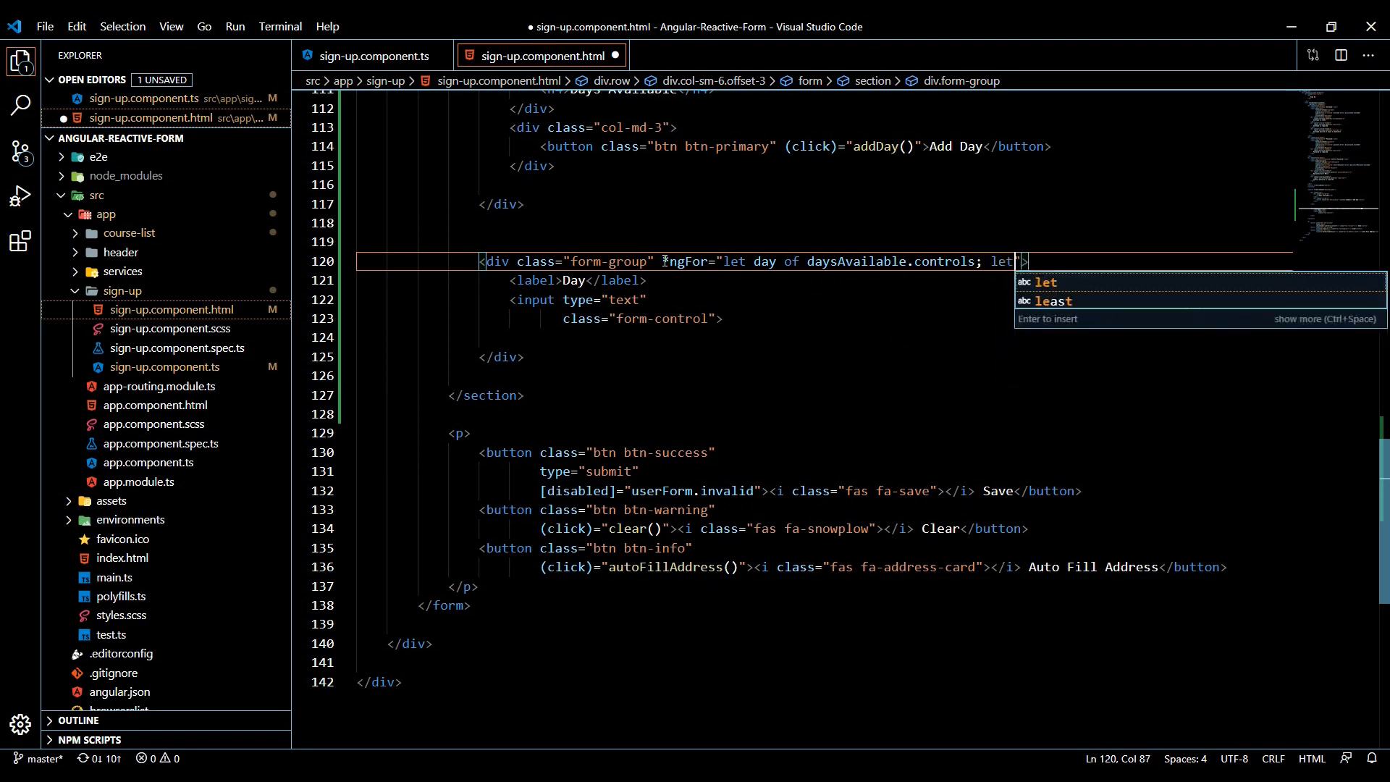
type("i=\"")
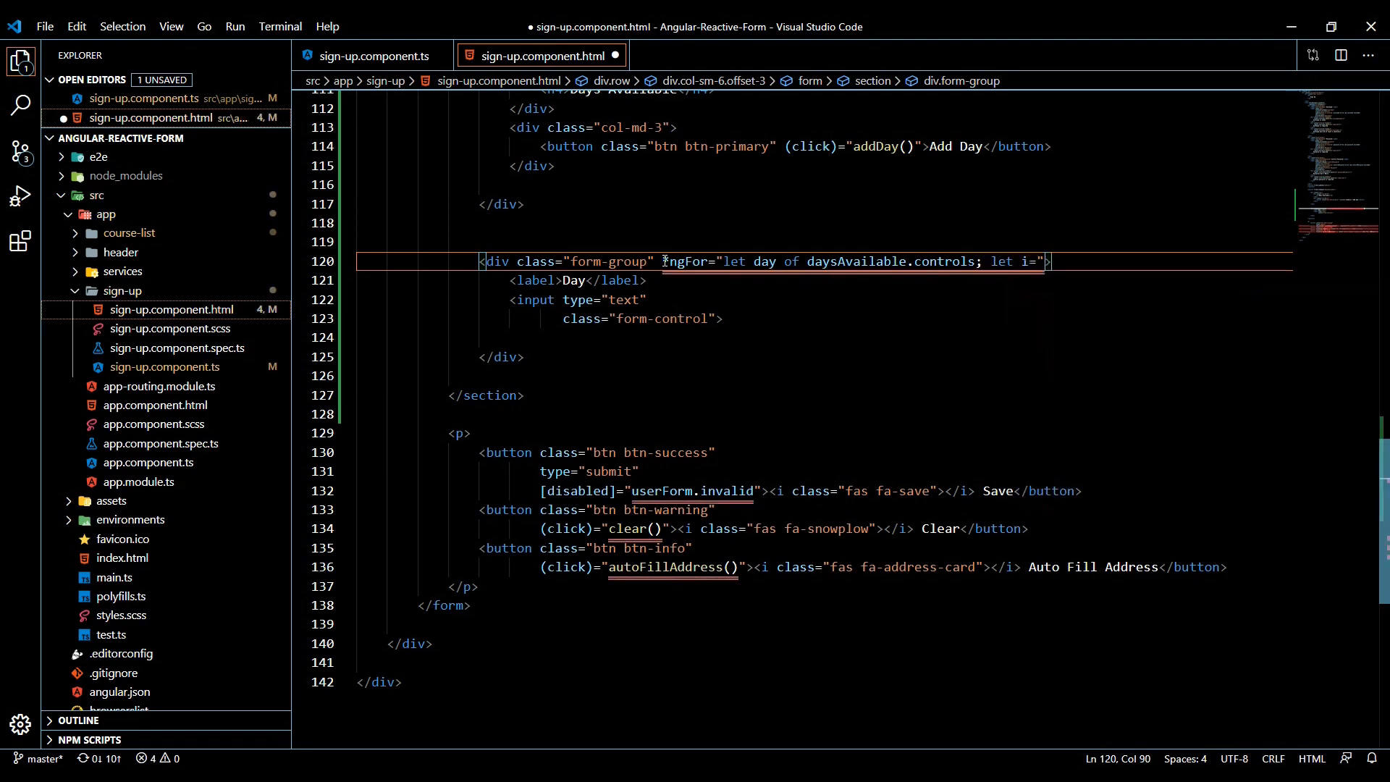
type("index")
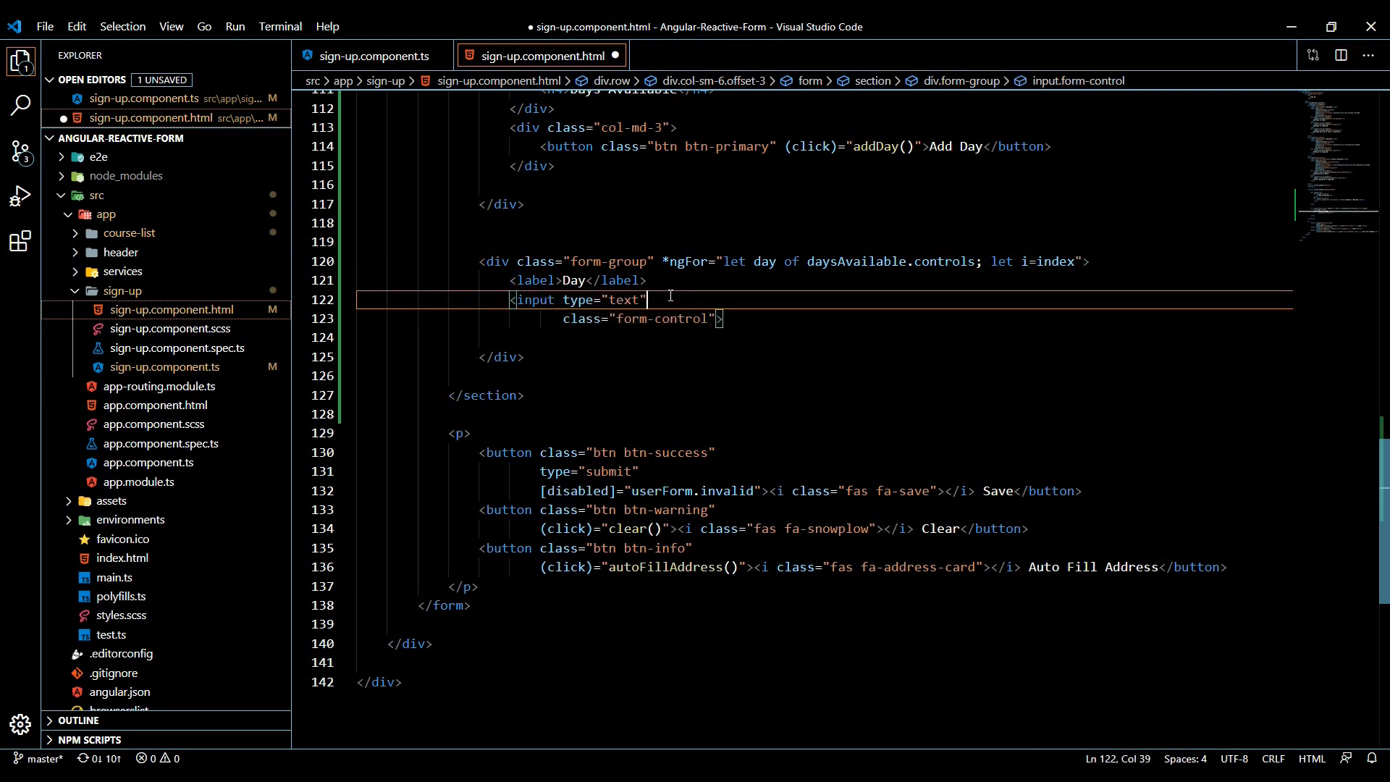
Bind the Day input with [formControlName]="i" and save the template
type("[]")
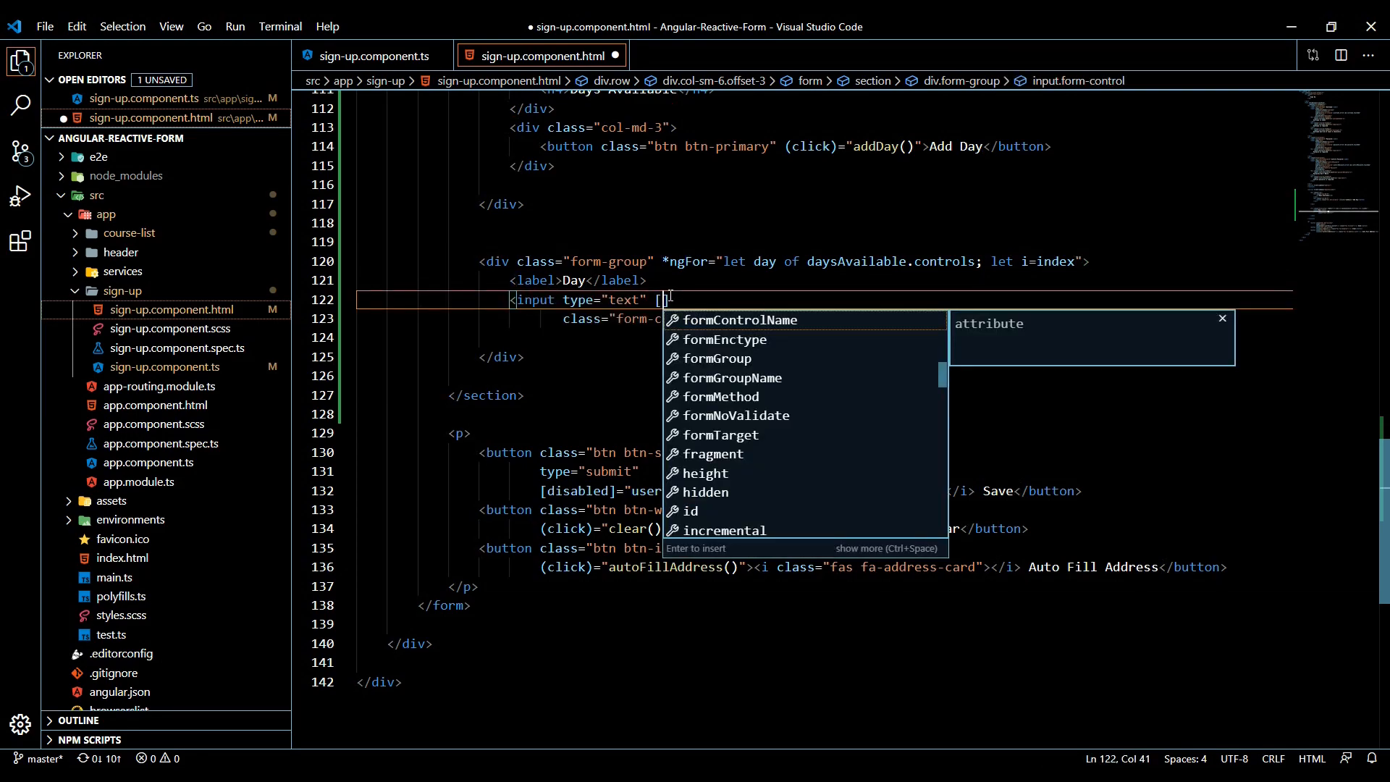
type("form")
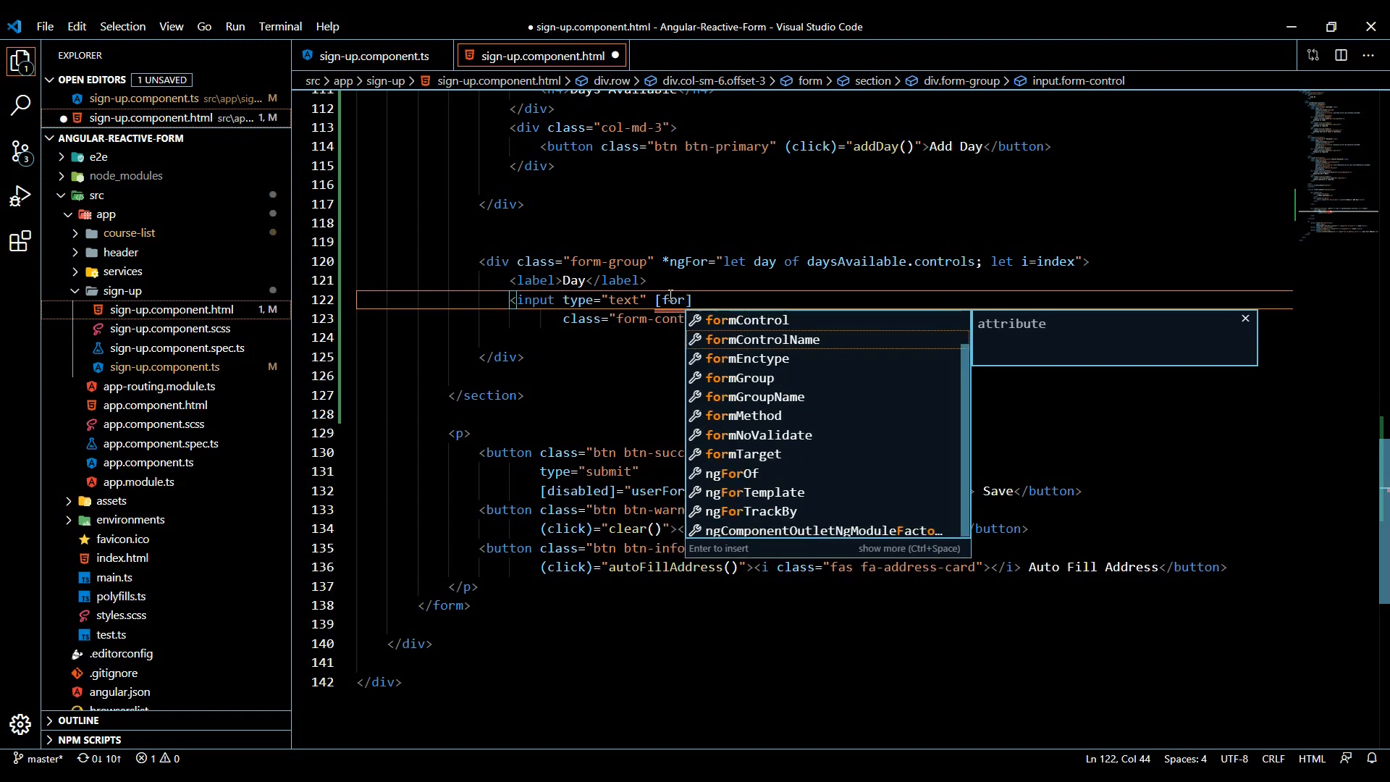
left_click(763, 339)
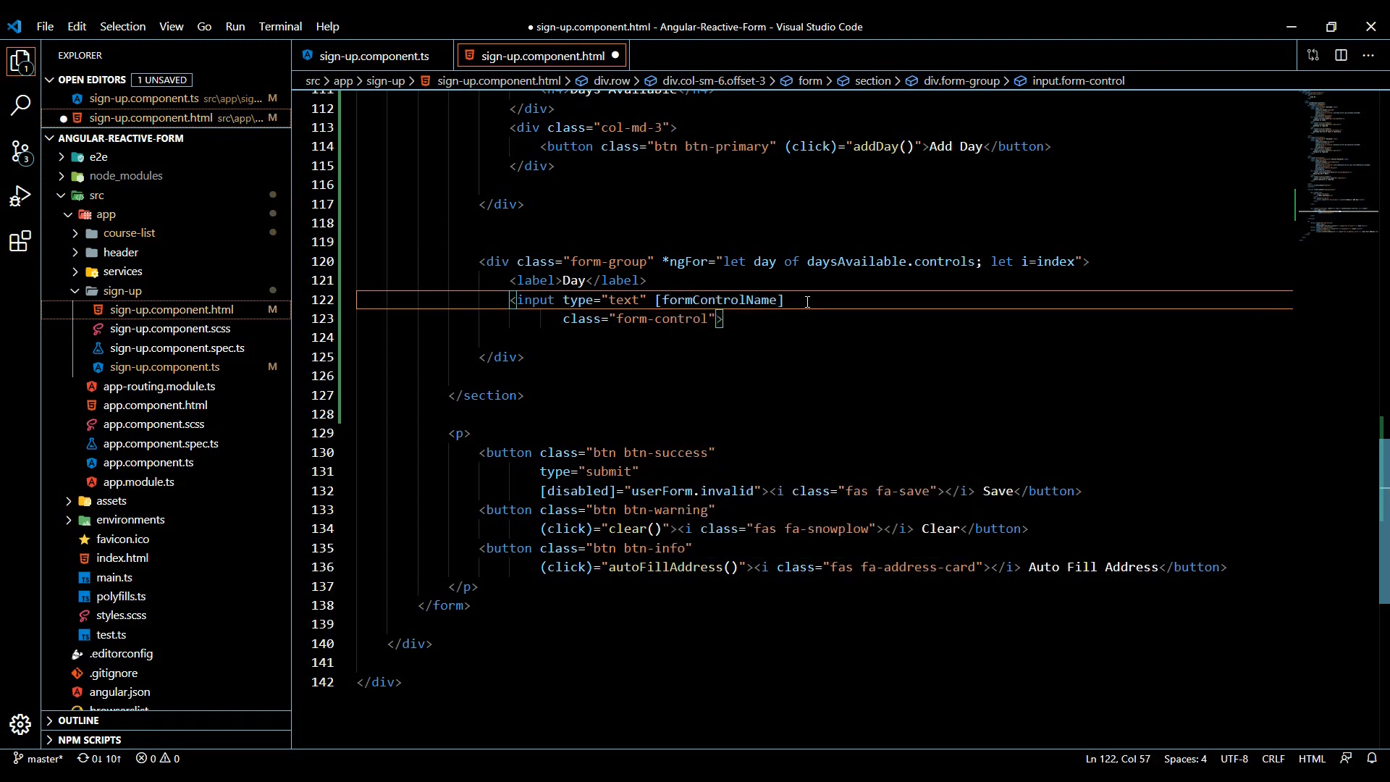
type("=\"")
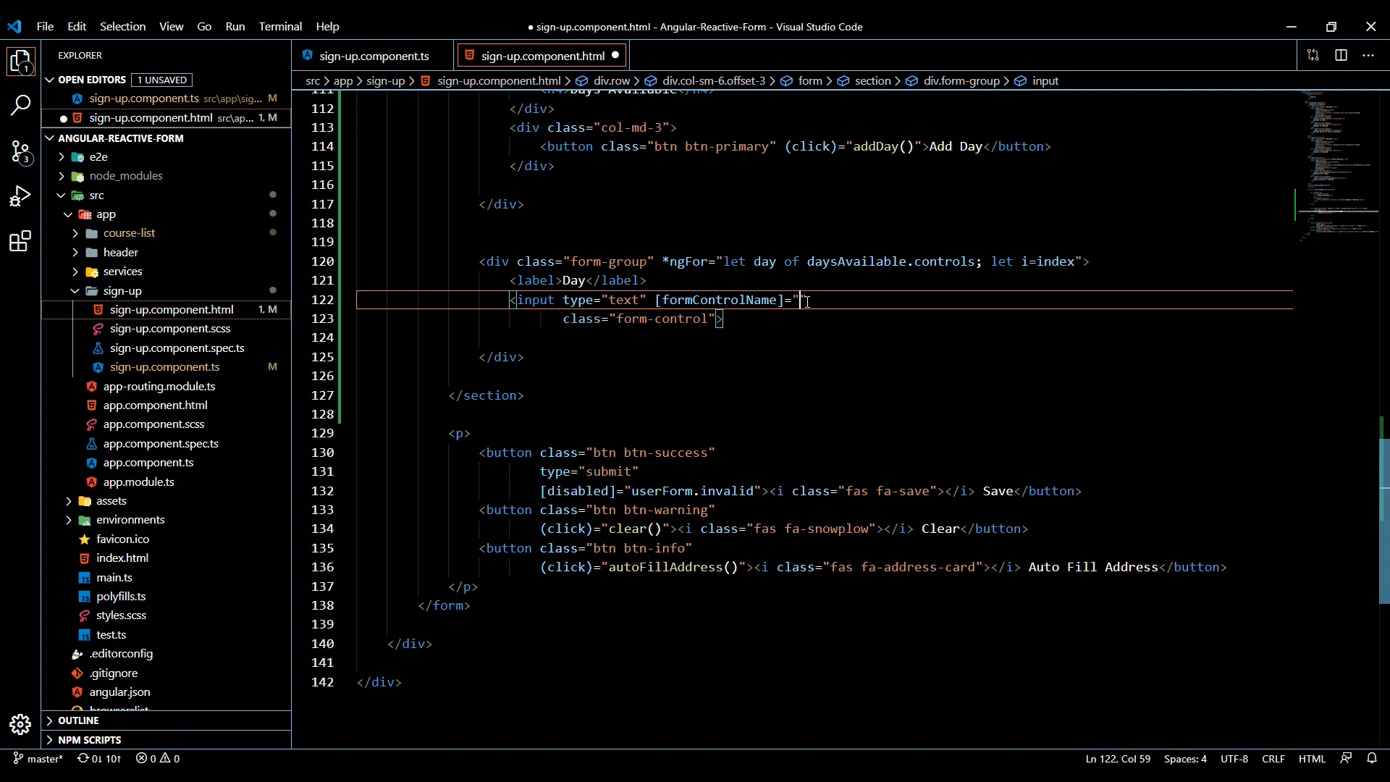
type("i")
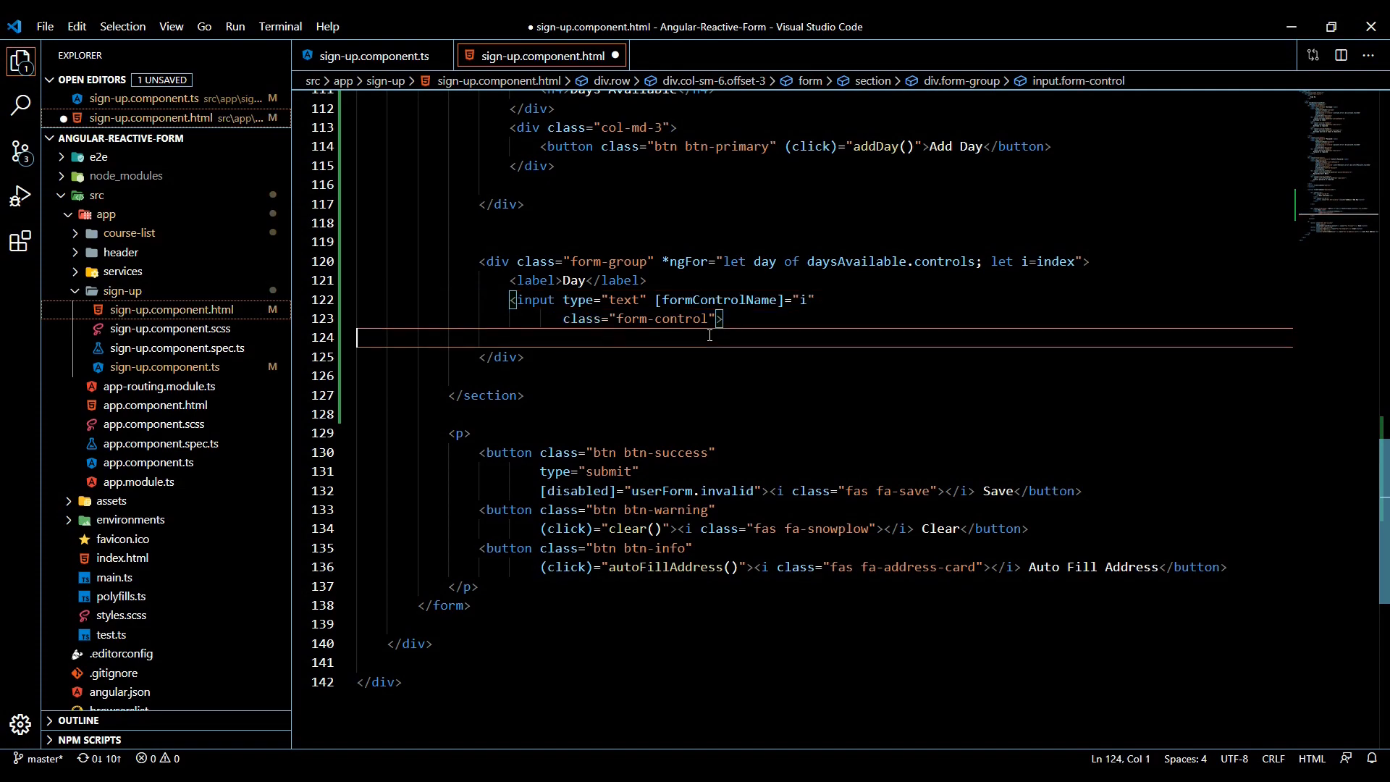
key("ctrl+s")
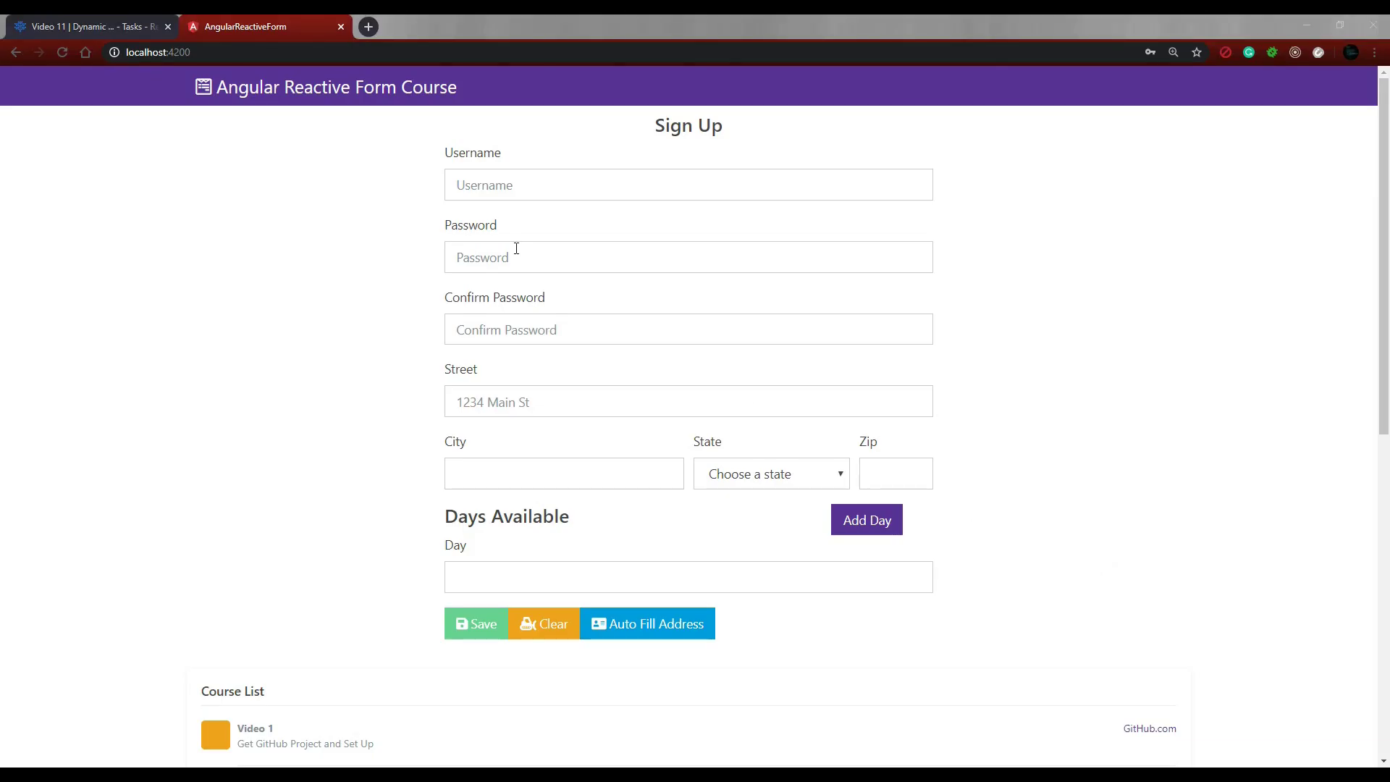
Fill username and passwords, enter monday, add a second Day field and enter friday
type("aaa")
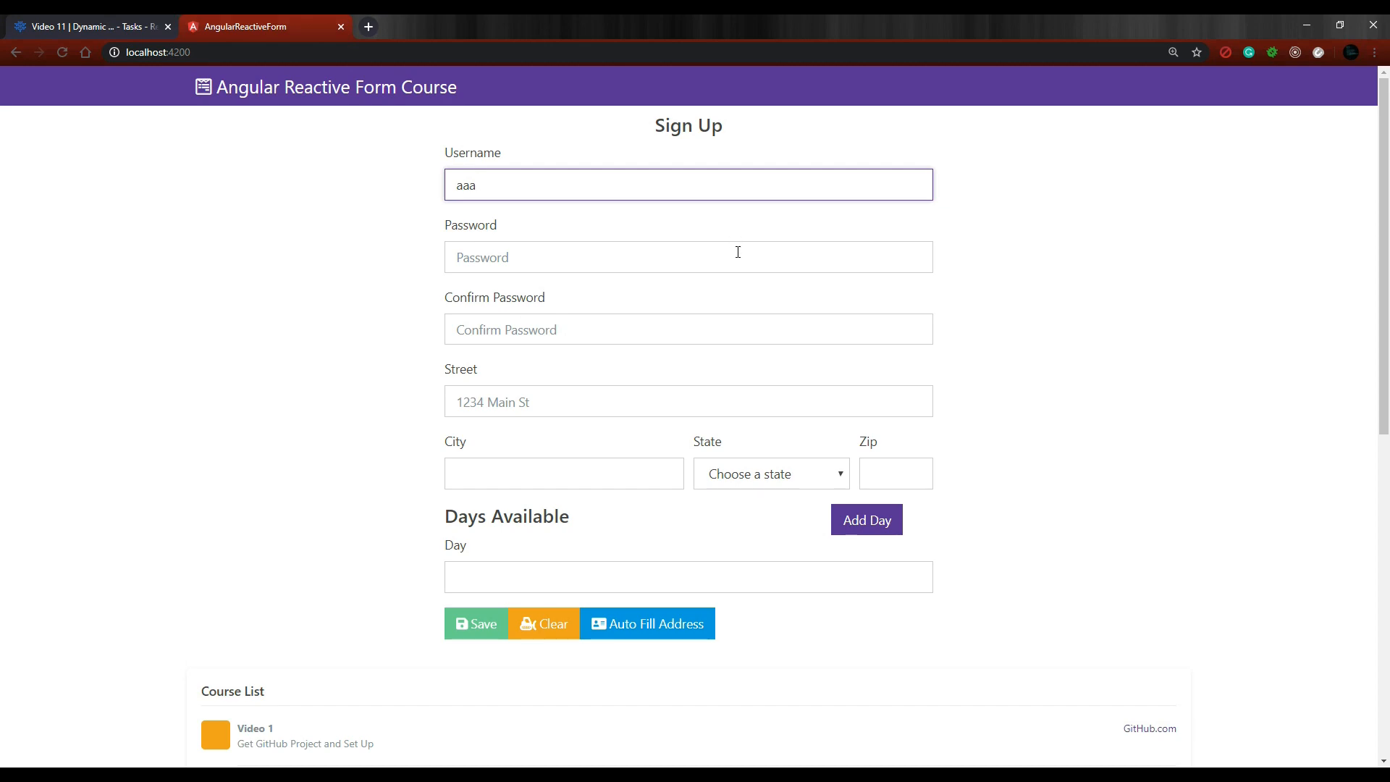
type("a")
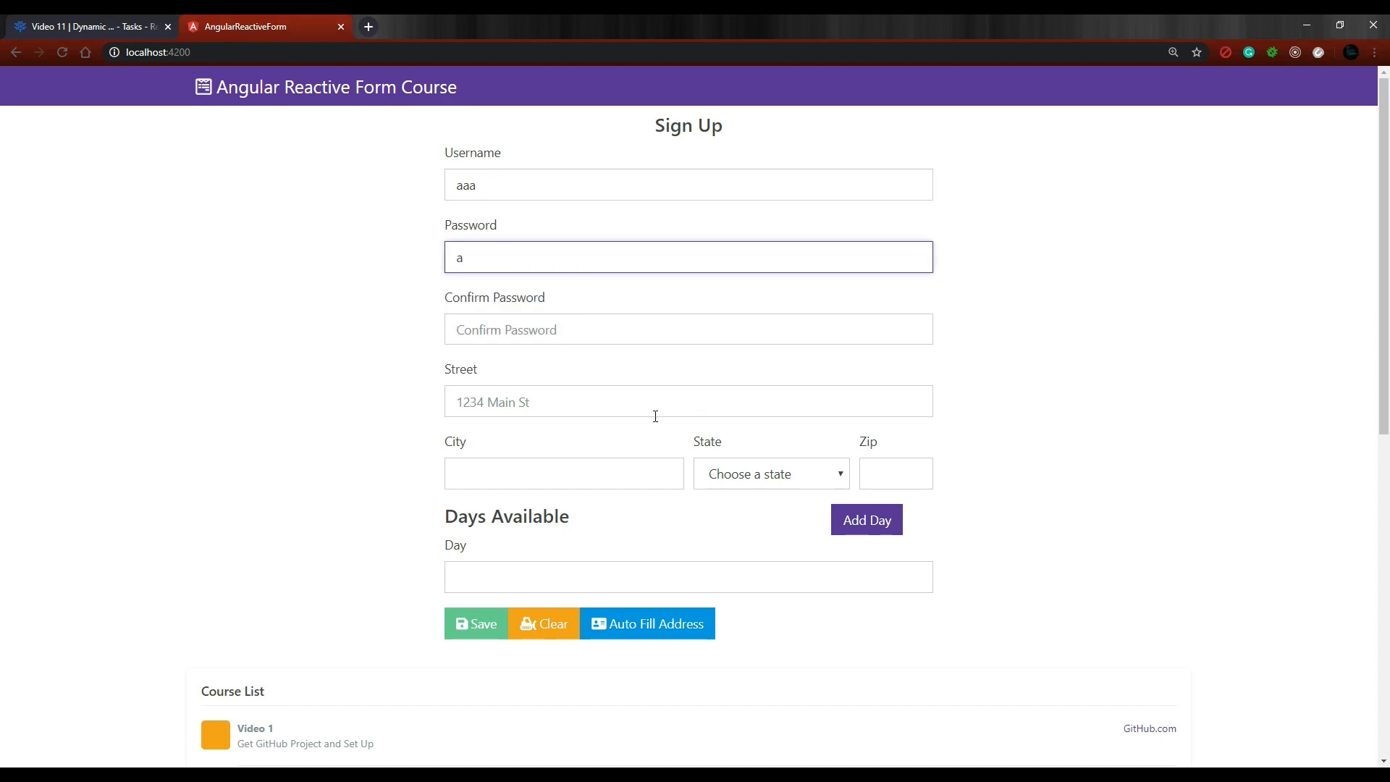
type("a")
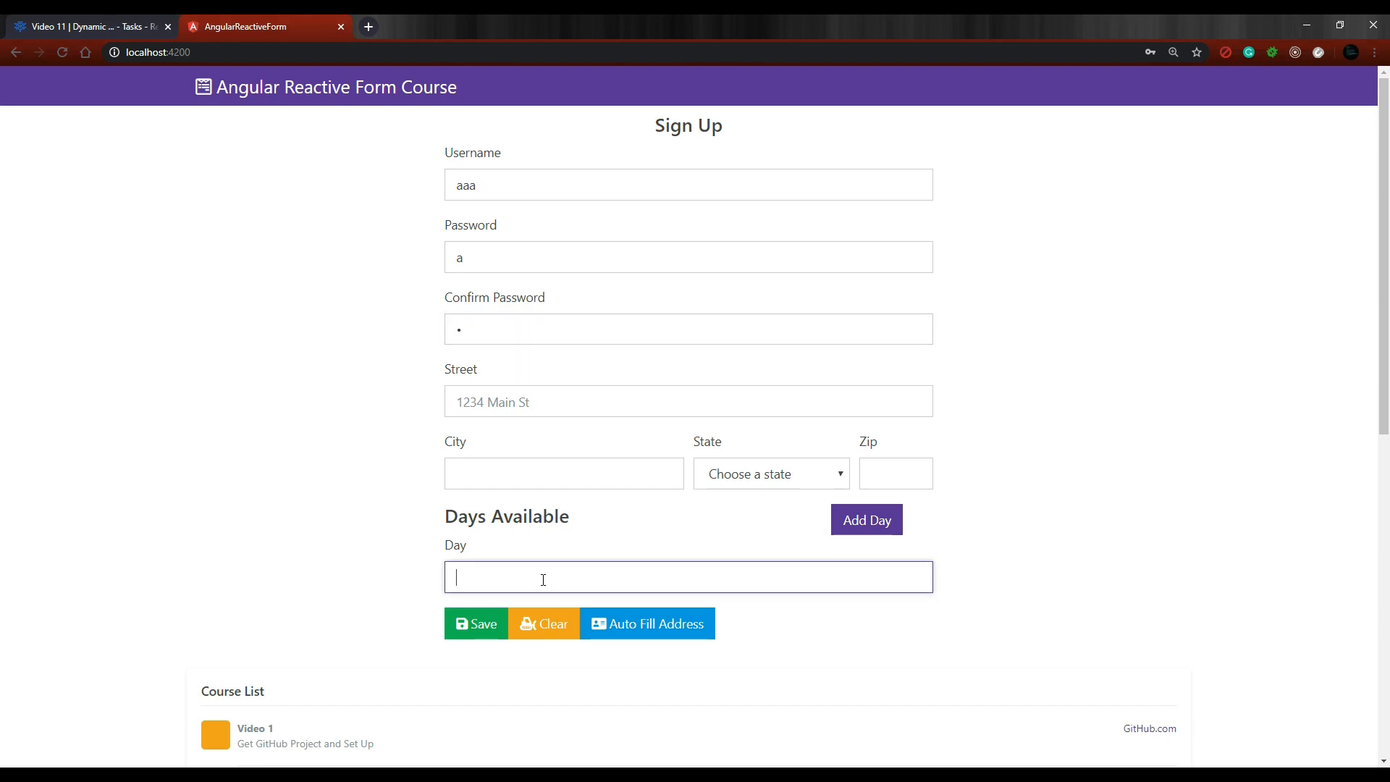
type("monday")
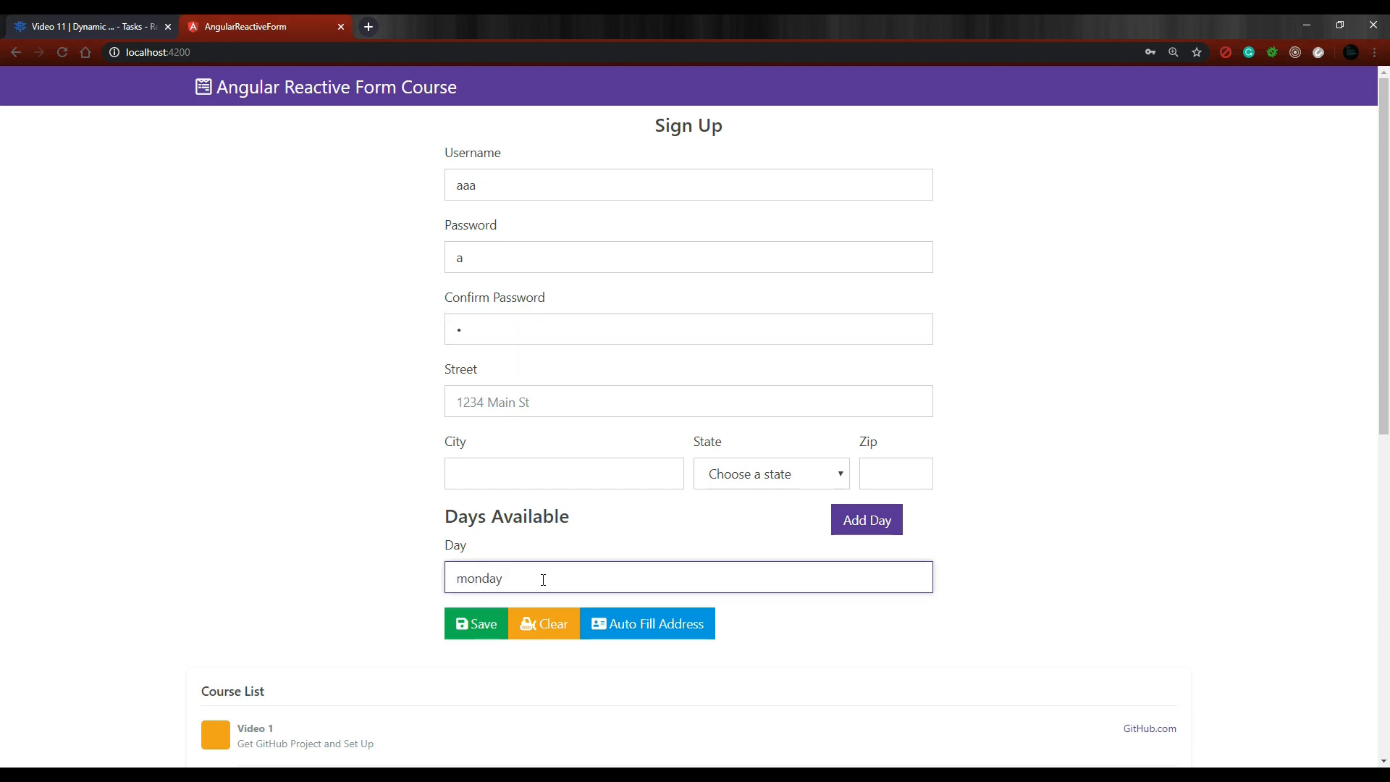
left_click(865, 518)
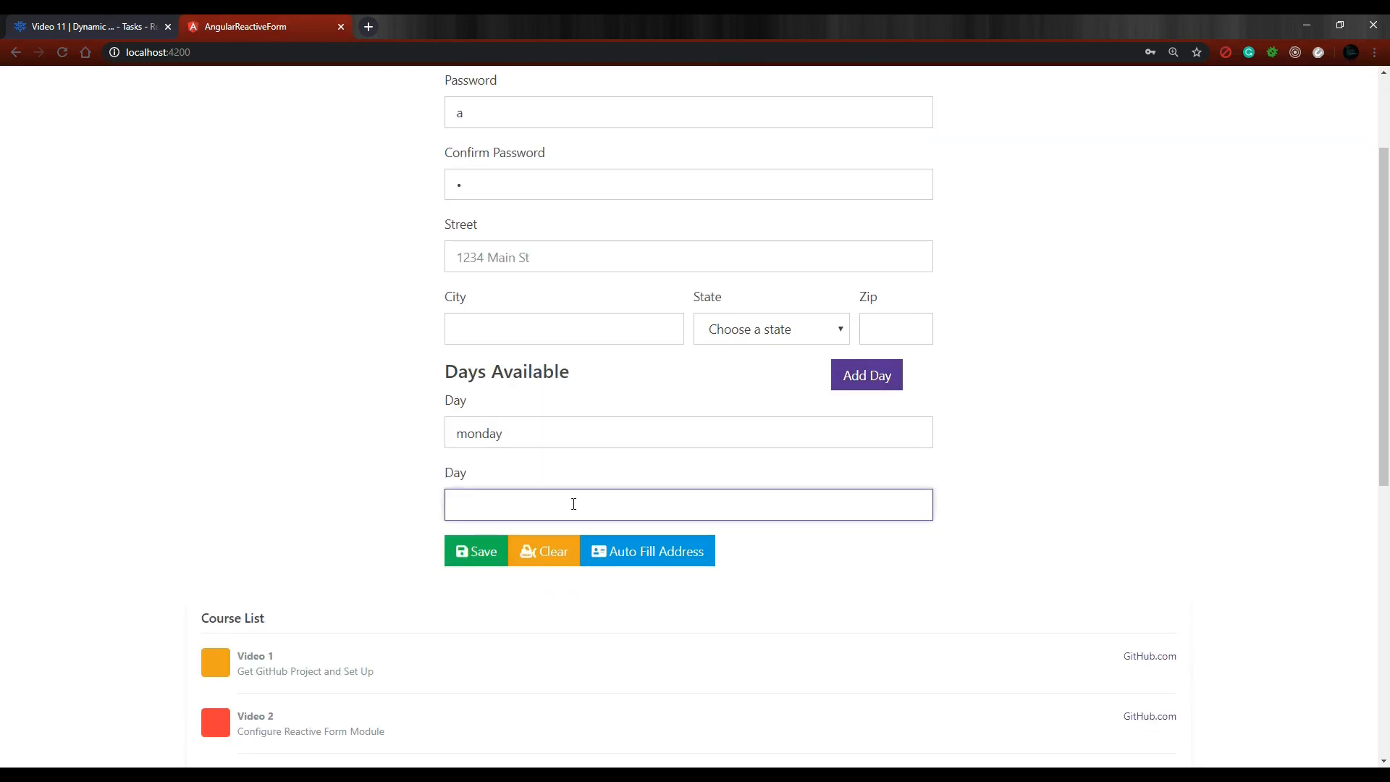
type("friday")
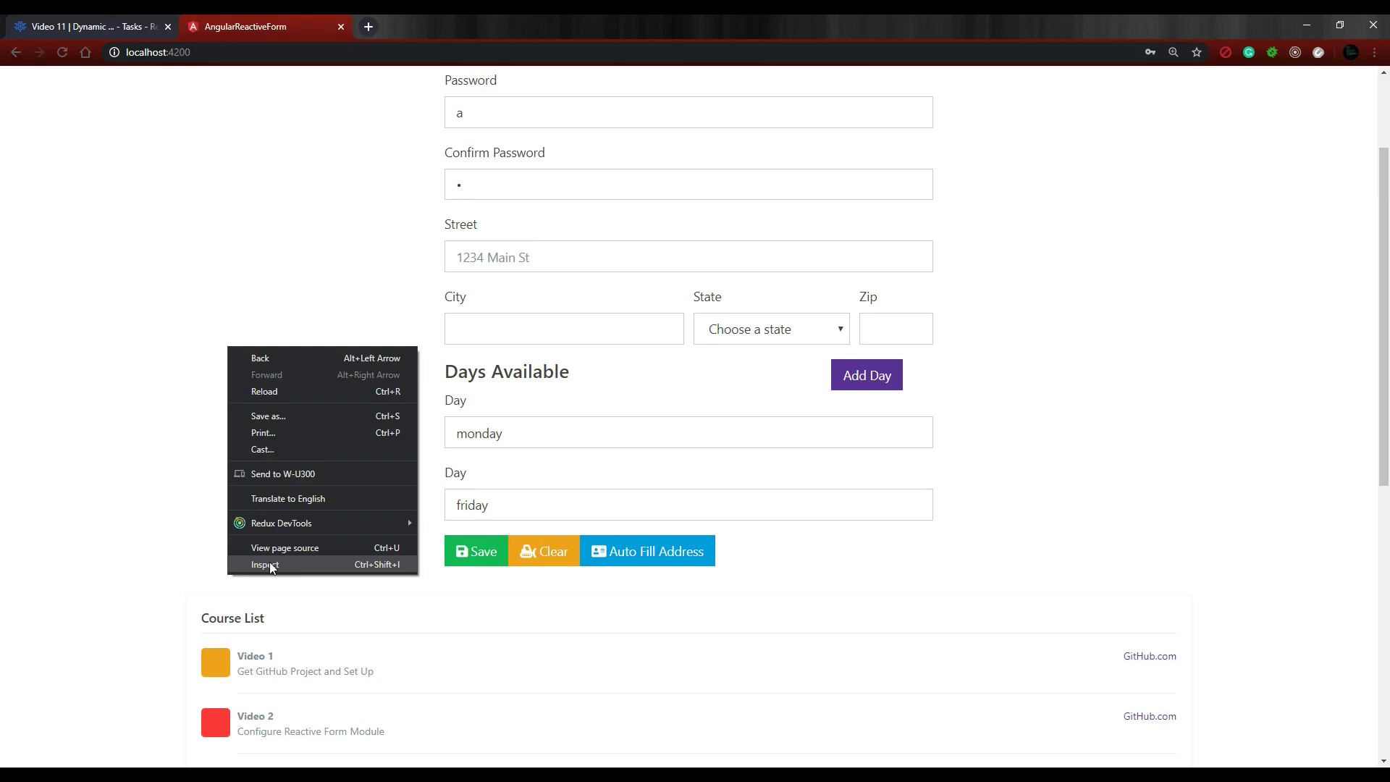
Inspect the page to view the logged form object with daysAvailable ["monday", "friday"]
left_click(264, 563)
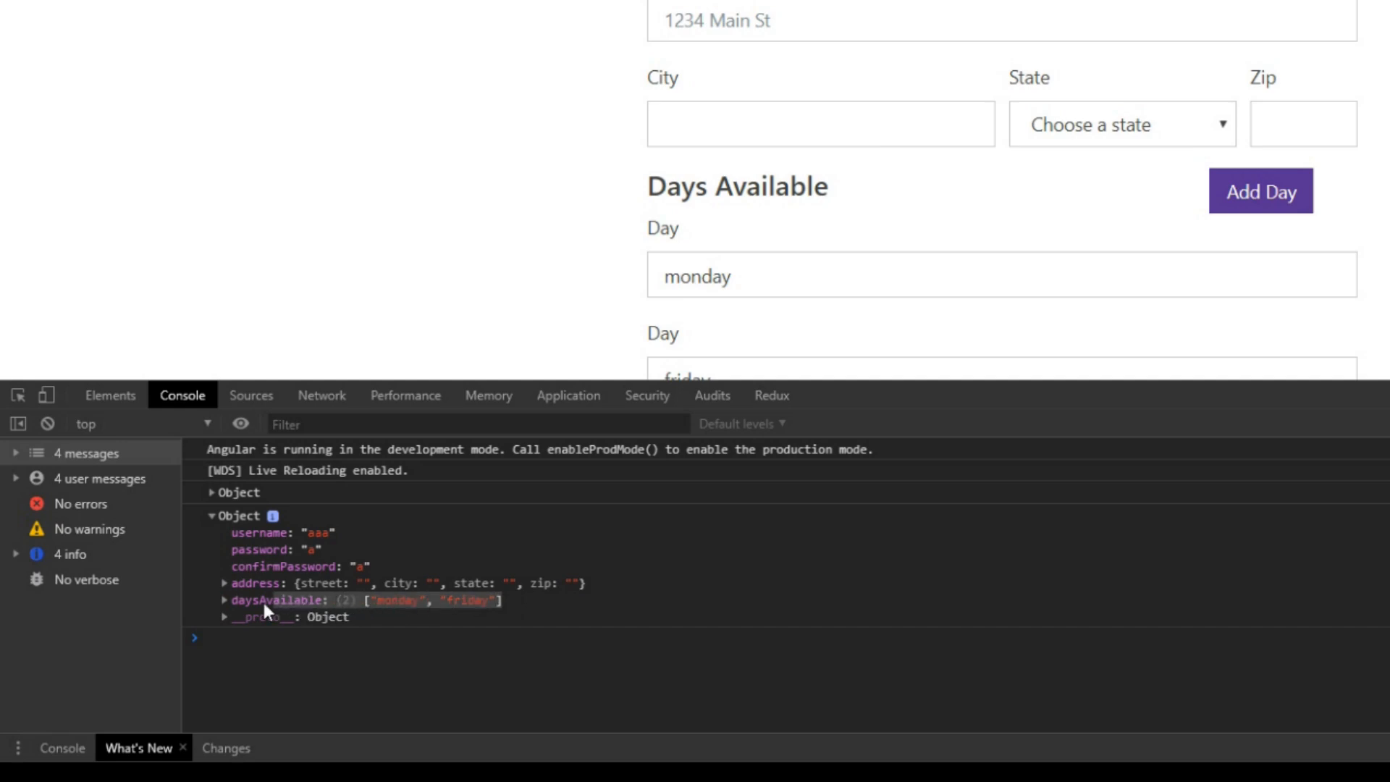
mouse_move(914, 597)
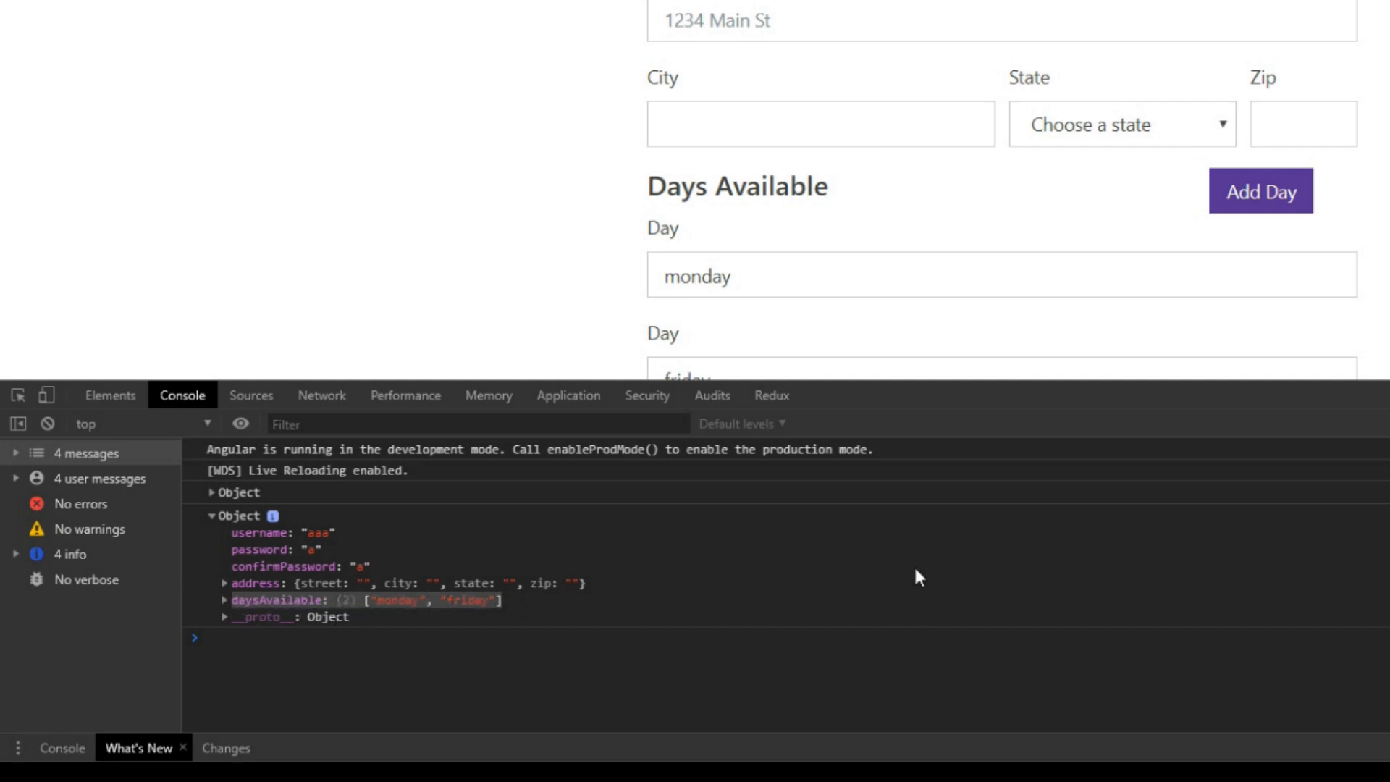
mouse_move(985, 620)
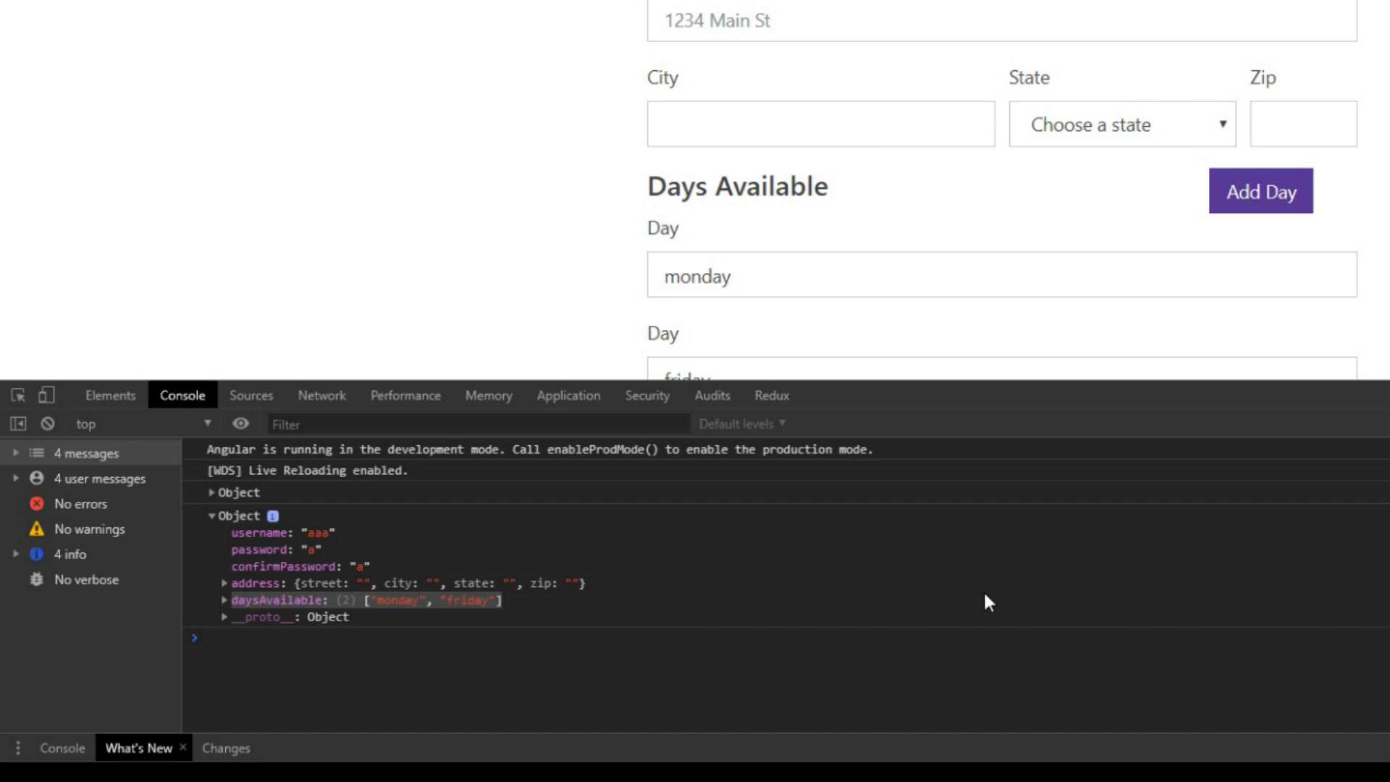
mouse_move(1068, 567)
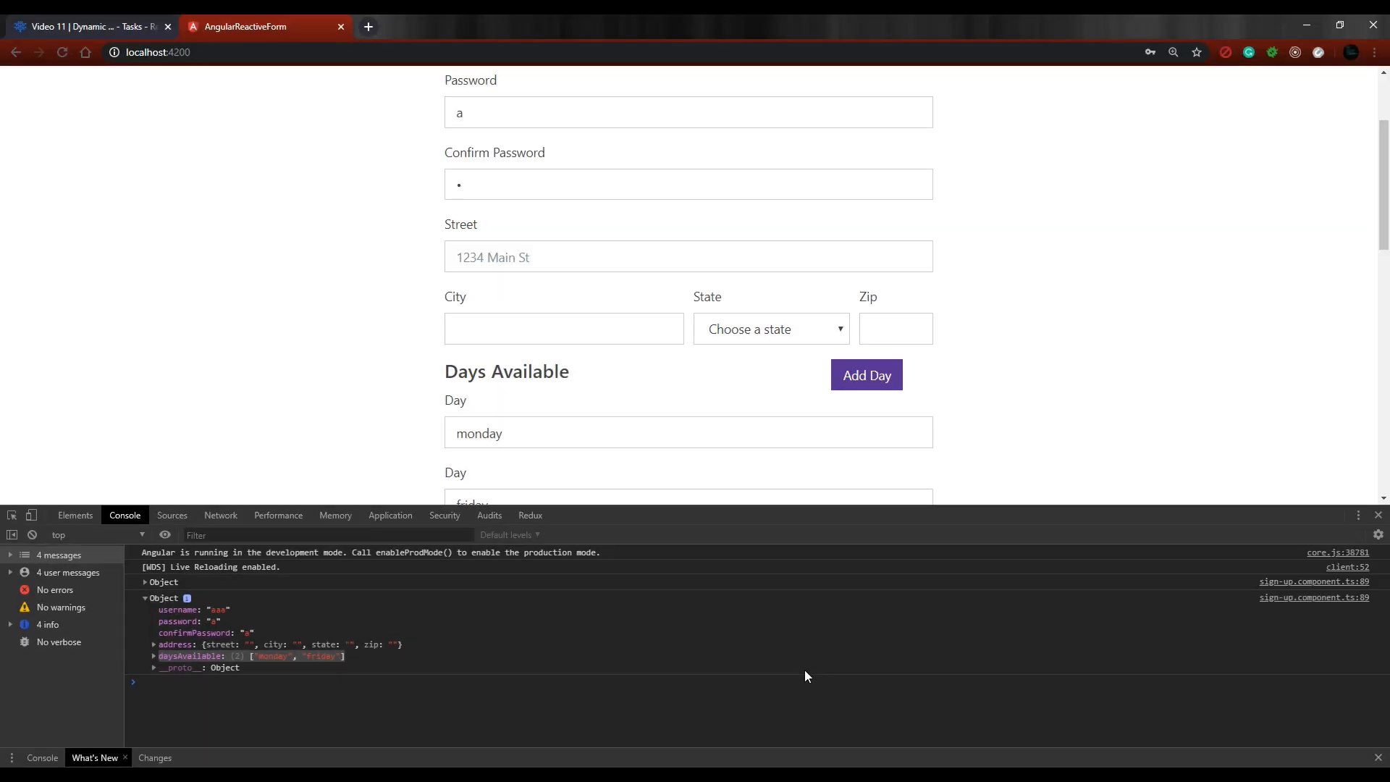
mouse_move(811, 676)
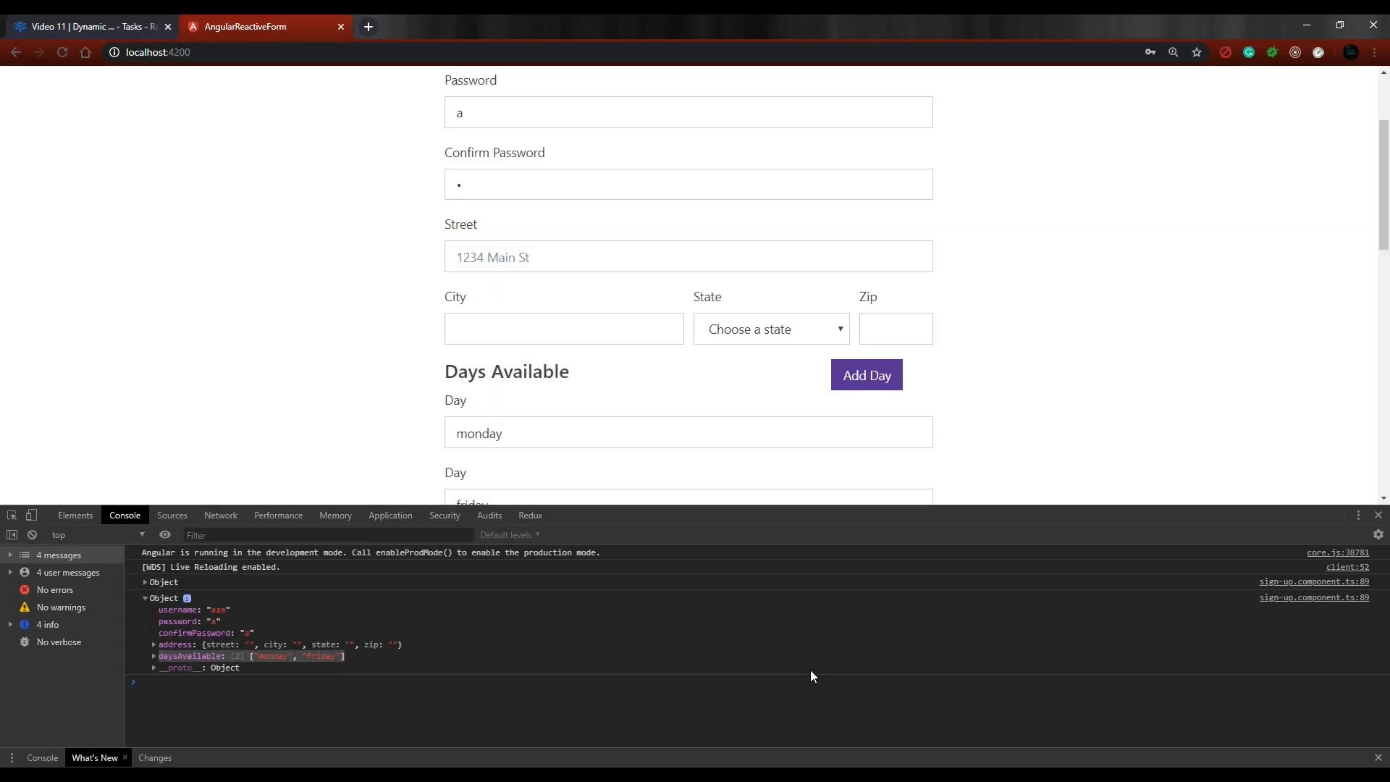
mouse_move(844, 635)
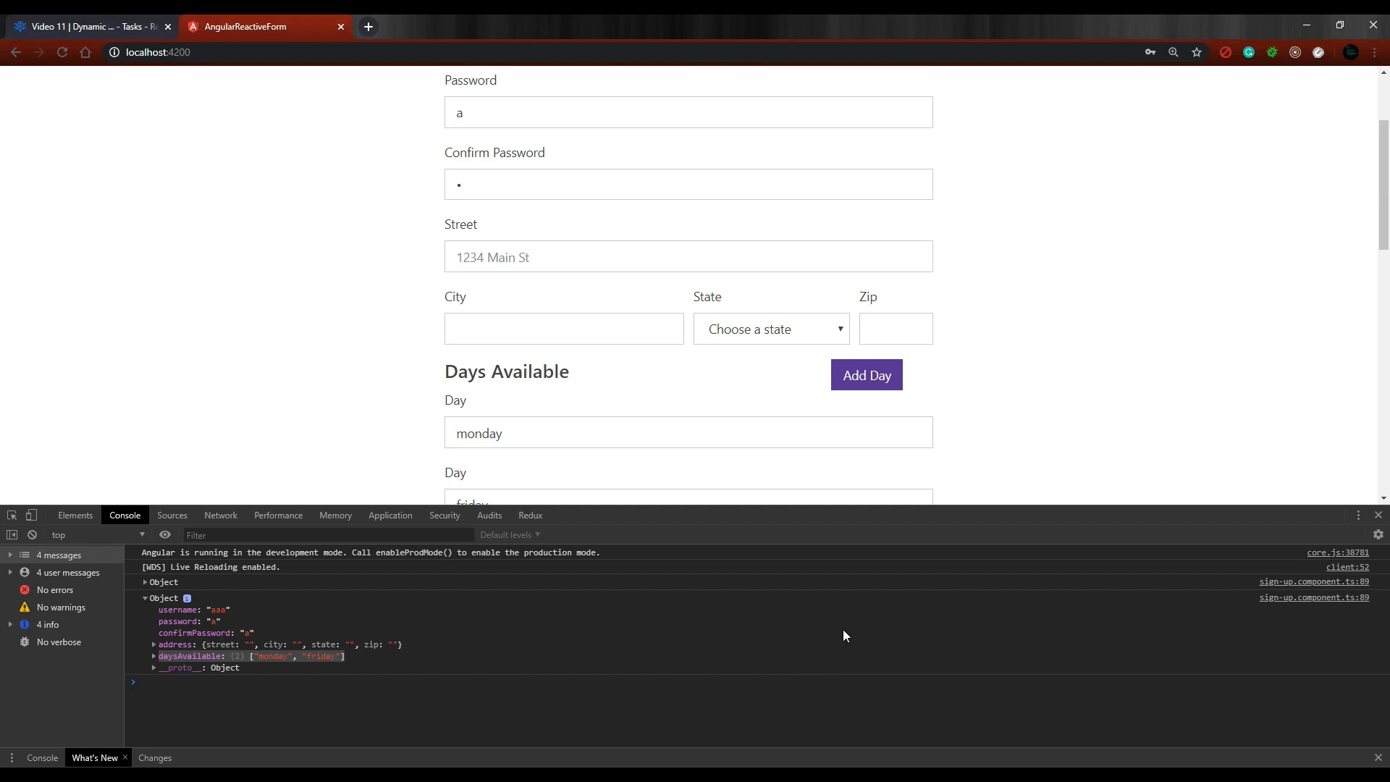